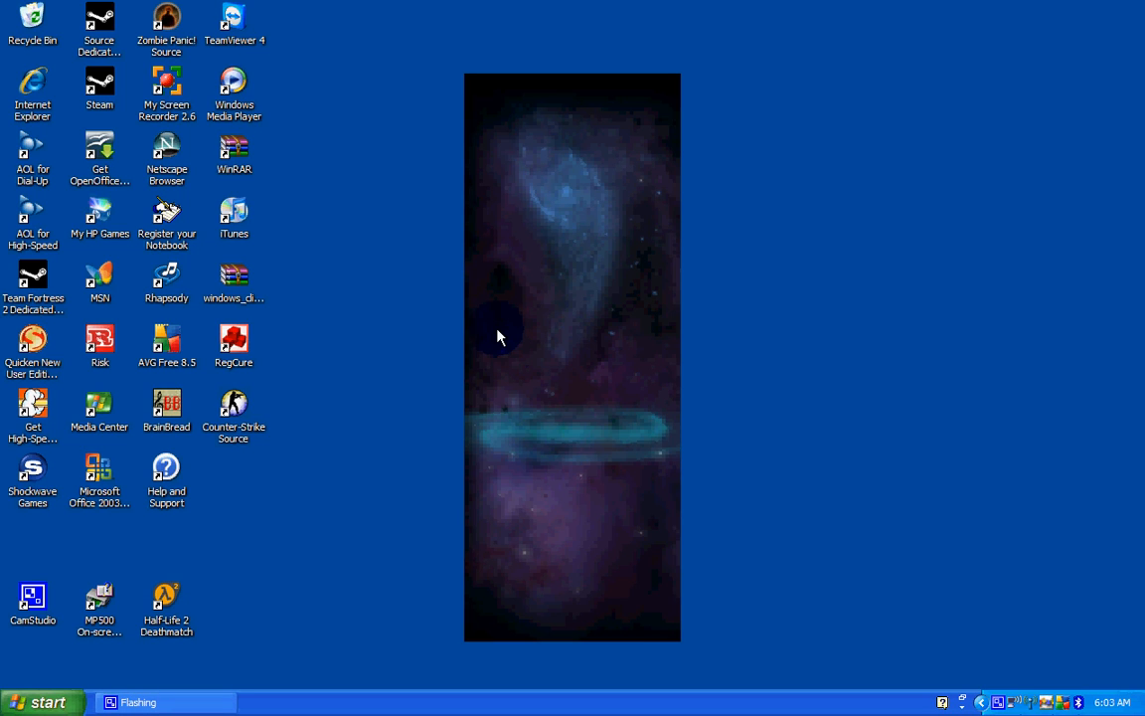
mouse_move(507, 311)
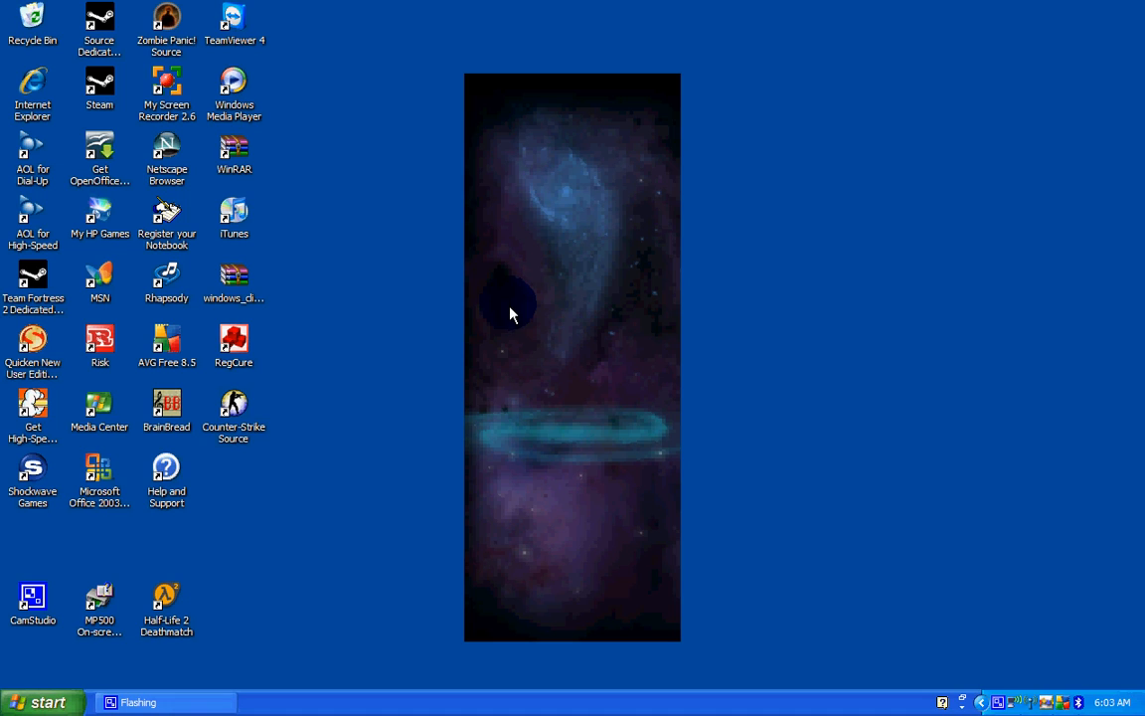
mouse_move(507, 310)
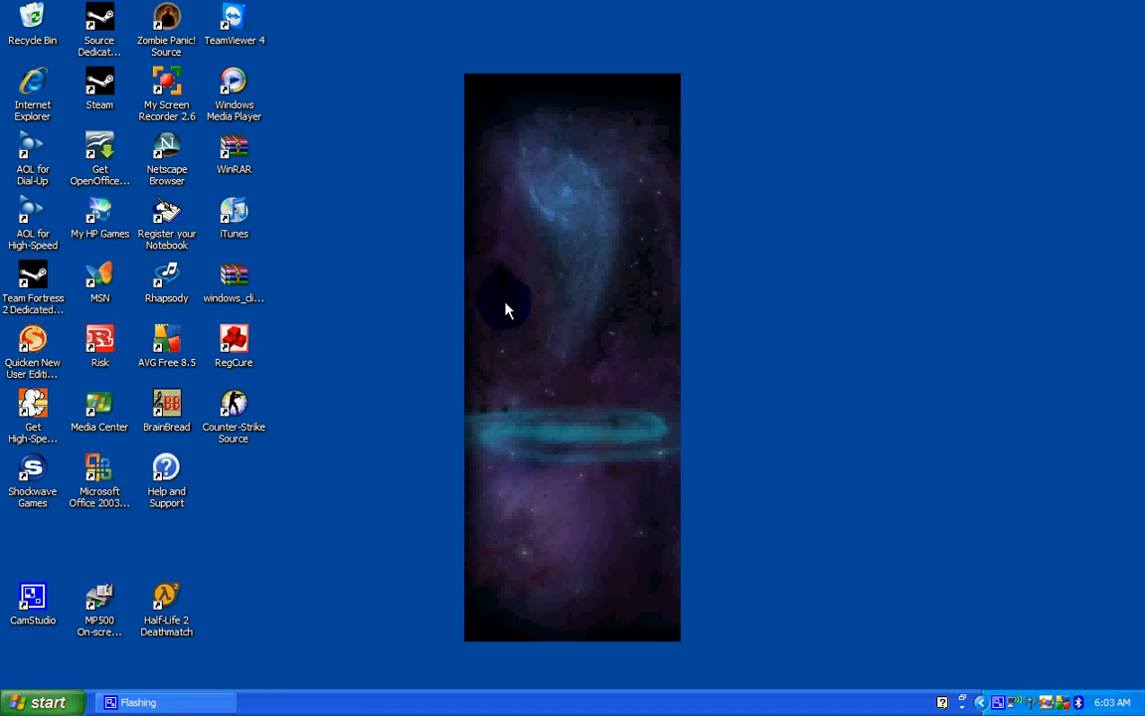
mouse_move(500, 303)
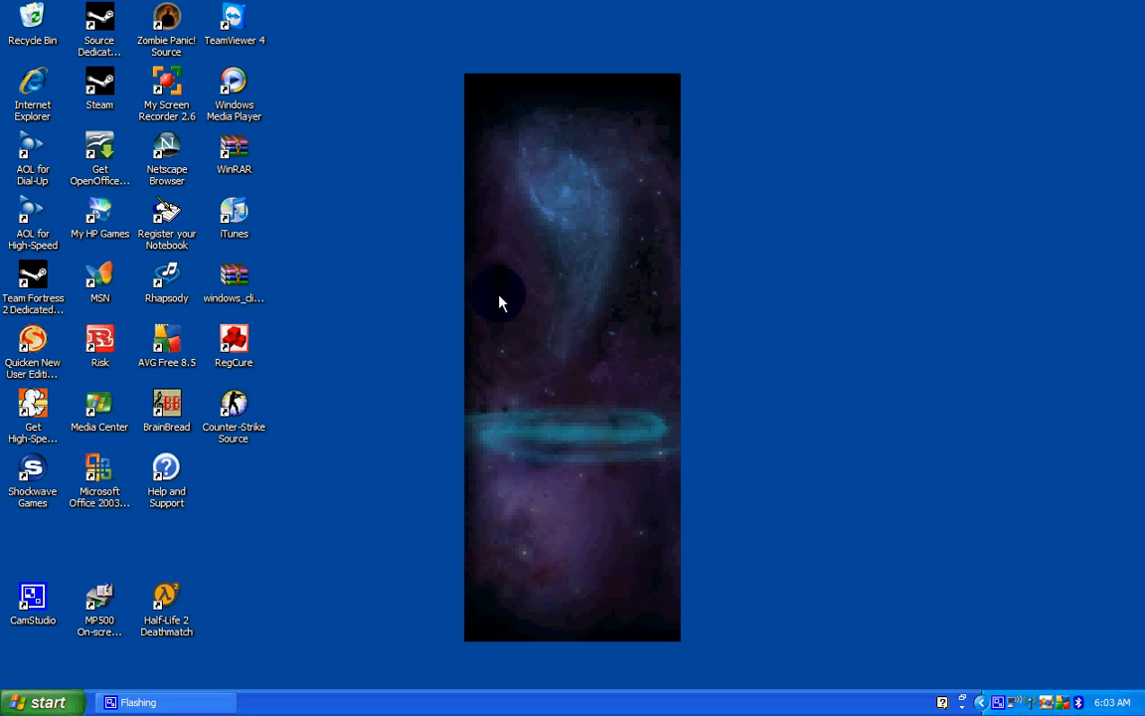
mouse_move(33, 89)
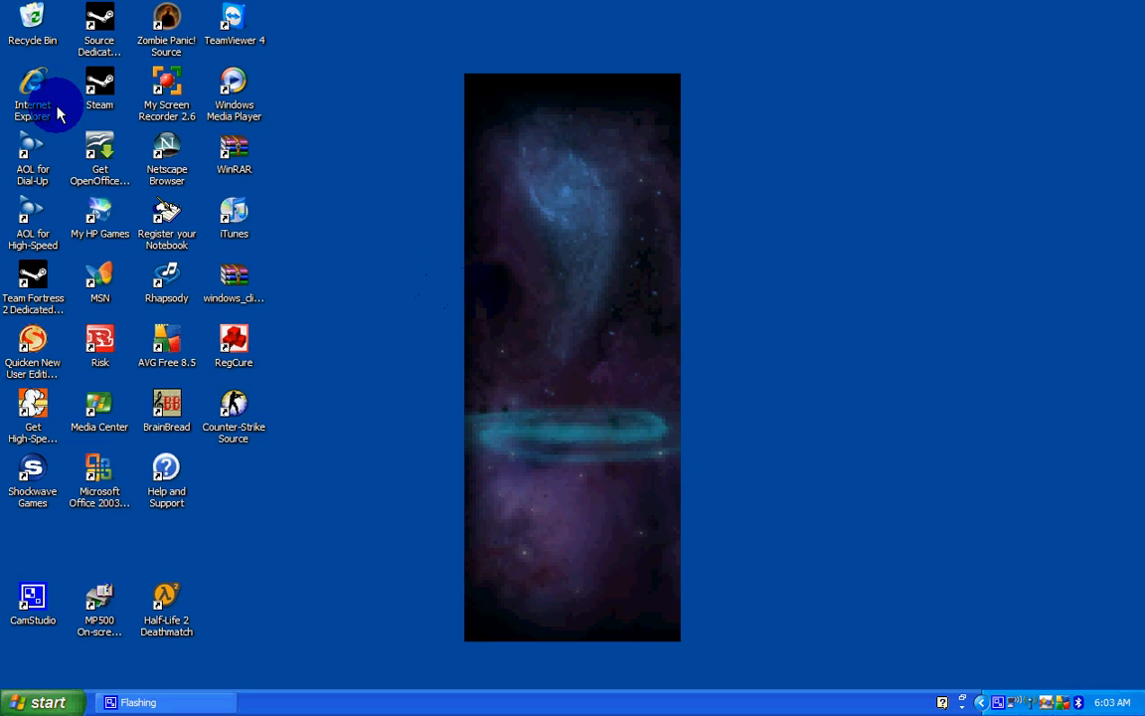
Launch Internet Explorer from its desktop shortcut
left_click(32, 84)
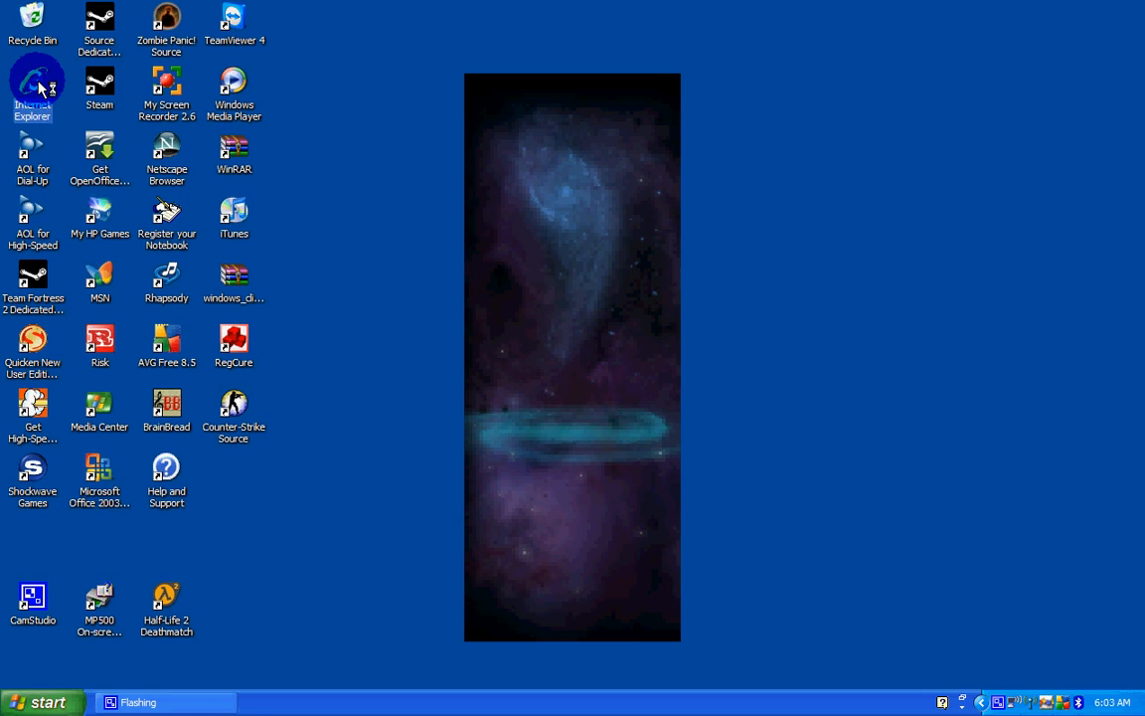
double_click(33, 85)
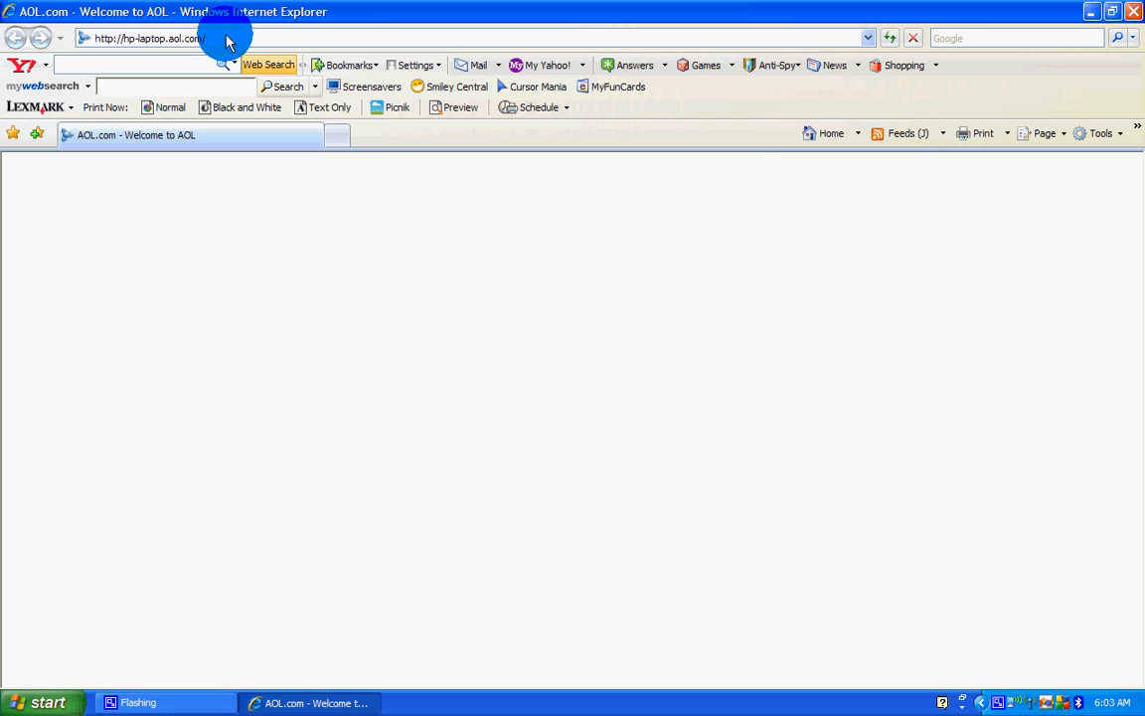
mouse_move(236, 45)
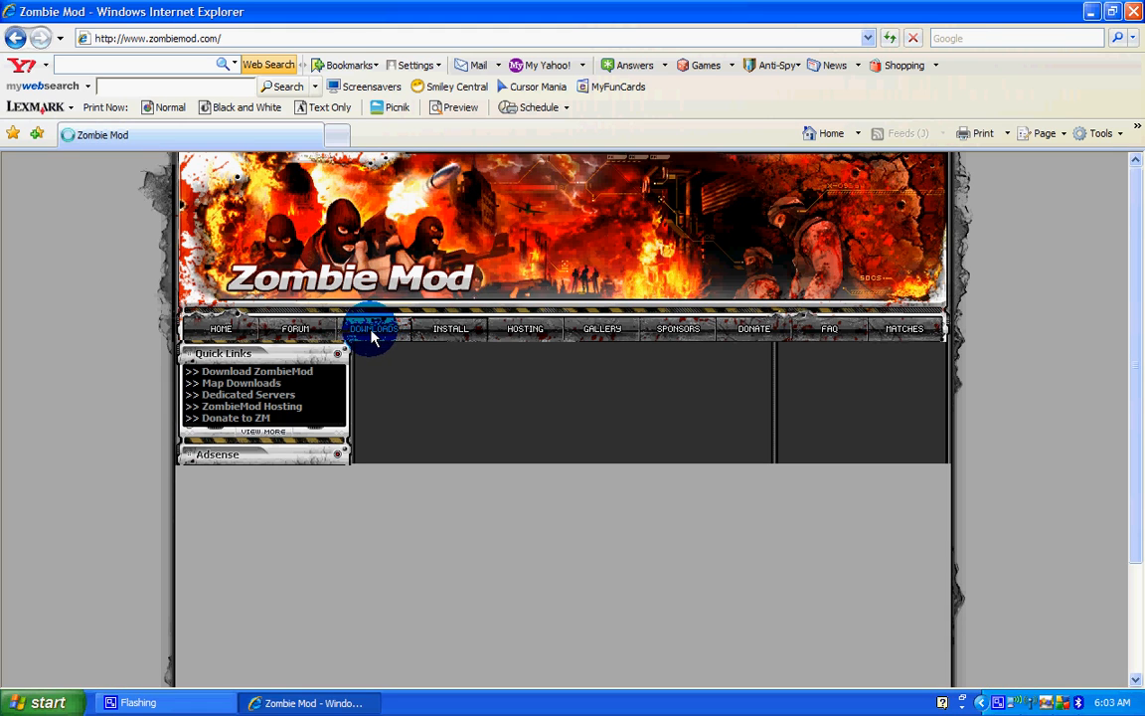
Go to the Downloads page and start the ZombieMod 1.2.8 Full archive download
left_click(372, 328)
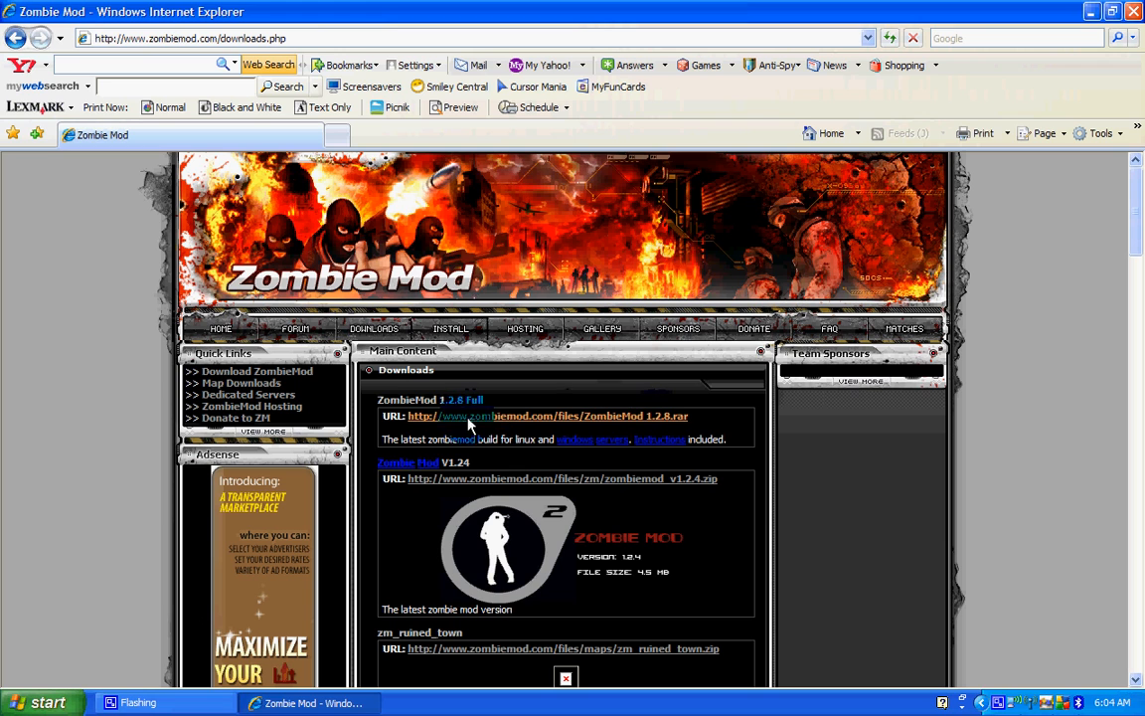
mouse_move(547, 416)
type("winrar")
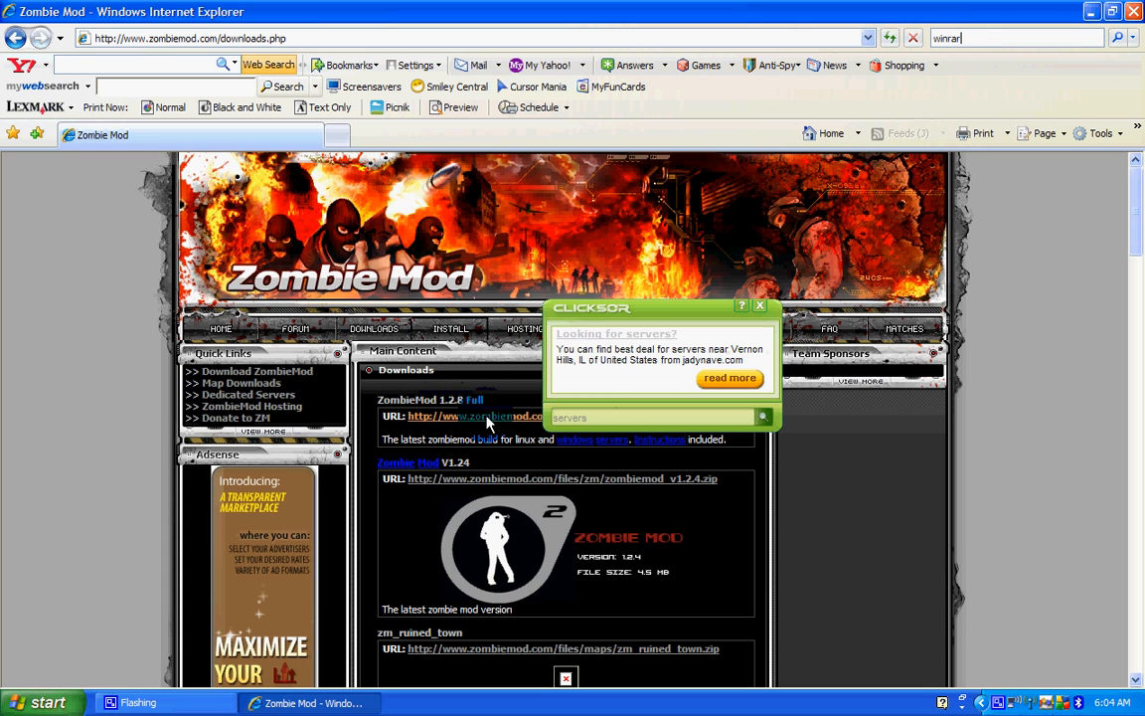
left_click(475, 416)
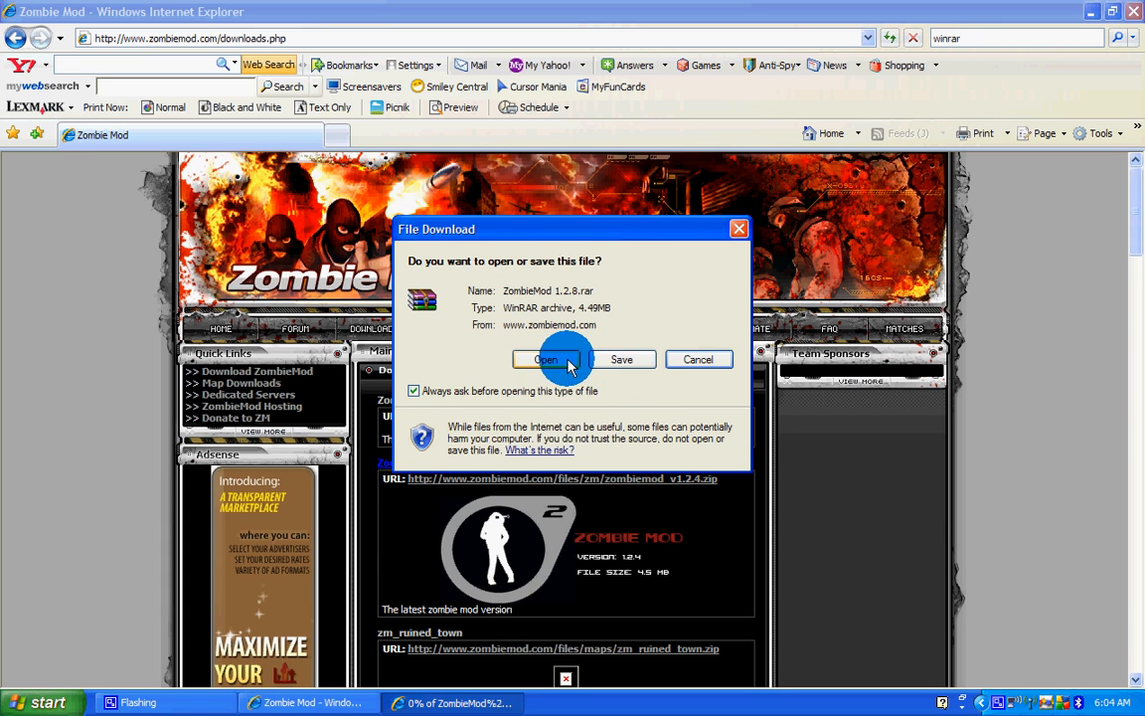
Open the downloaded archive in WinRAR and minimize its window
left_click(546, 359)
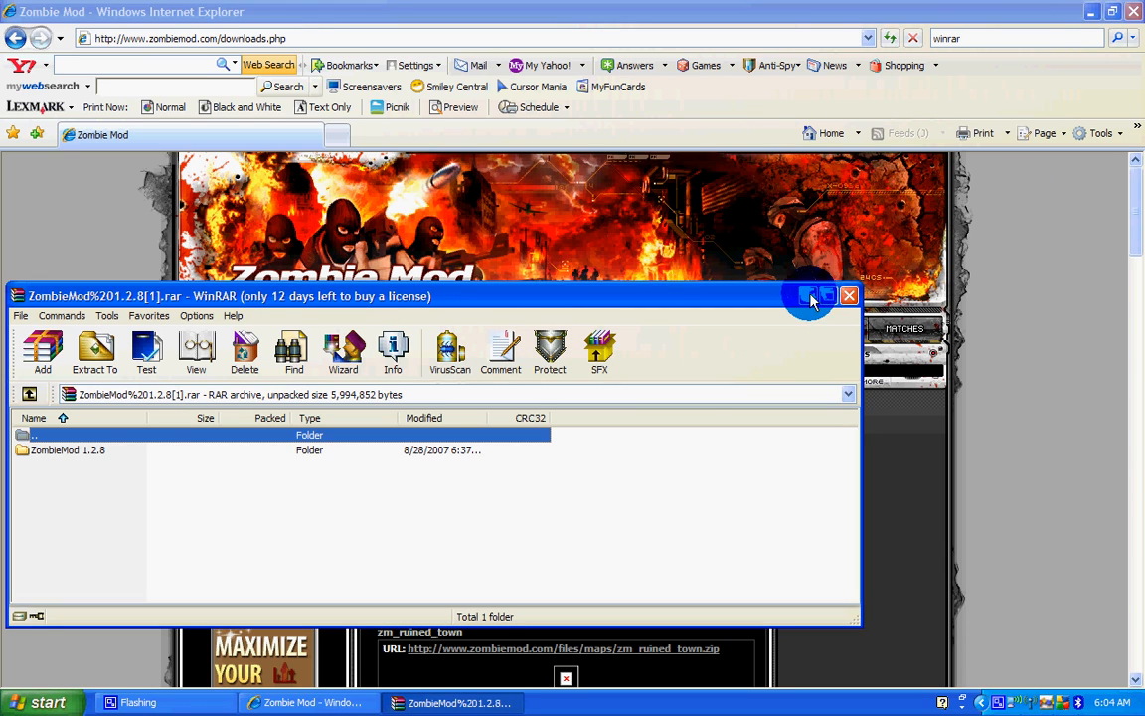
left_click(849, 295)
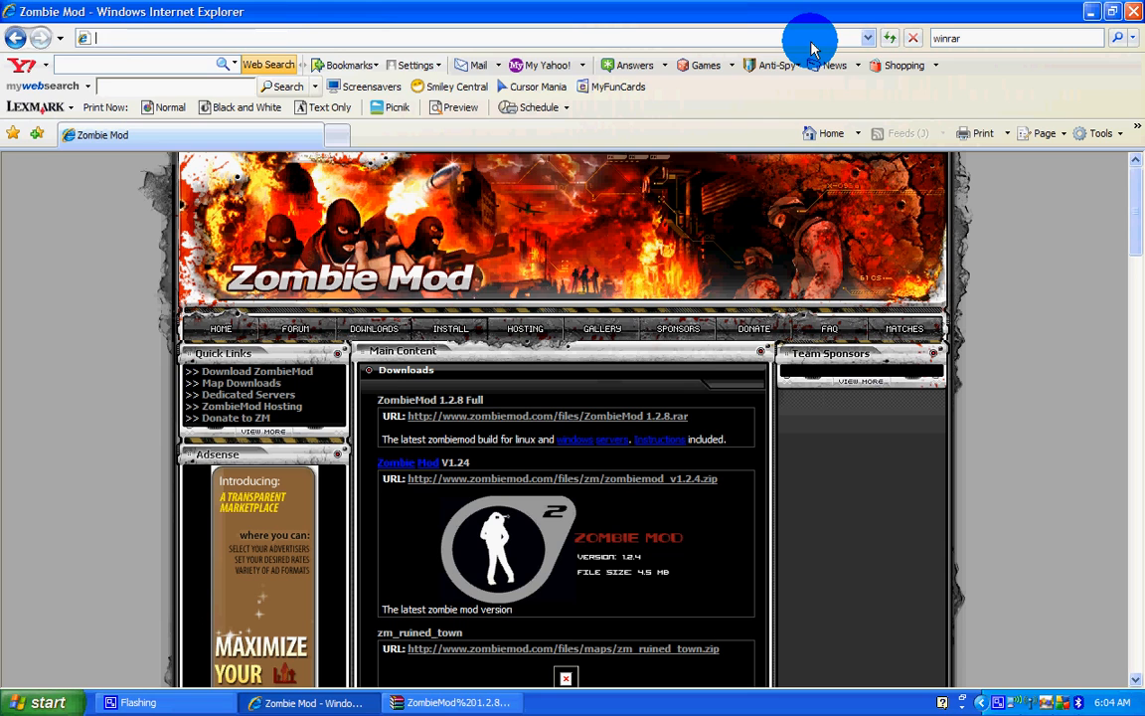
type("www.")
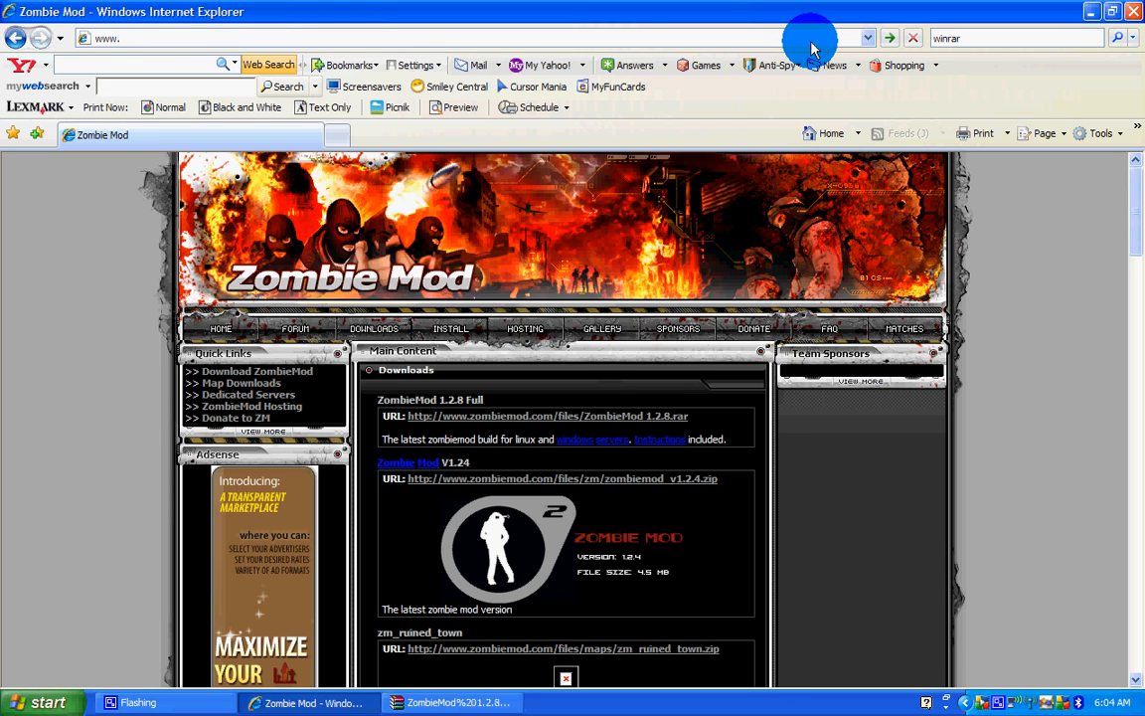
type("www.sourcemm.net/")
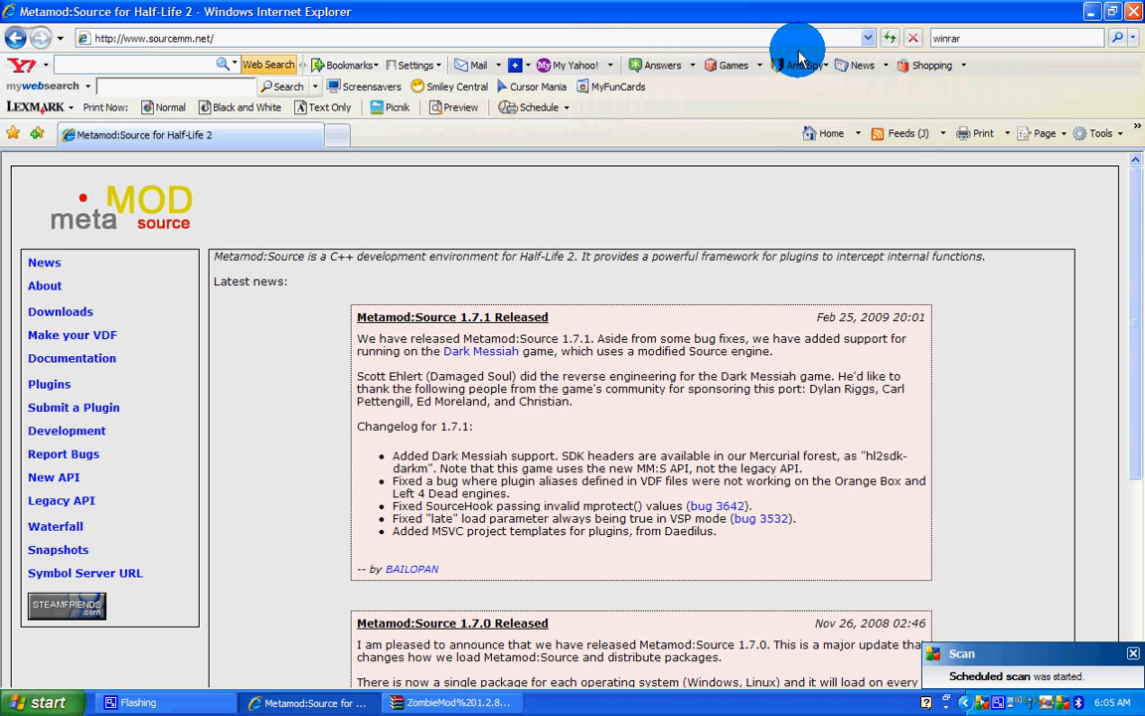
mouse_move(57, 318)
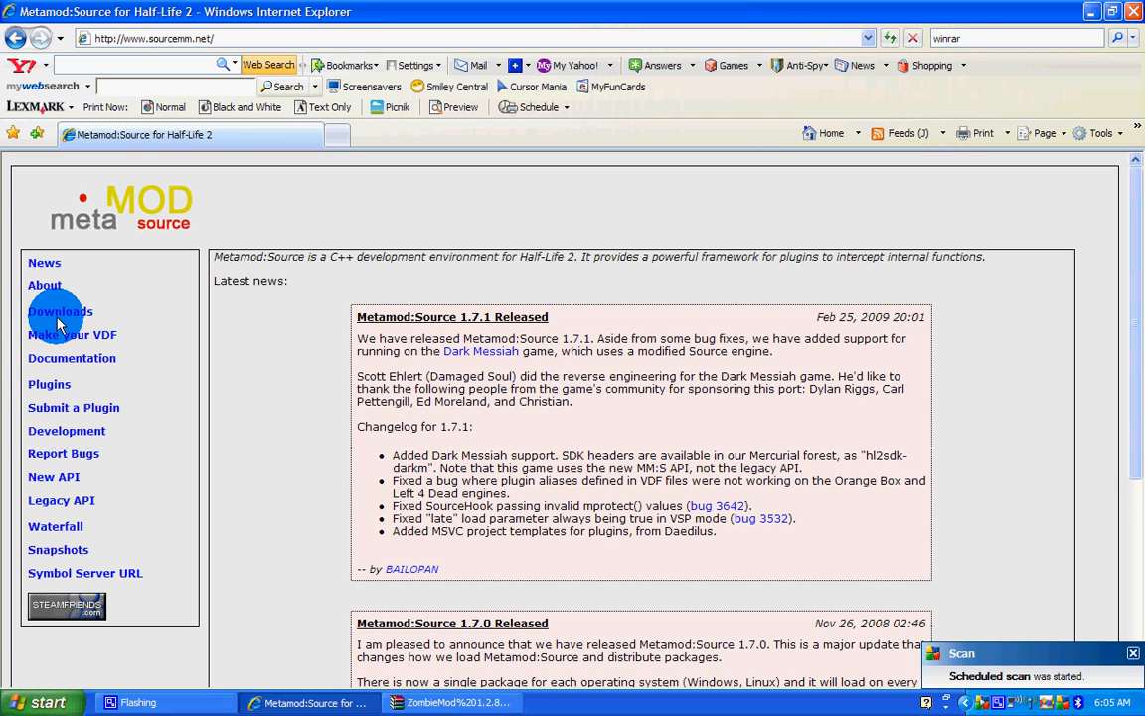
left_click(60, 311)
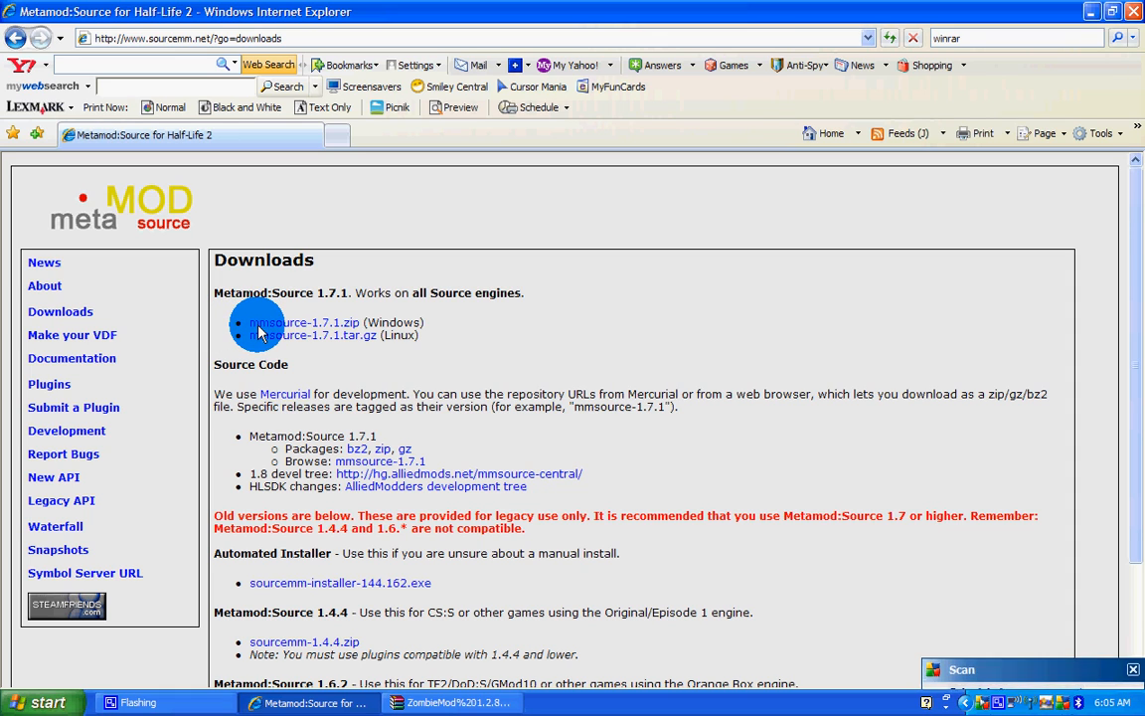
mouse_move(308, 332)
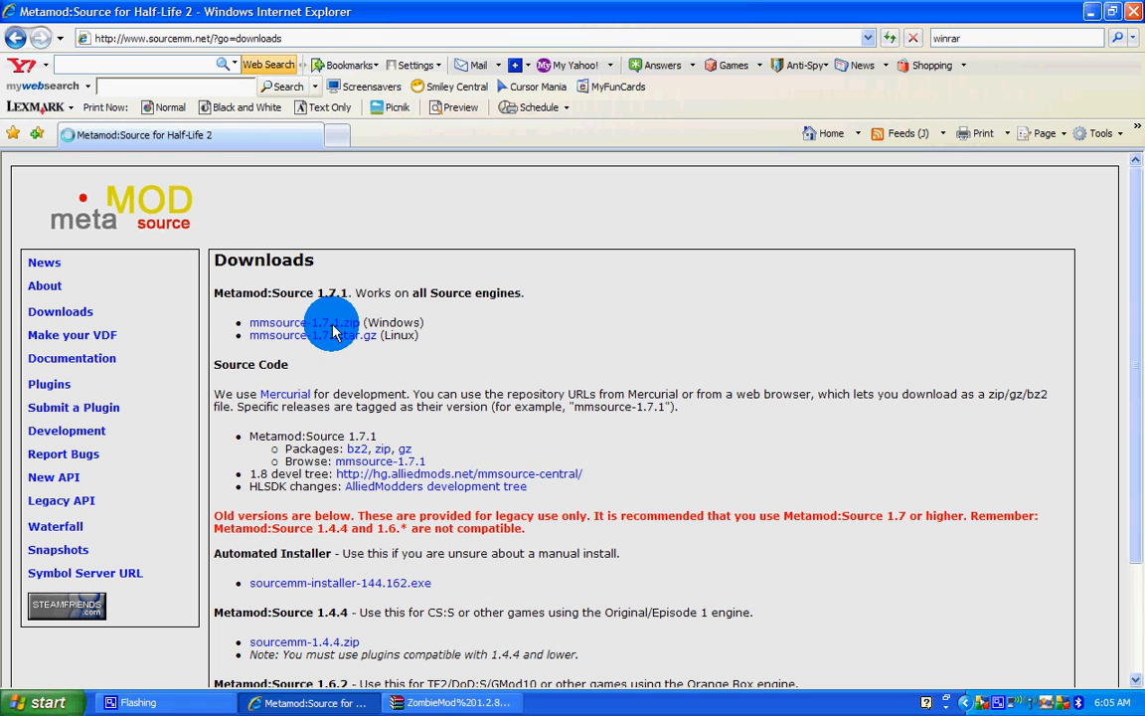
left_click(304, 322)
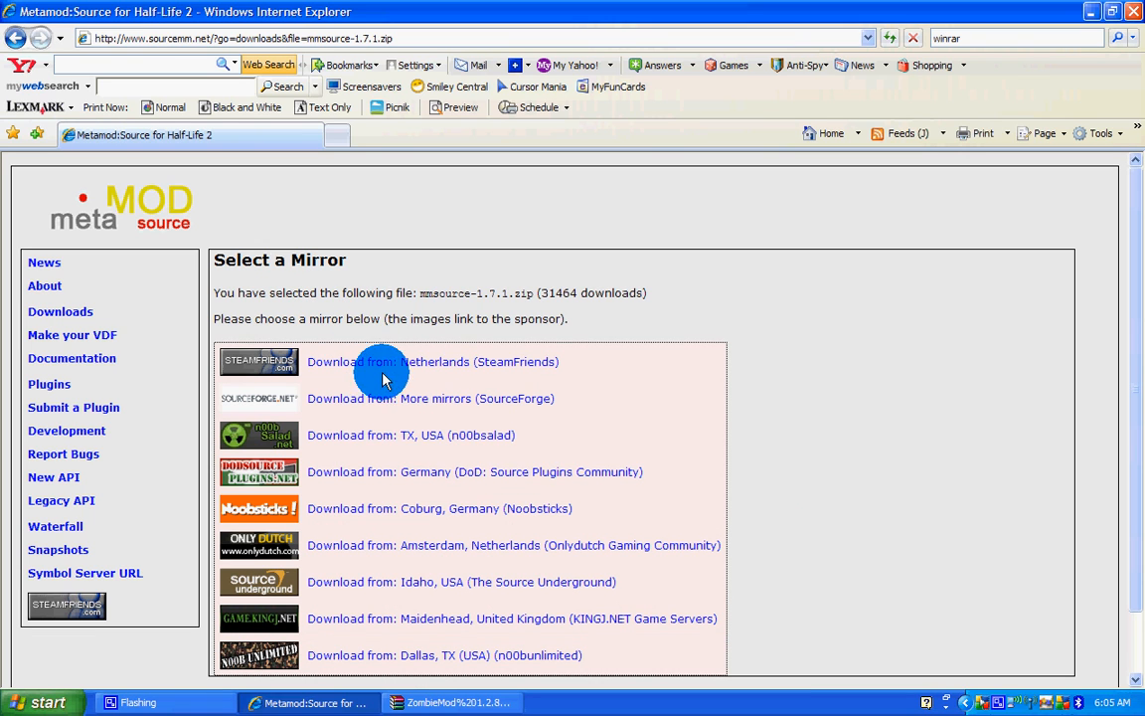
mouse_move(534, 492)
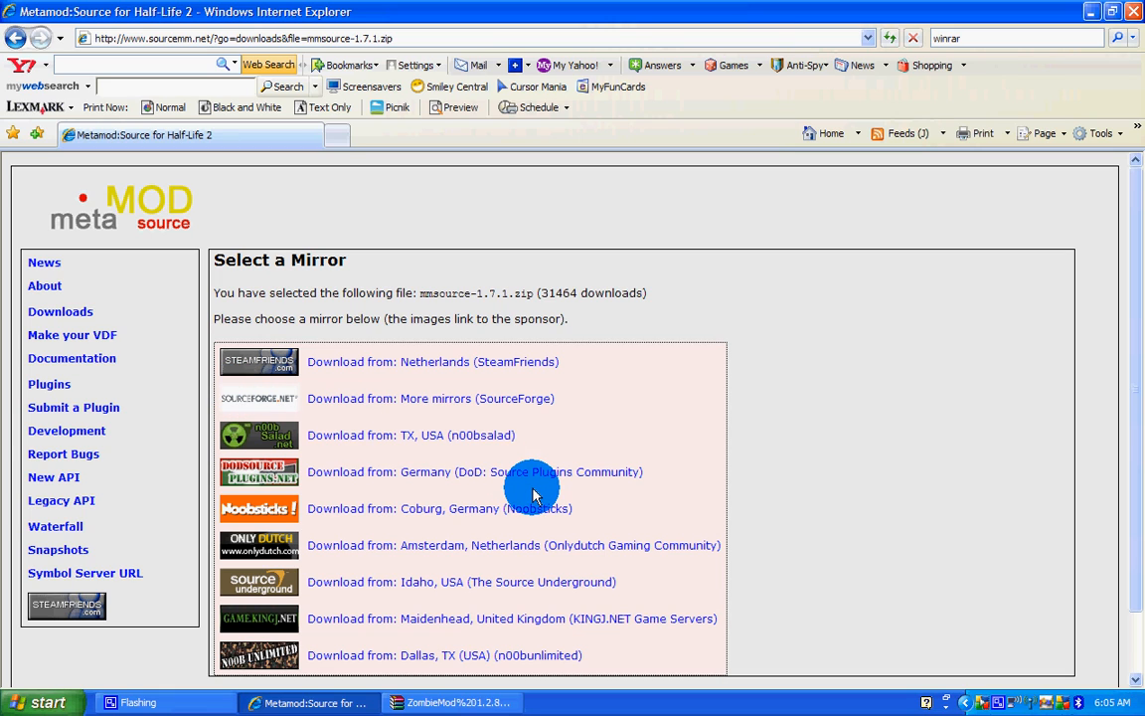
mouse_move(417, 502)
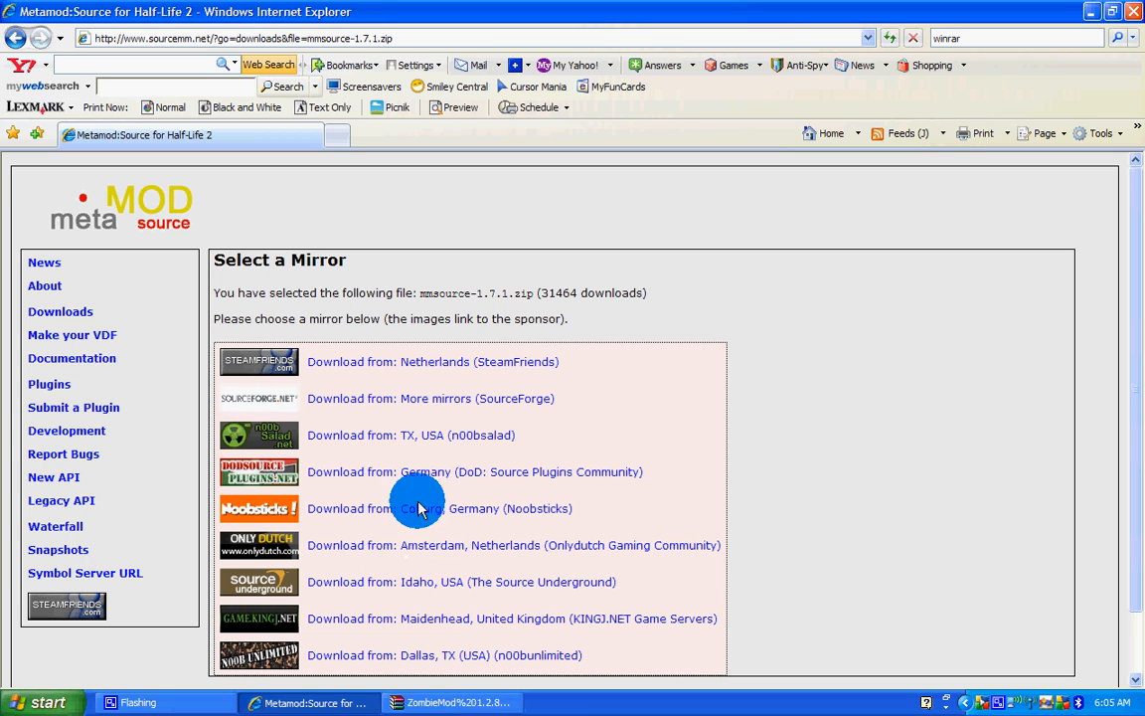
mouse_move(388, 363)
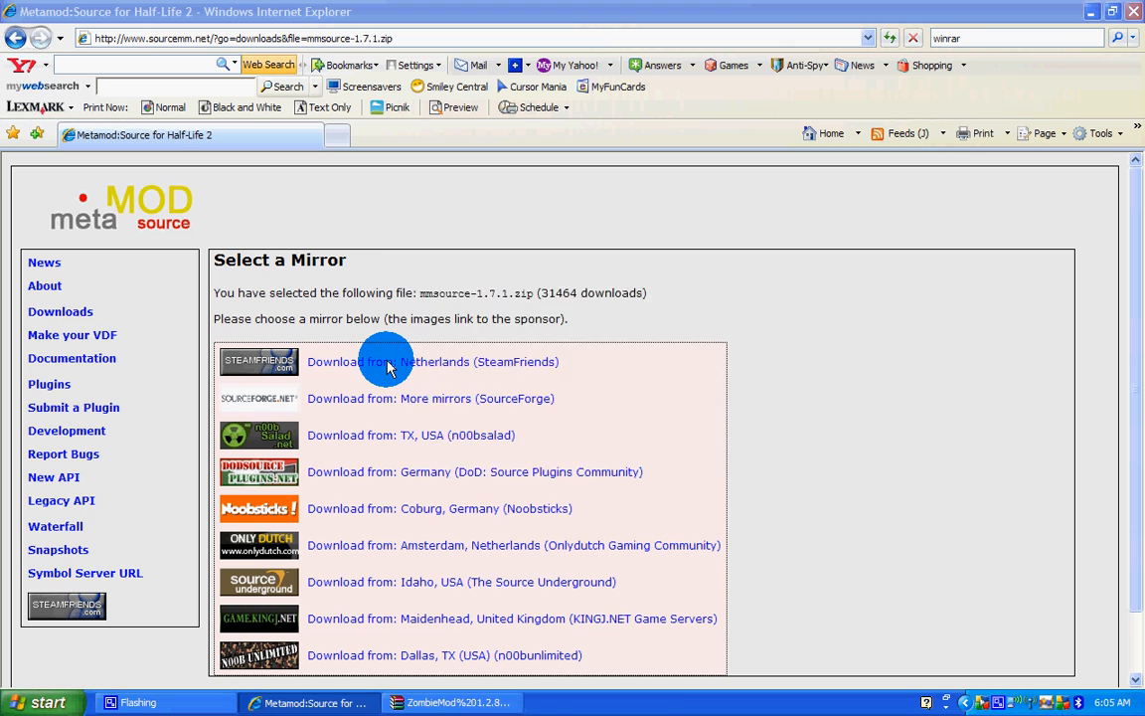
left_click(389, 361)
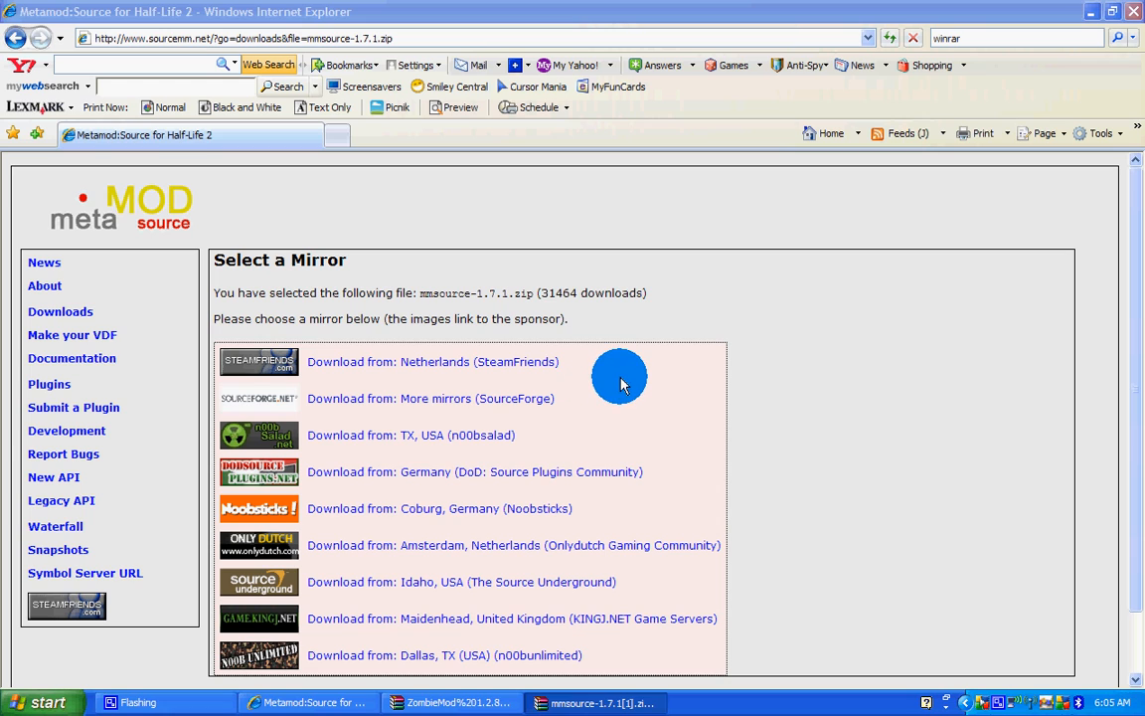
mouse_move(411, 411)
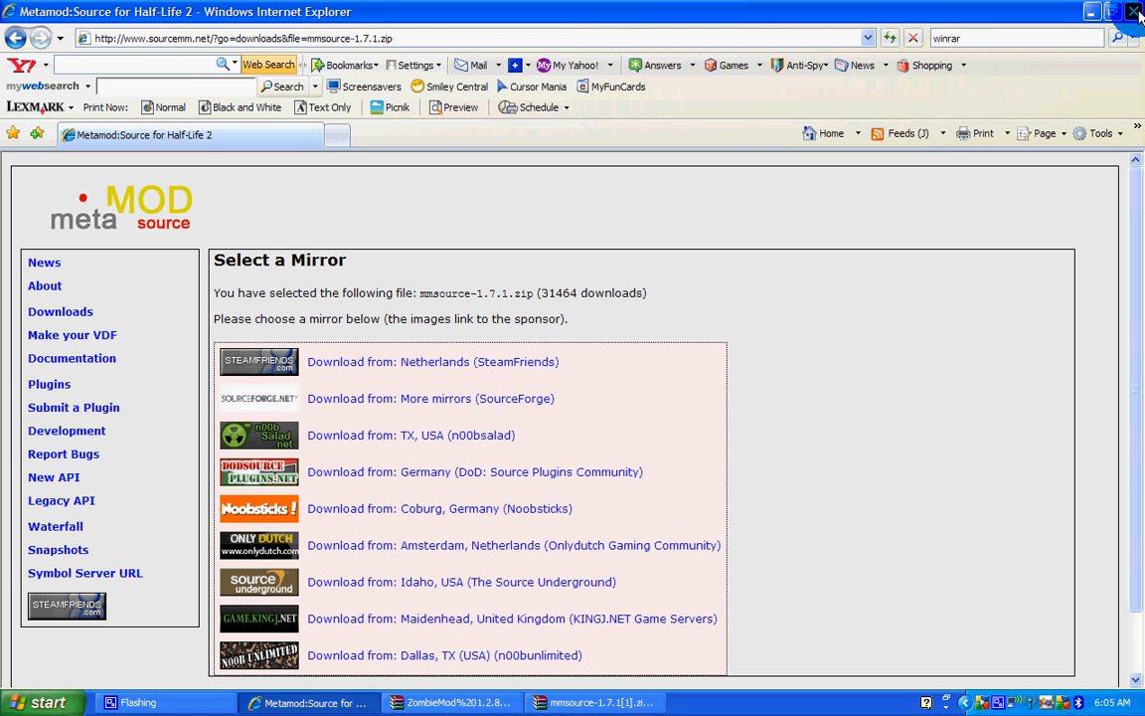
Close the browser, bring the mmsource archive forward and open the Start menu
left_click(594, 703)
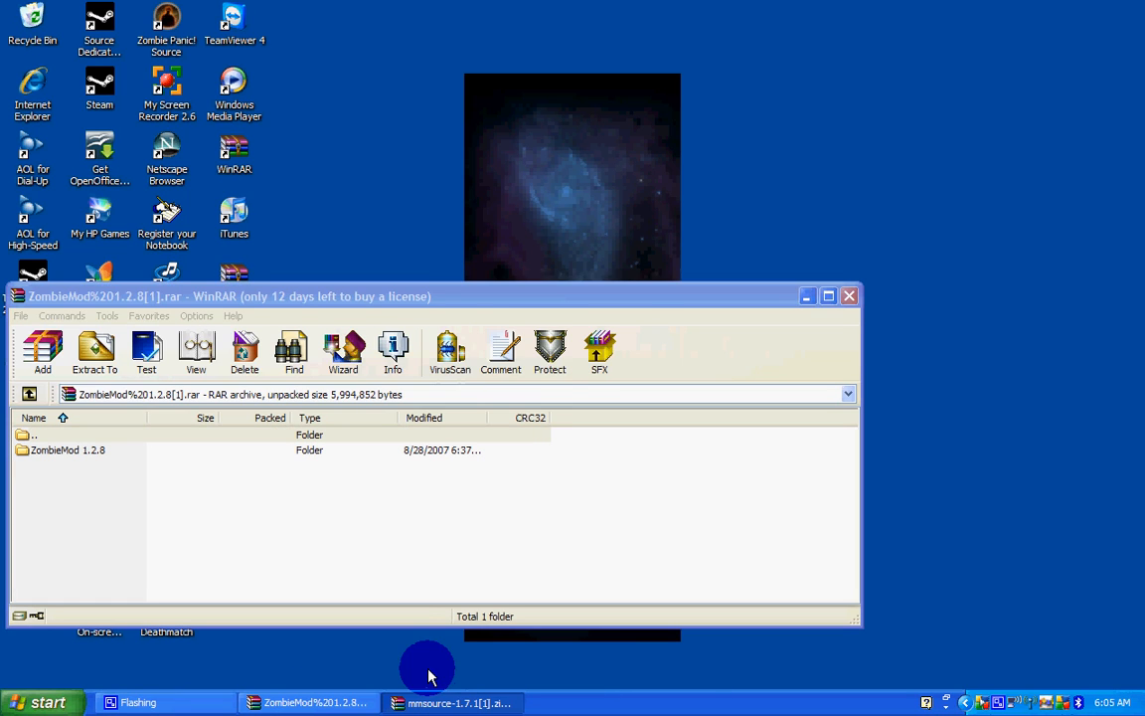
left_click(457, 702)
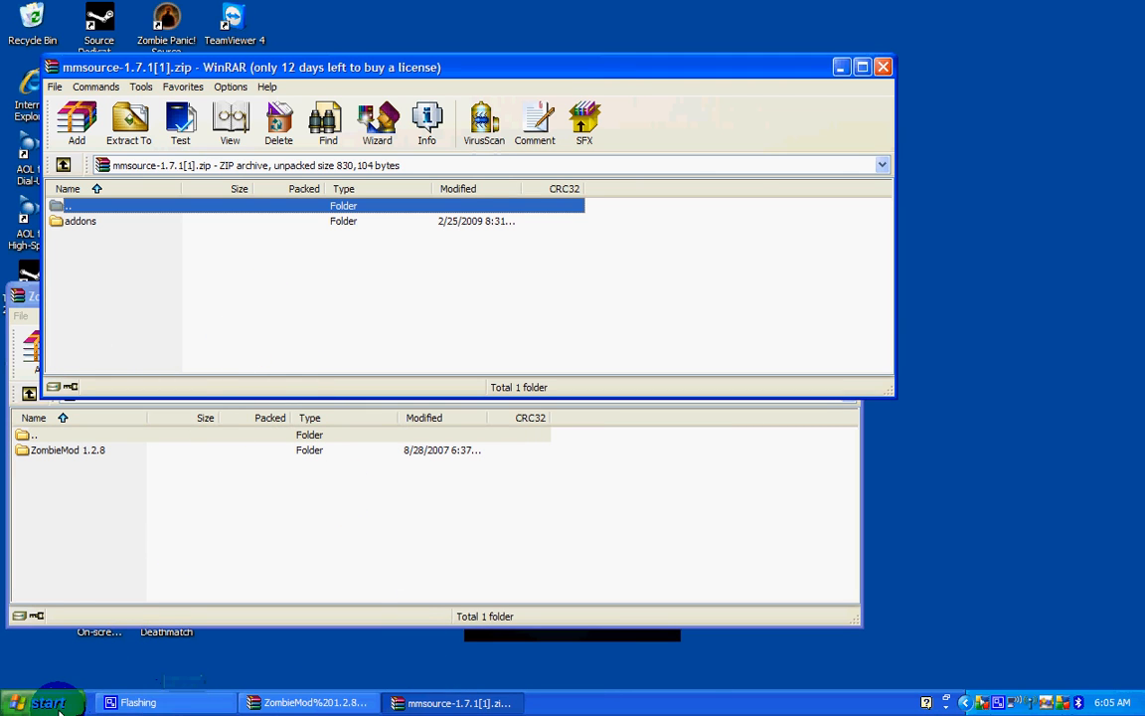
left_click(45, 703)
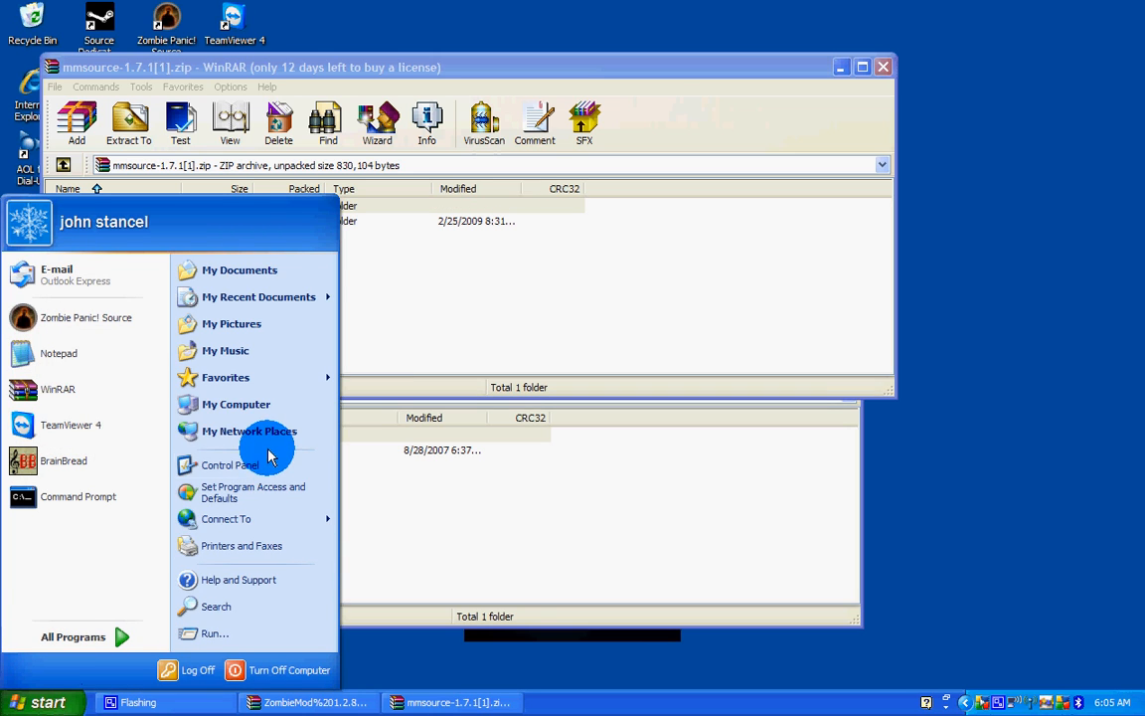
Browse My Computer to C:\srcds\cstrike
left_click(236, 403)
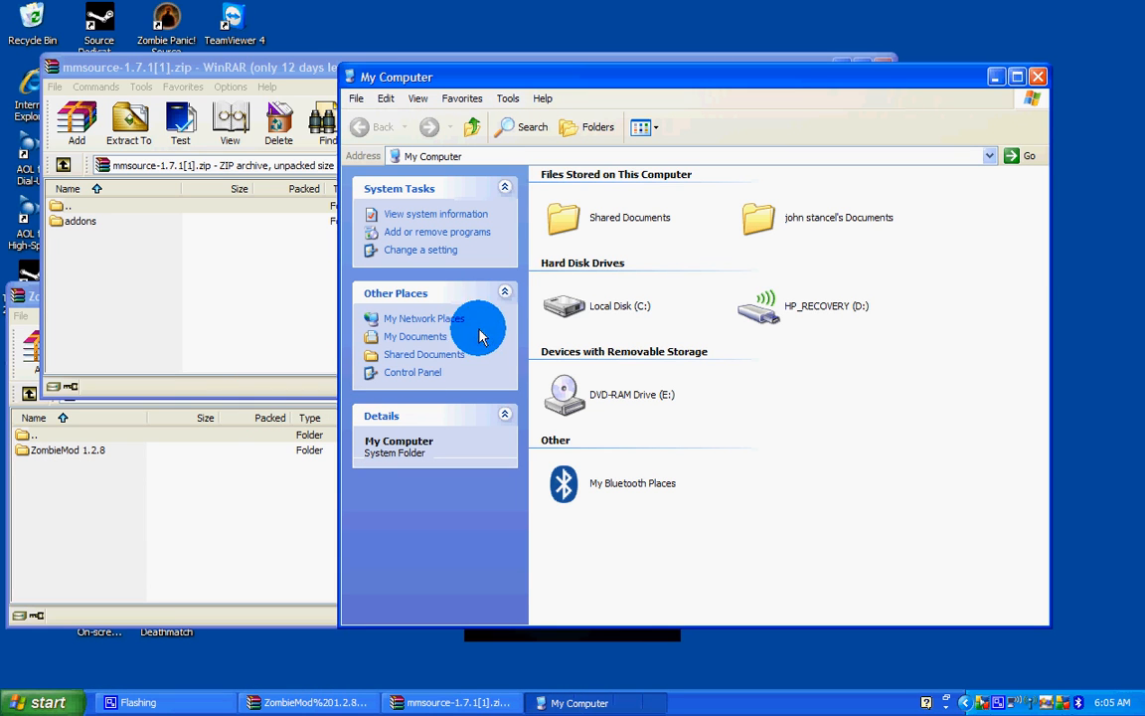
mouse_move(564, 305)
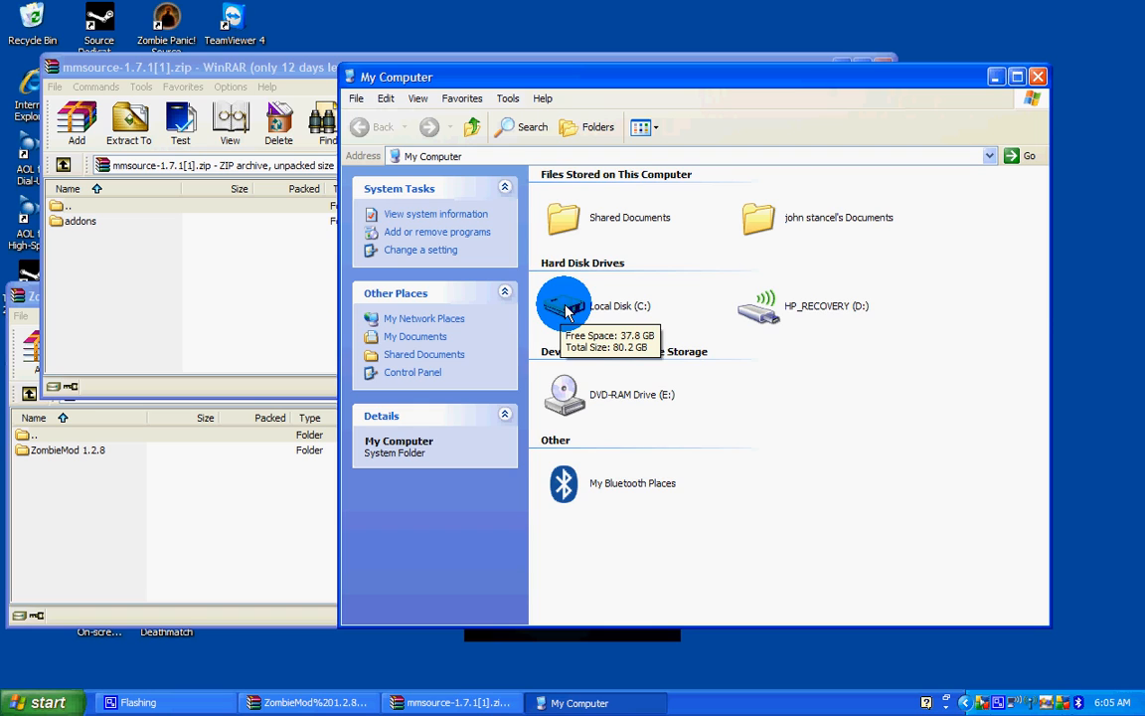
double_click(564, 306)
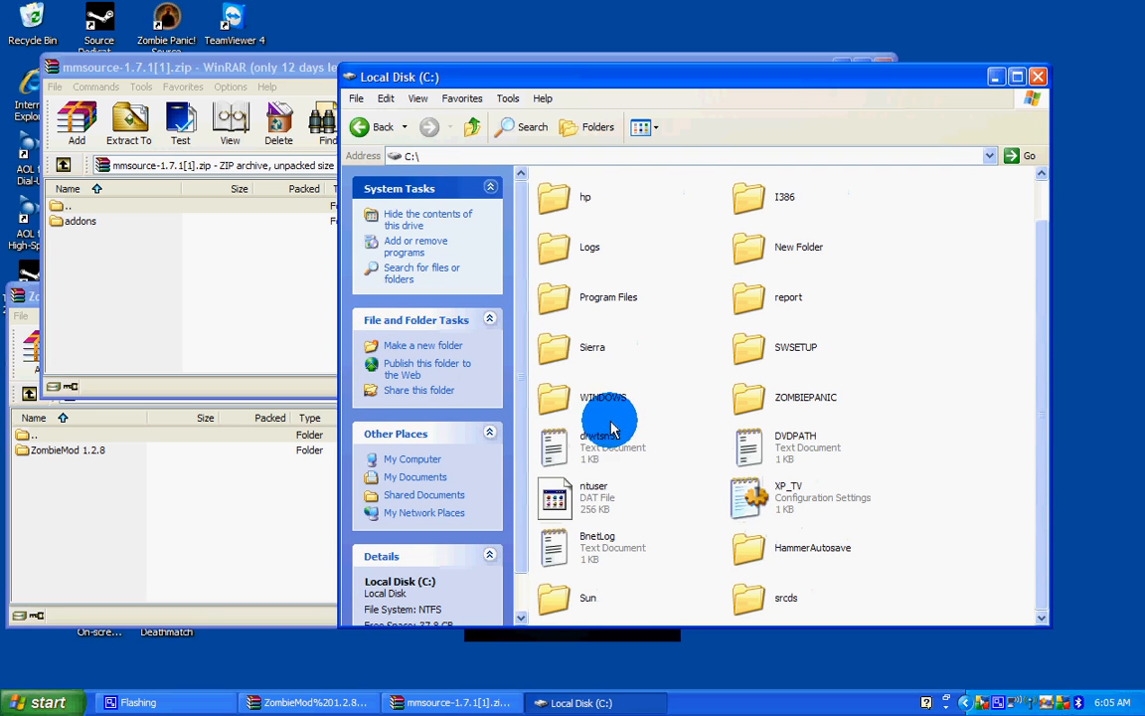
mouse_move(751, 596)
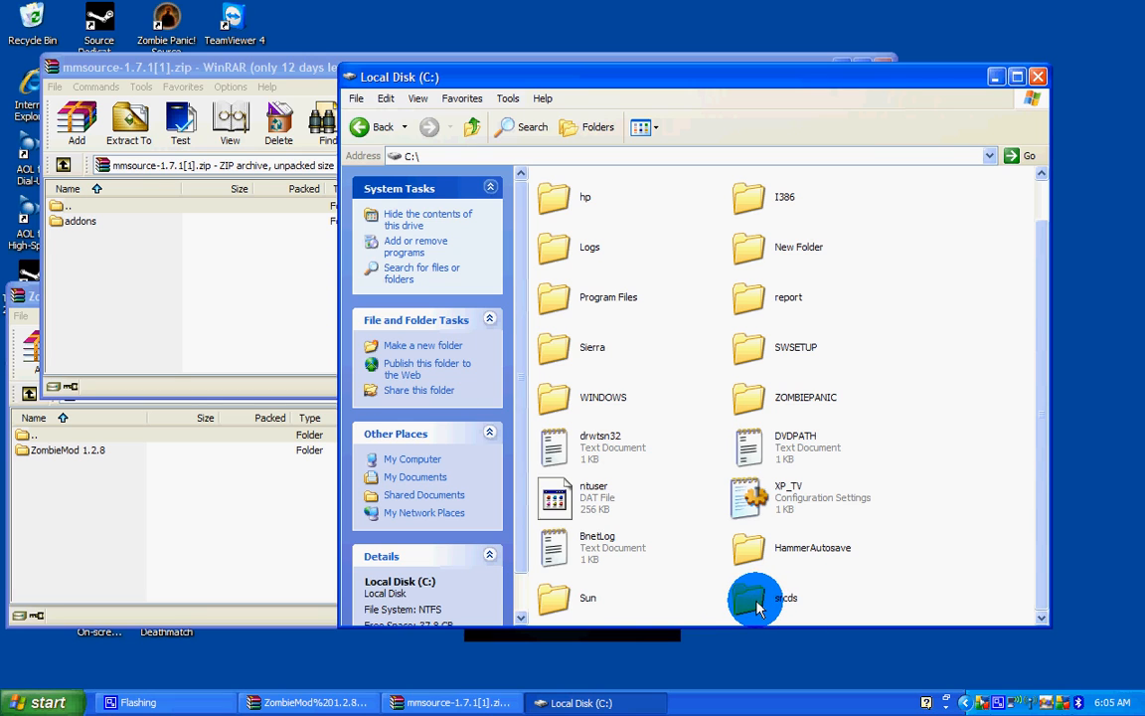
double_click(754, 598)
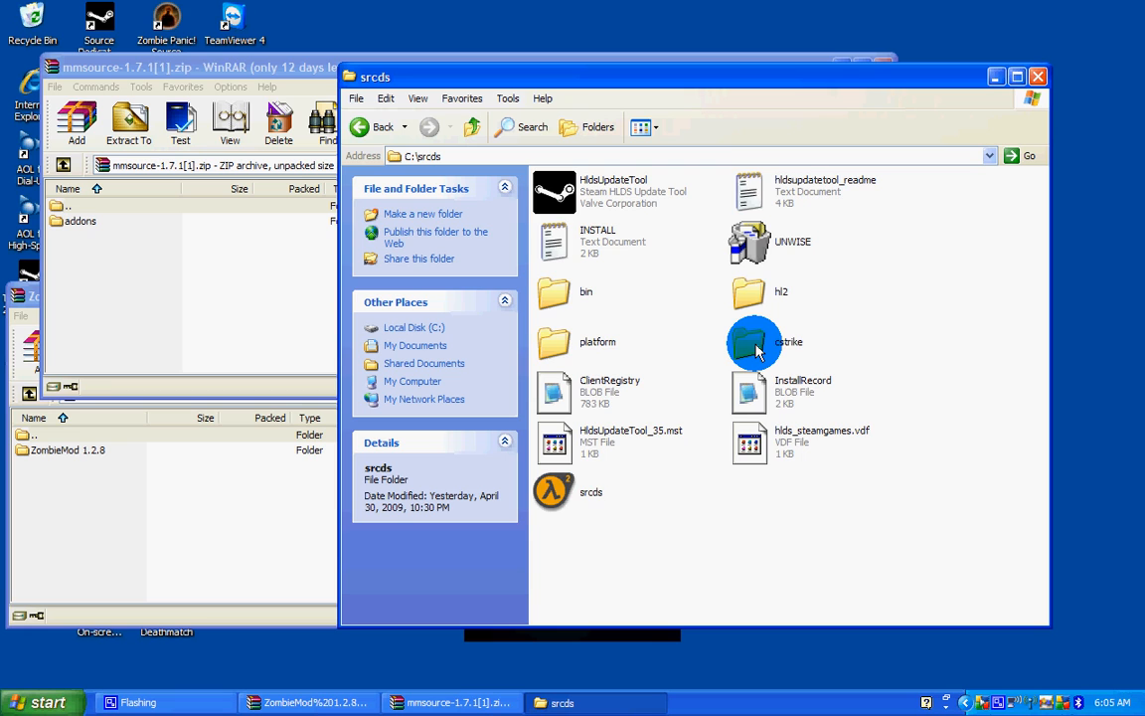
double_click(754, 341)
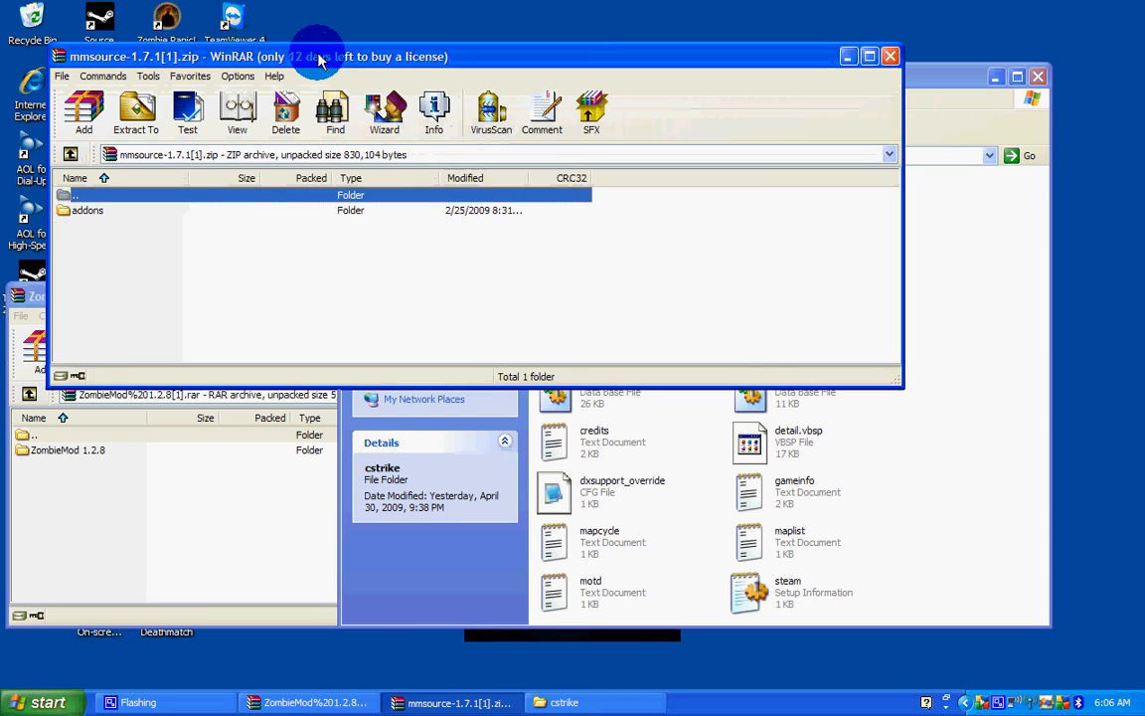
Extract the ZombieMod 1.2.8 folder contents into cstrike, choosing Yes to All for replacements
left_click_drag(318, 57, 278, 11)
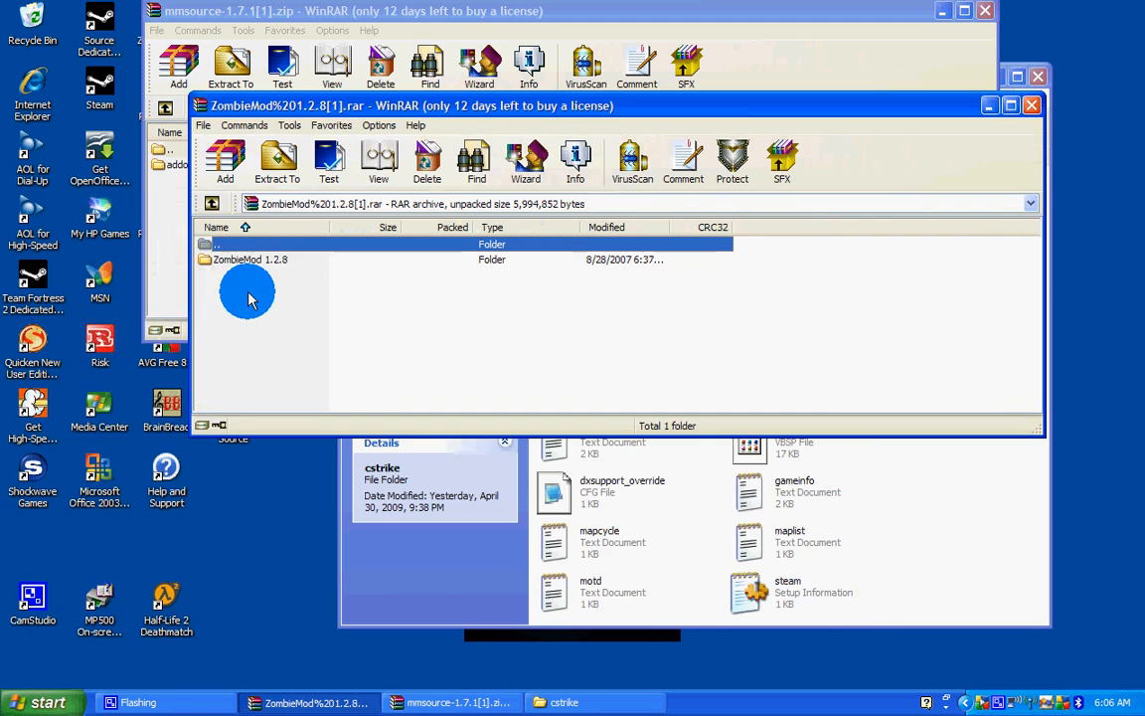
double_click(250, 259)
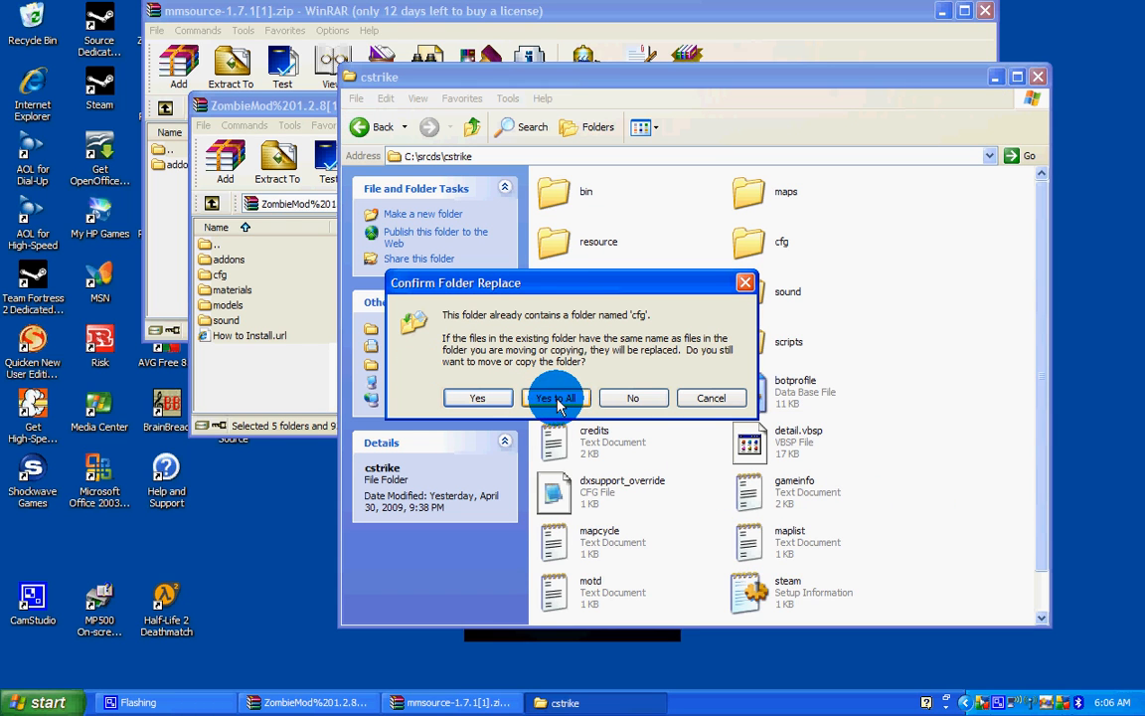
left_click(555, 398)
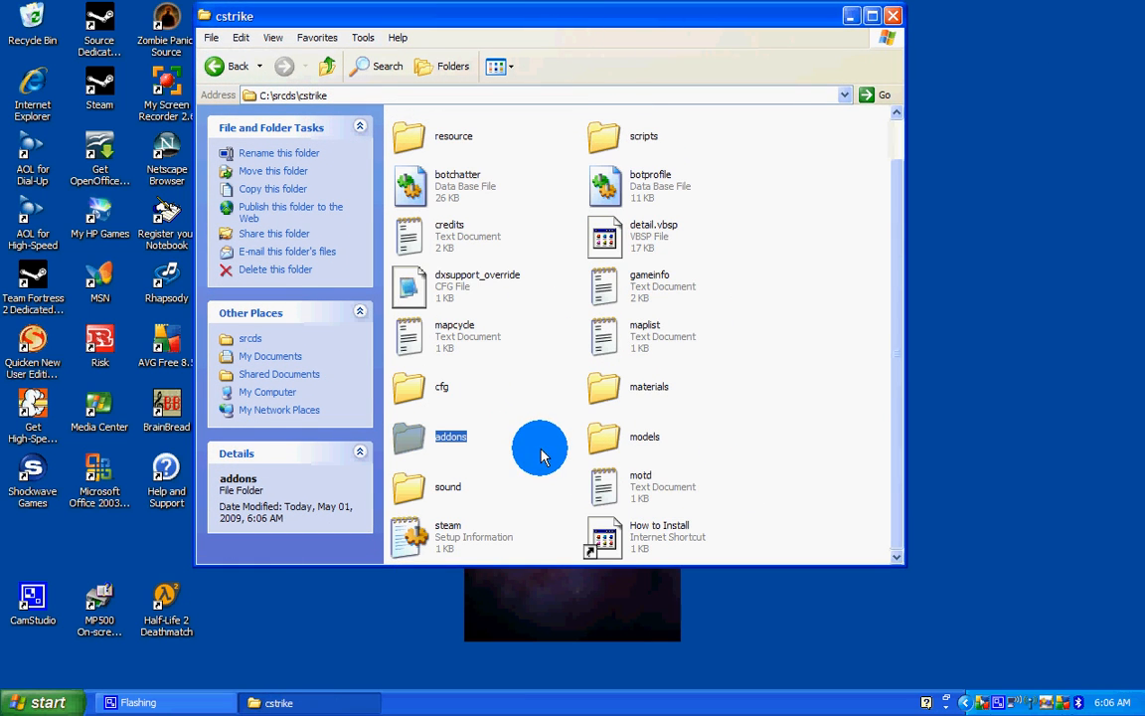
Navigate into cstrike\addons\metamod
double_click(450, 437)
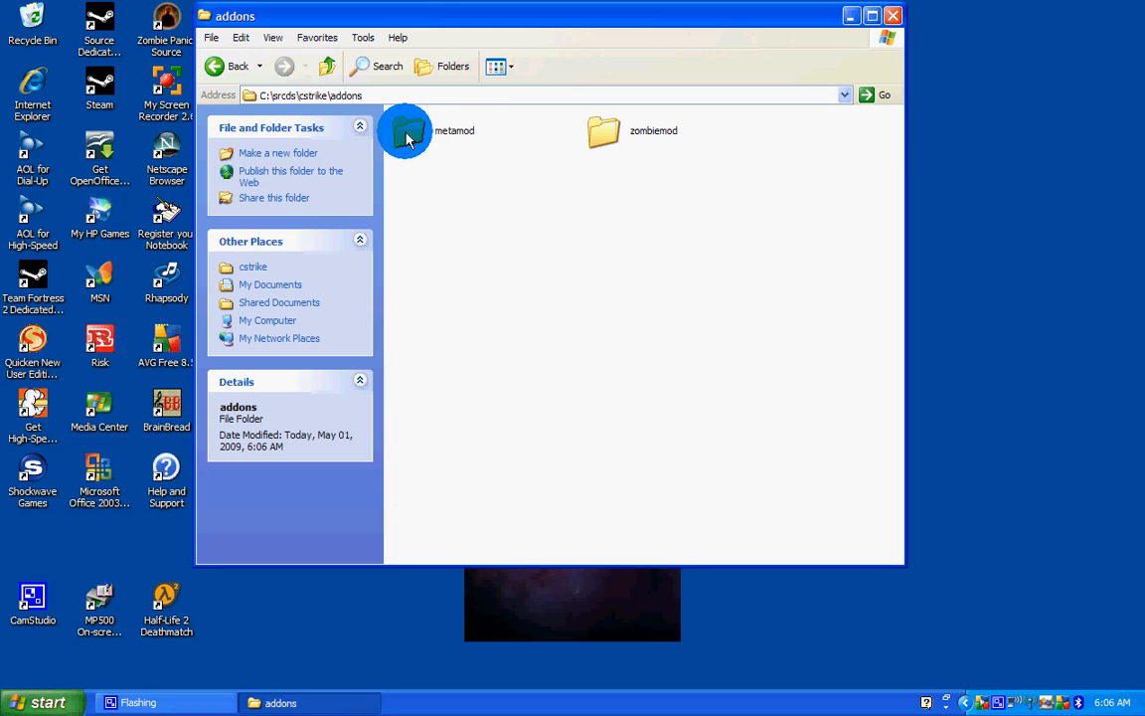
double_click(405, 130)
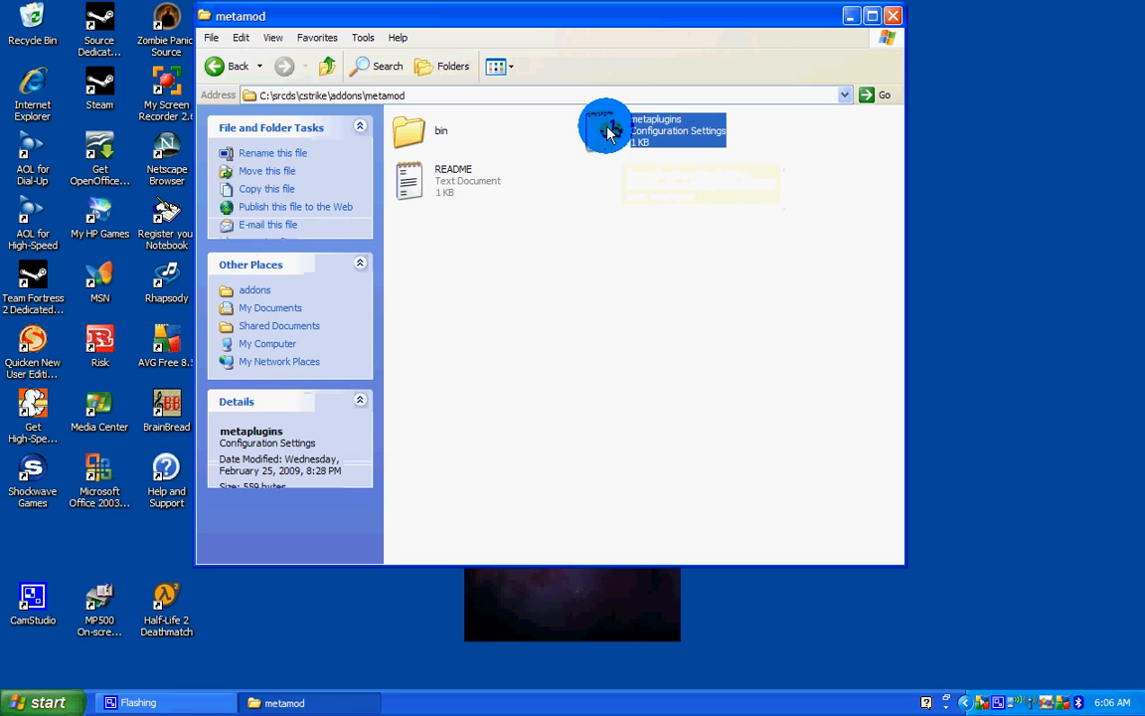
Add the line addons/zombiemod/bin/zombie_mm to metaplugins in Notepad and close it
double_click(656, 130)
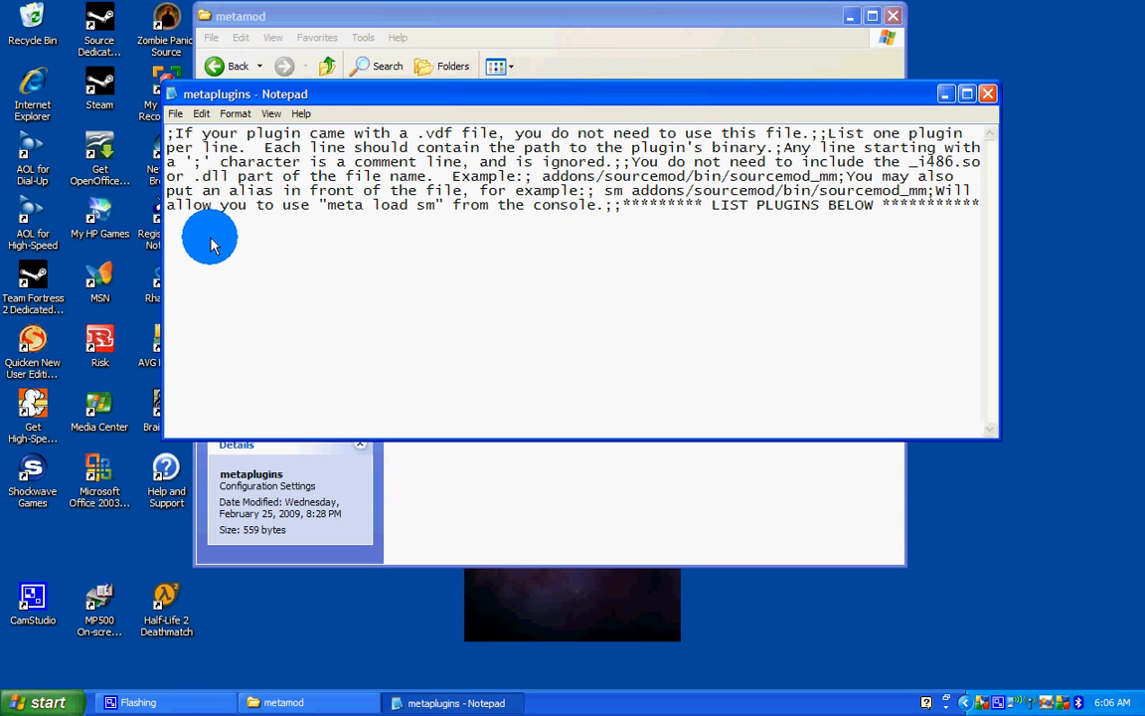
type("addons/")
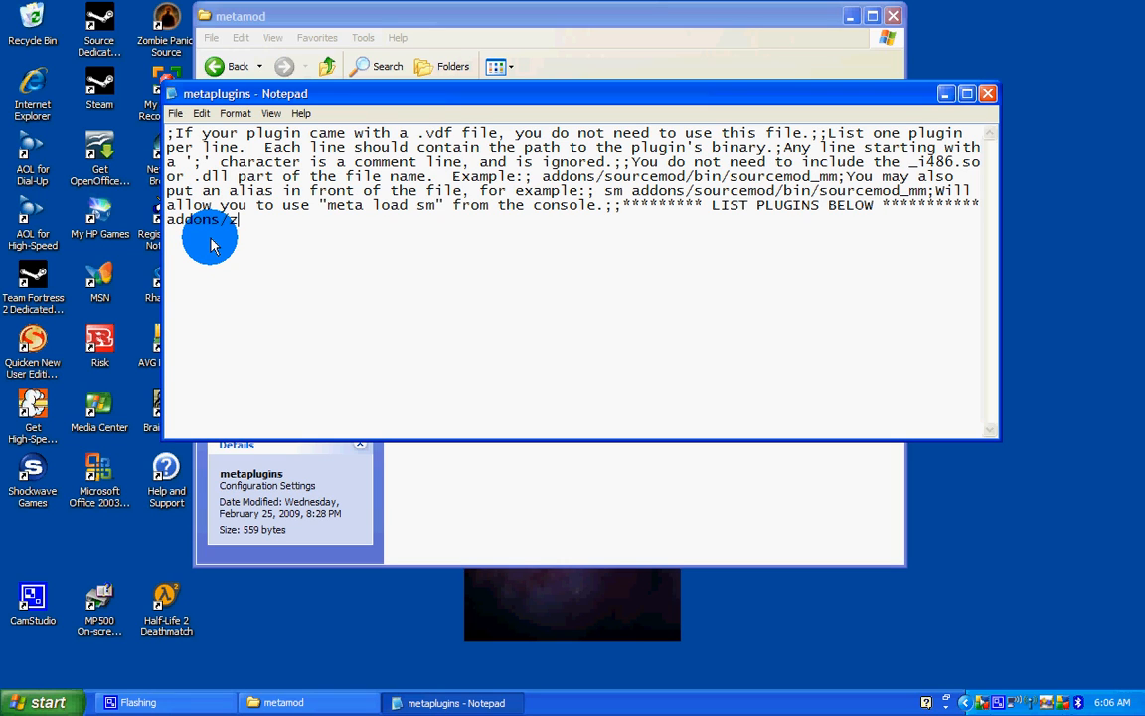
type("zombiemo")
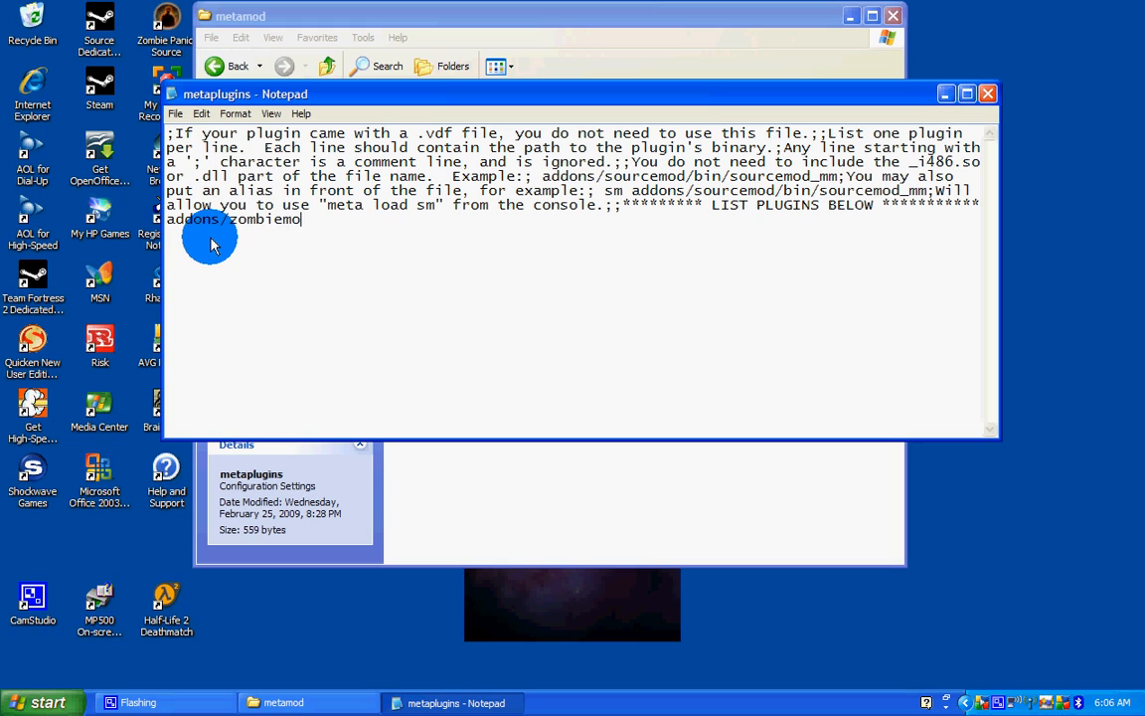
type("d")
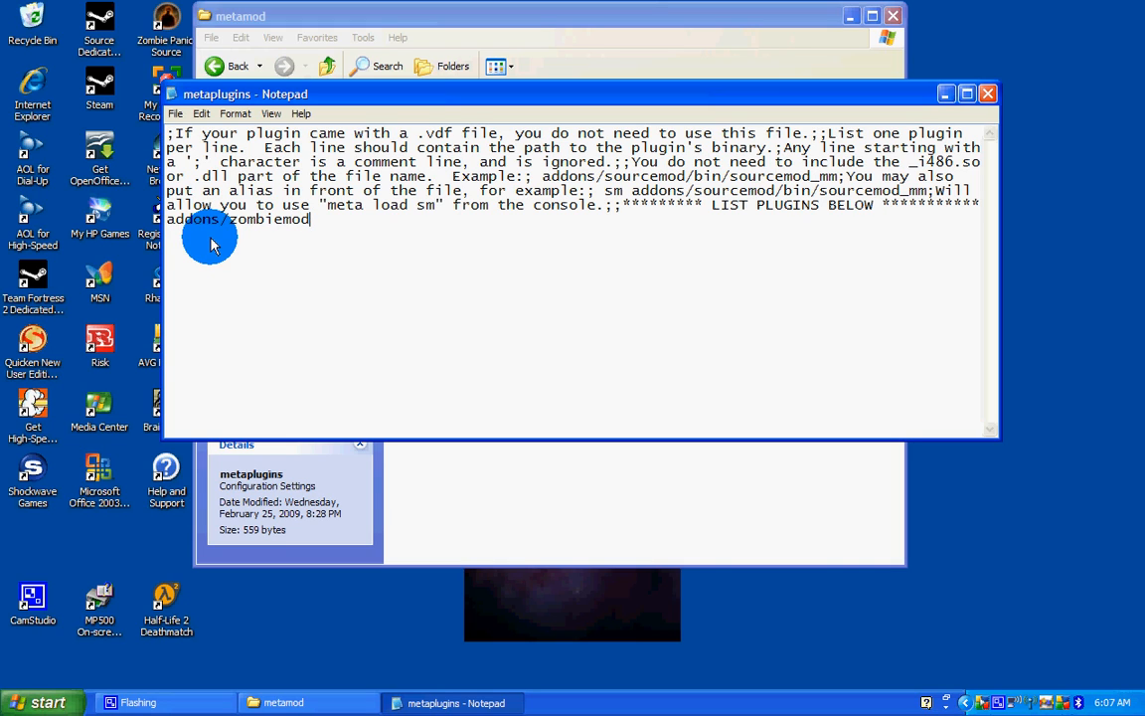
type("/bin")
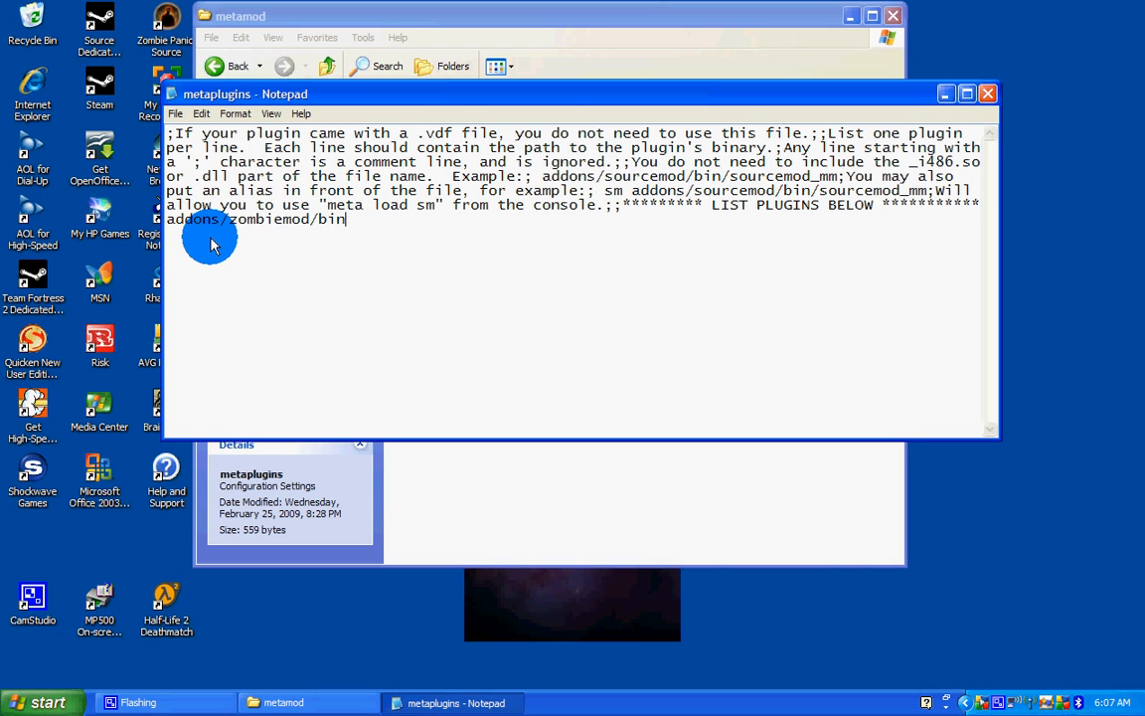
type("/z")
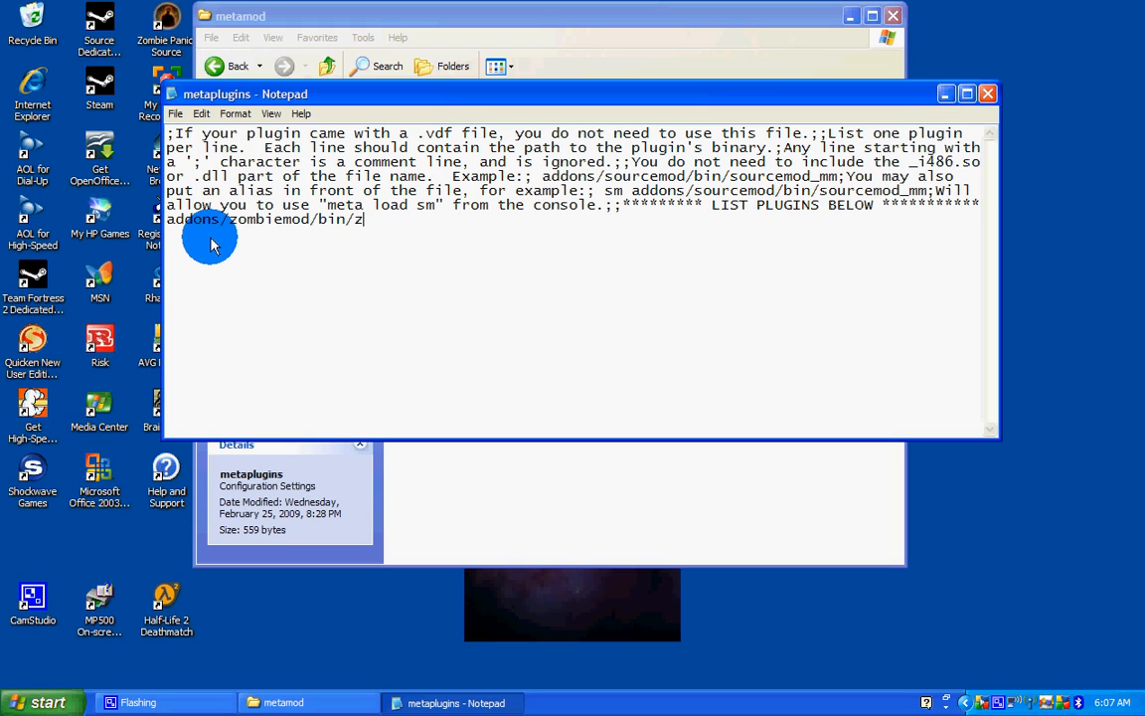
type("ombie")
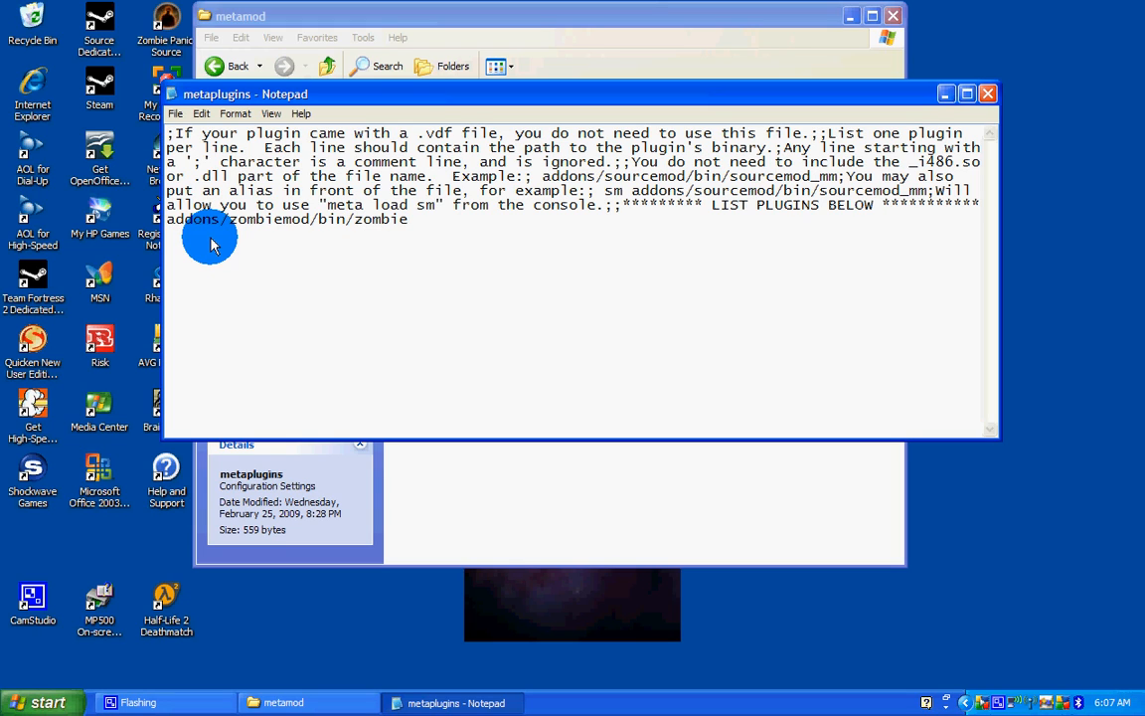
type("_mm")
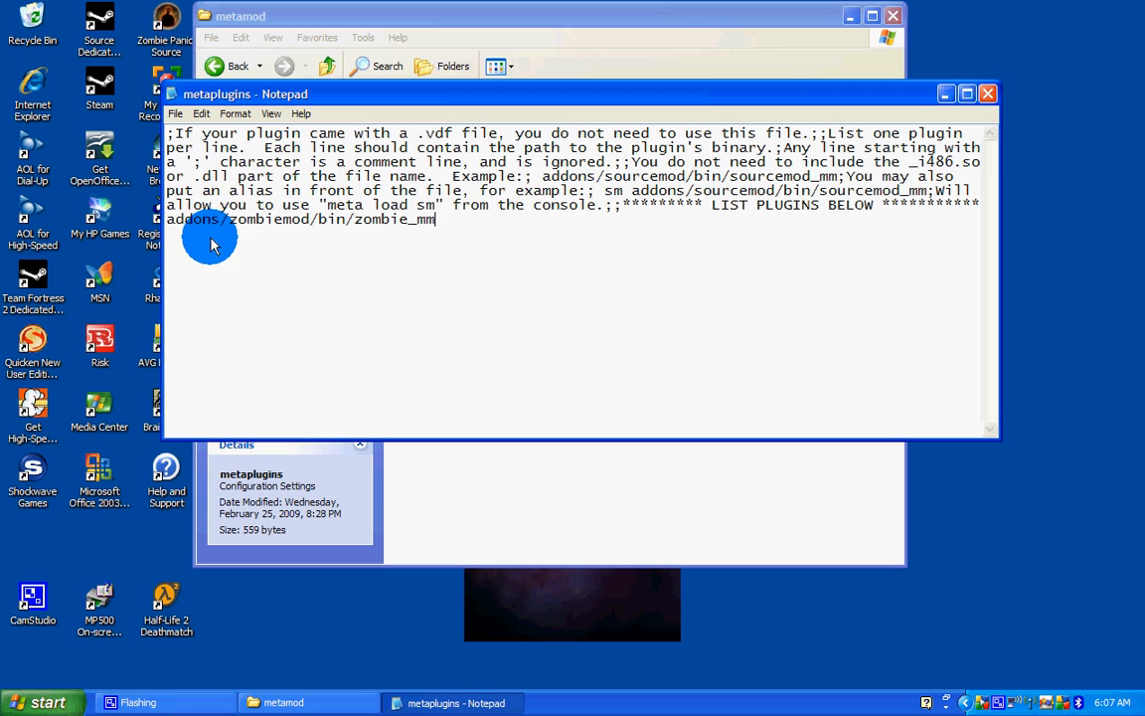
left_click(175, 113)
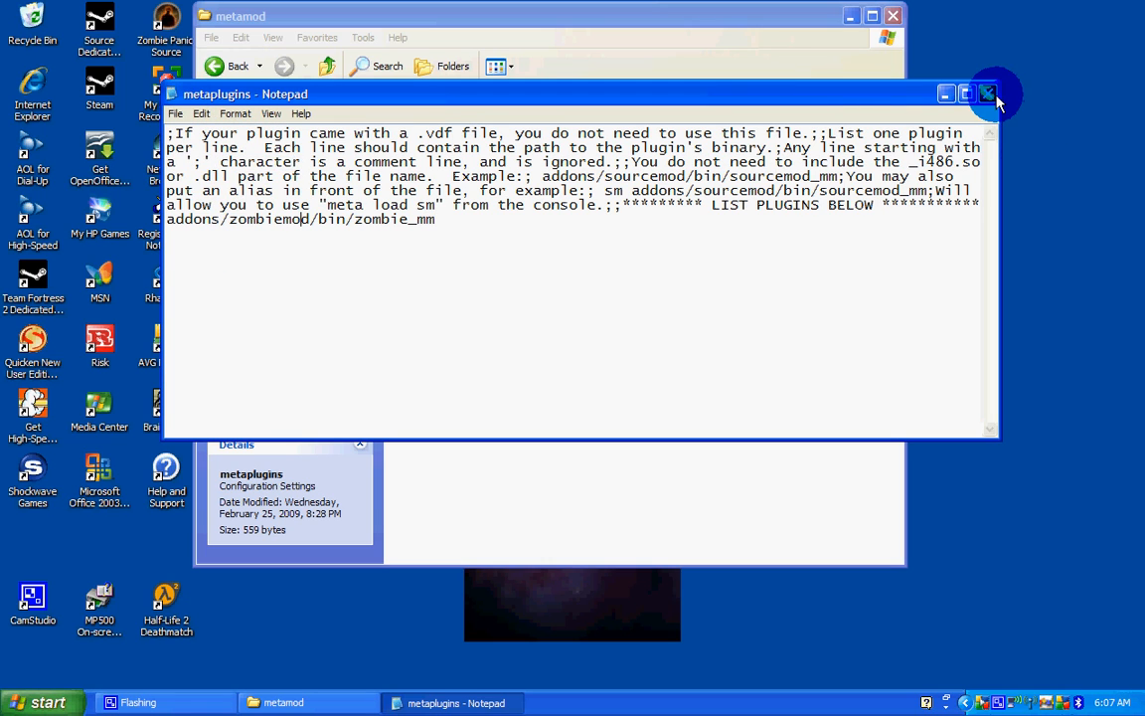
left_click(988, 94)
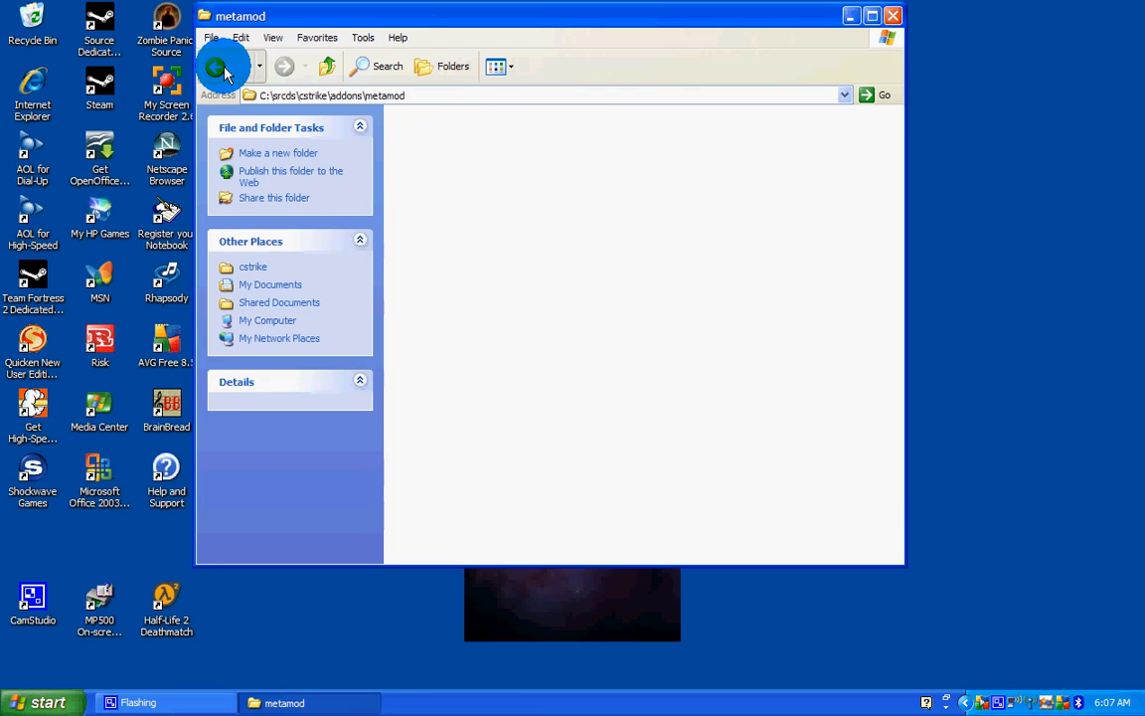
Back in cstrike, add Gamebin path |gameinfo_path|addons/metamod/bin to gameinfo and save it
left_click(224, 65)
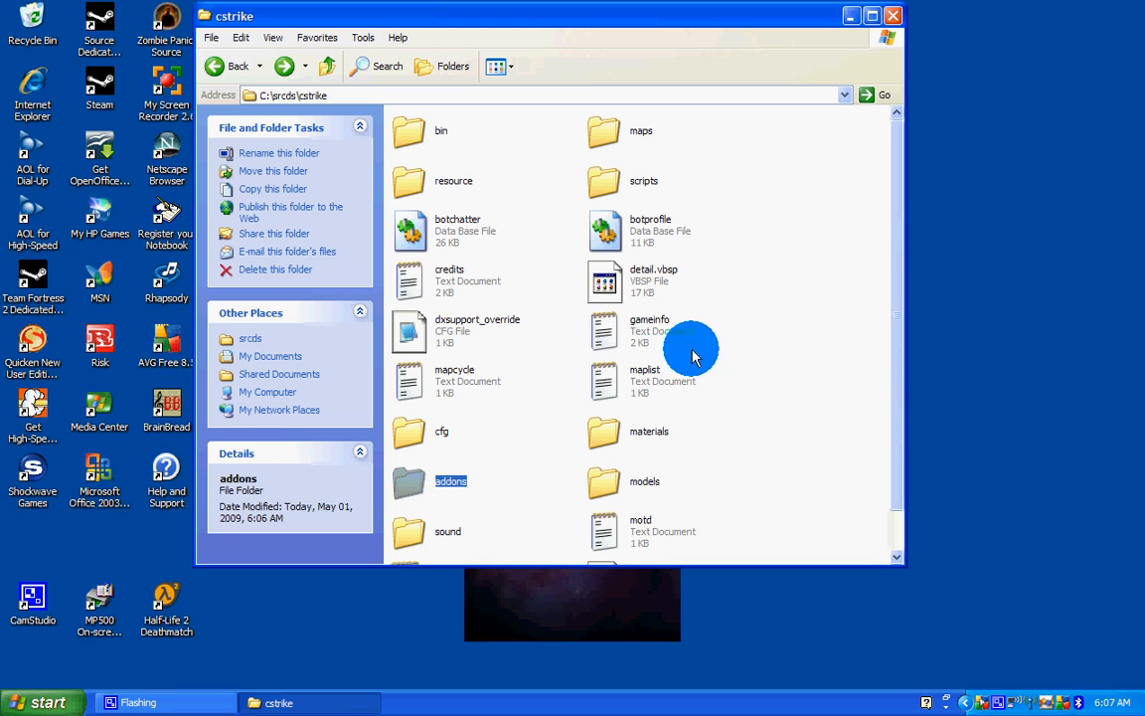
mouse_move(607, 333)
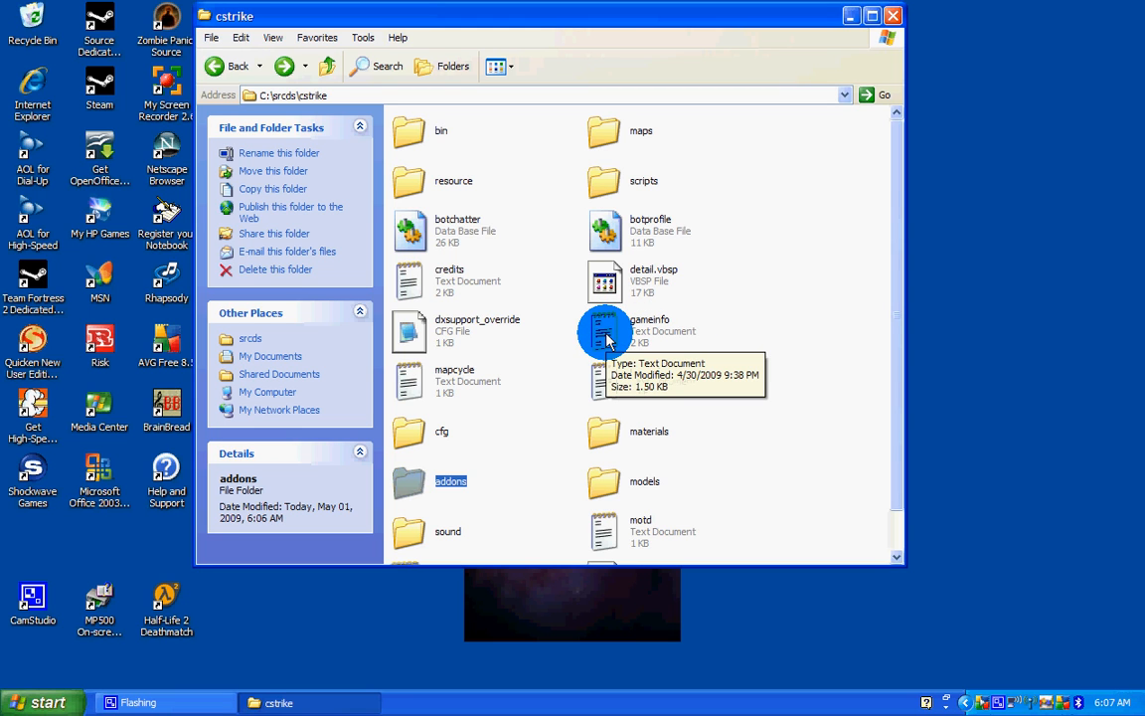
double_click(606, 330)
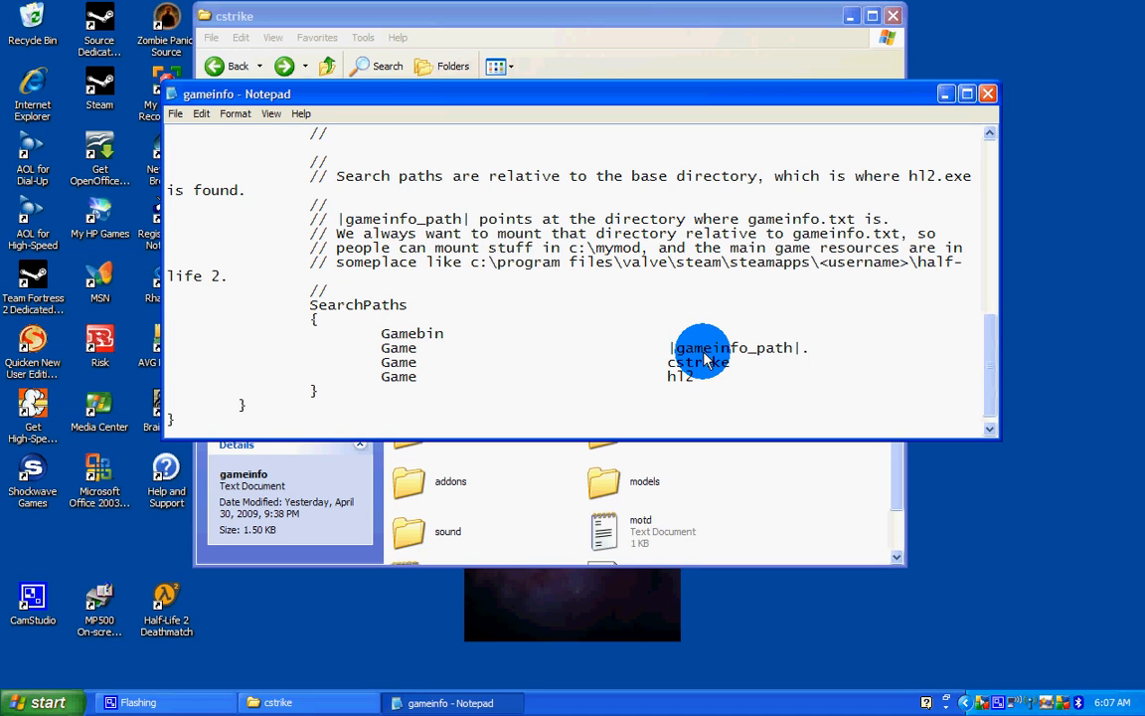
type("|gam")
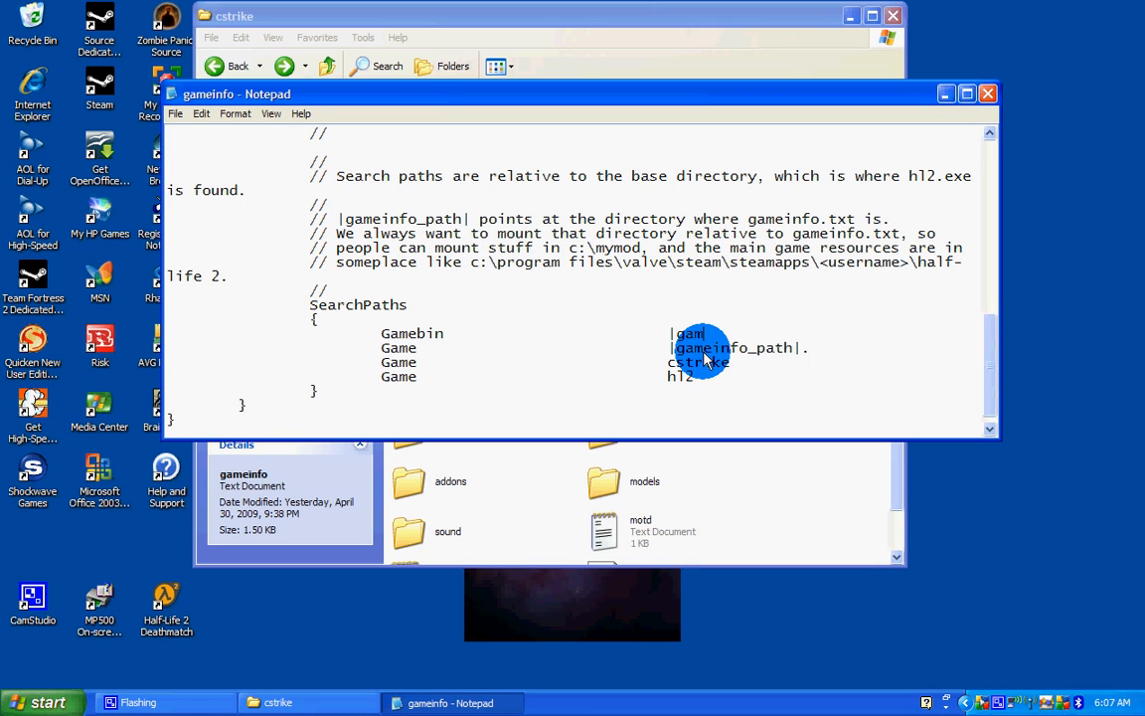
type("einfo")
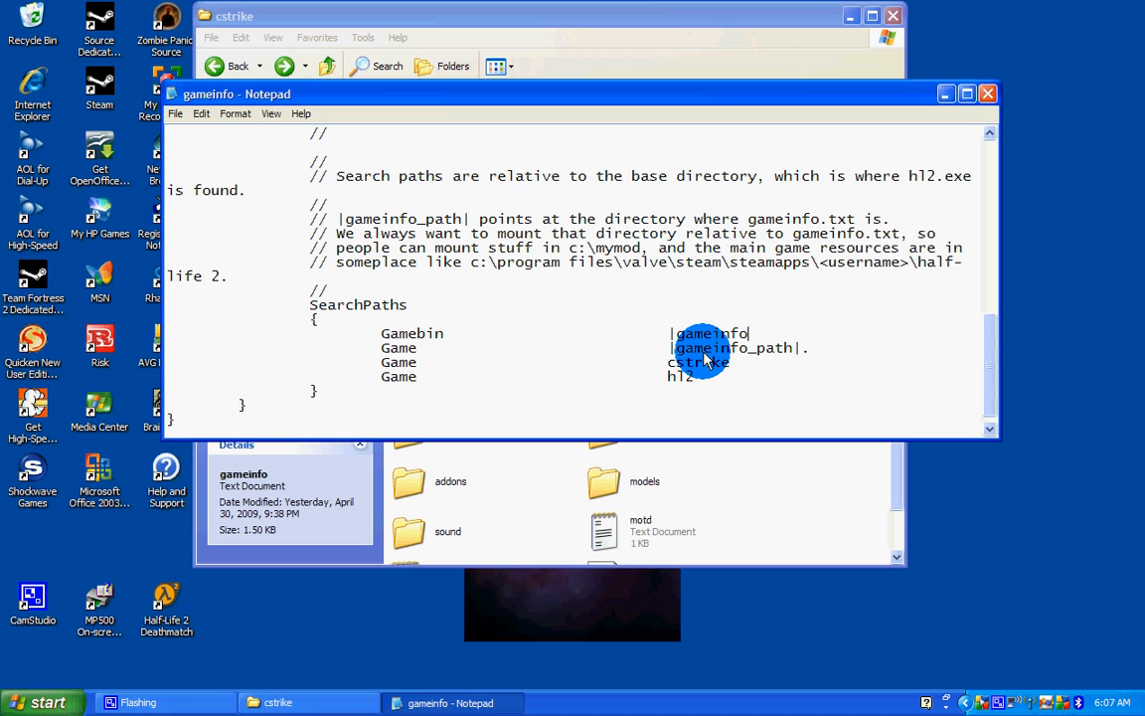
type("_path")
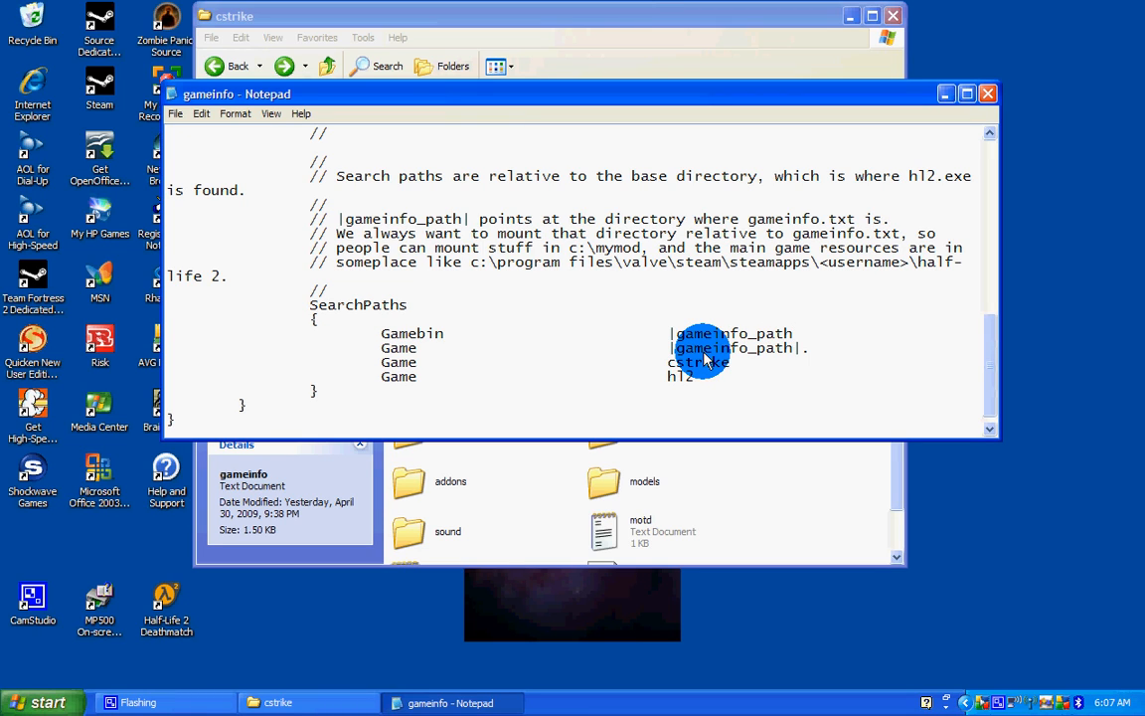
type("addons")
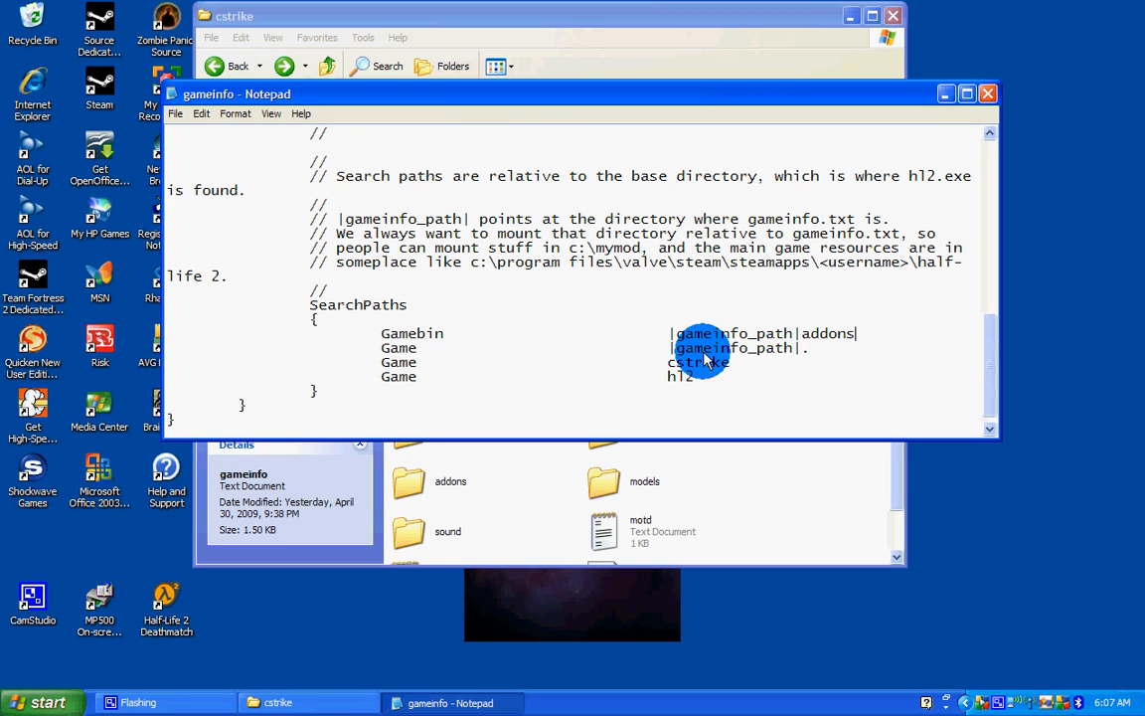
type("/metamo")
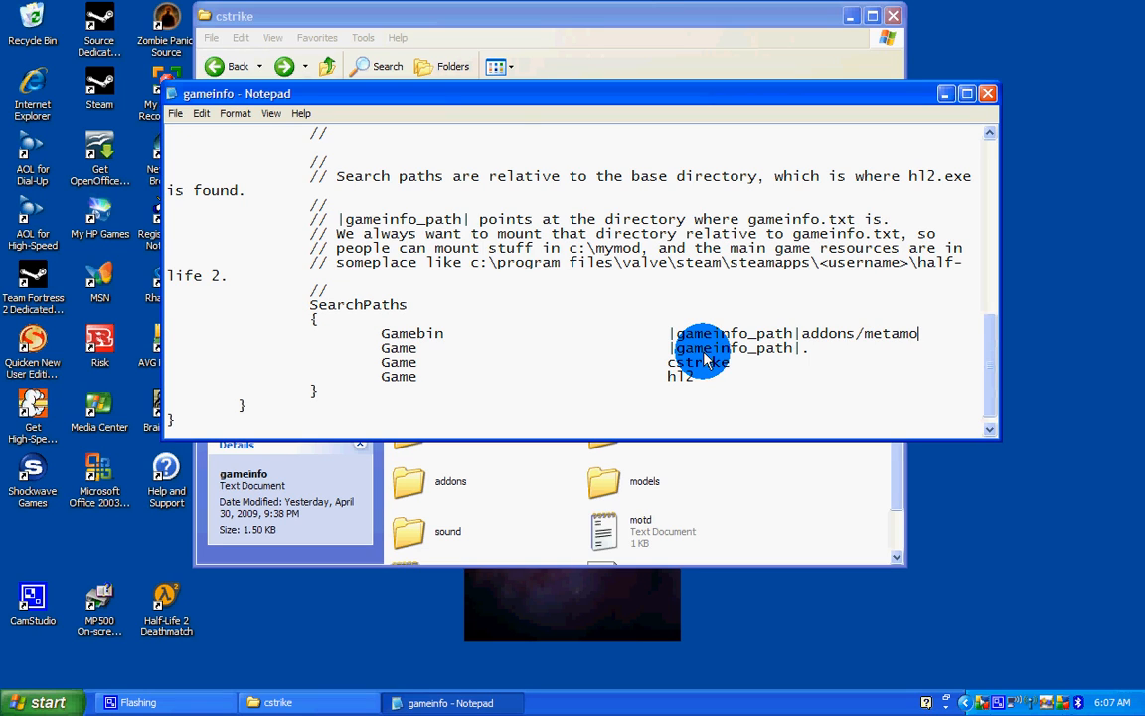
type("/")
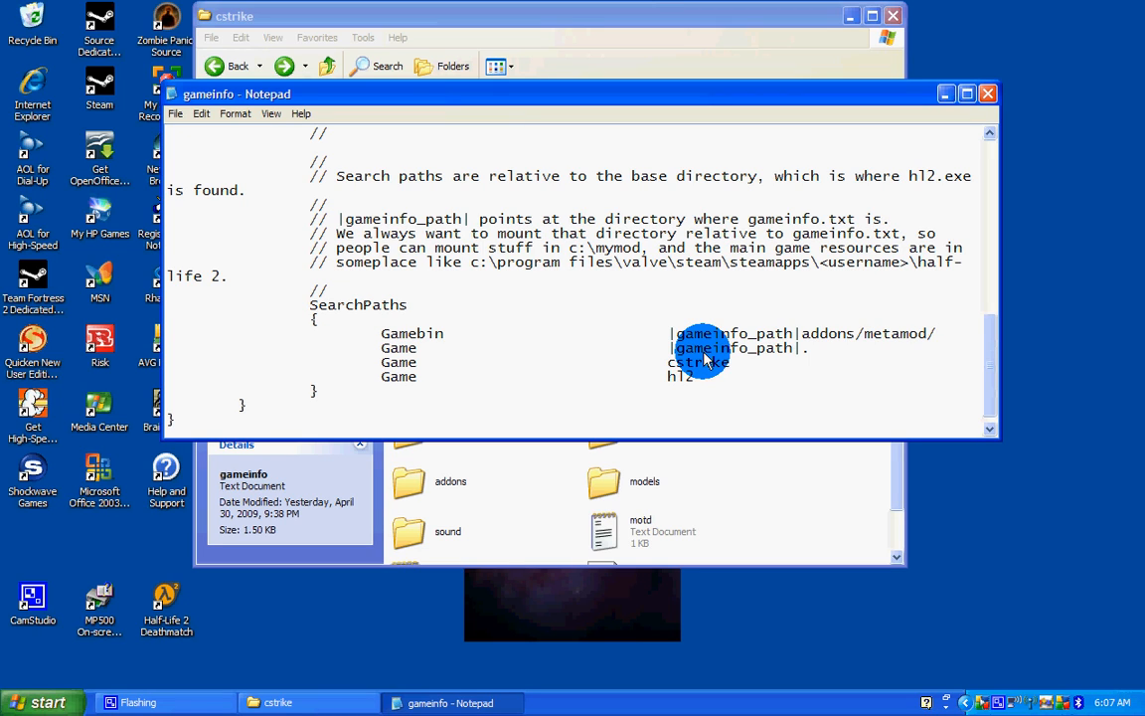
type("bin")
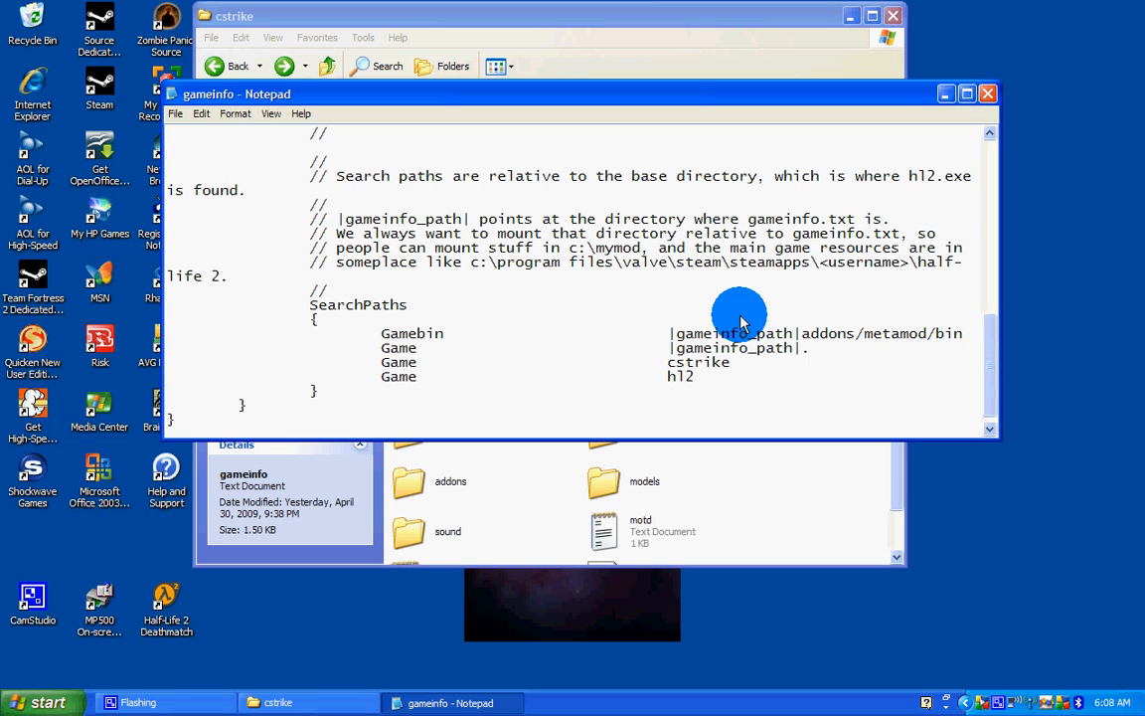
left_click(175, 114)
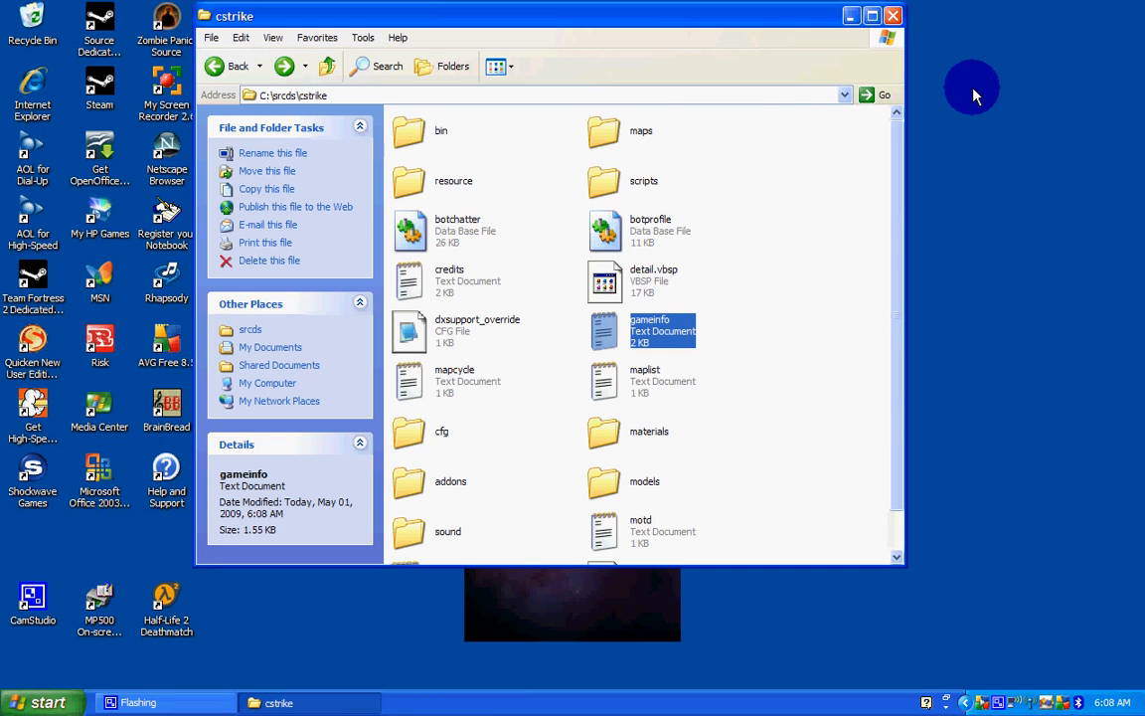
Send a shortcut of the srcds application from C:\srcds to the desktop and close the folder
left_click(230, 65)
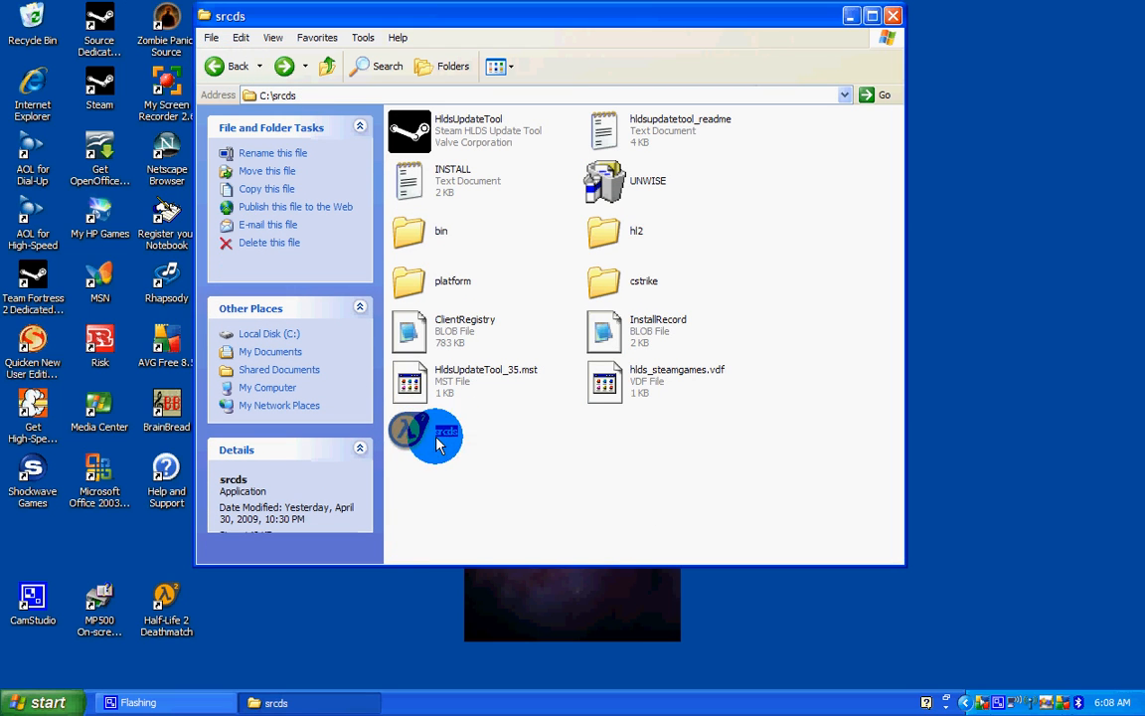
right_click(423, 433)
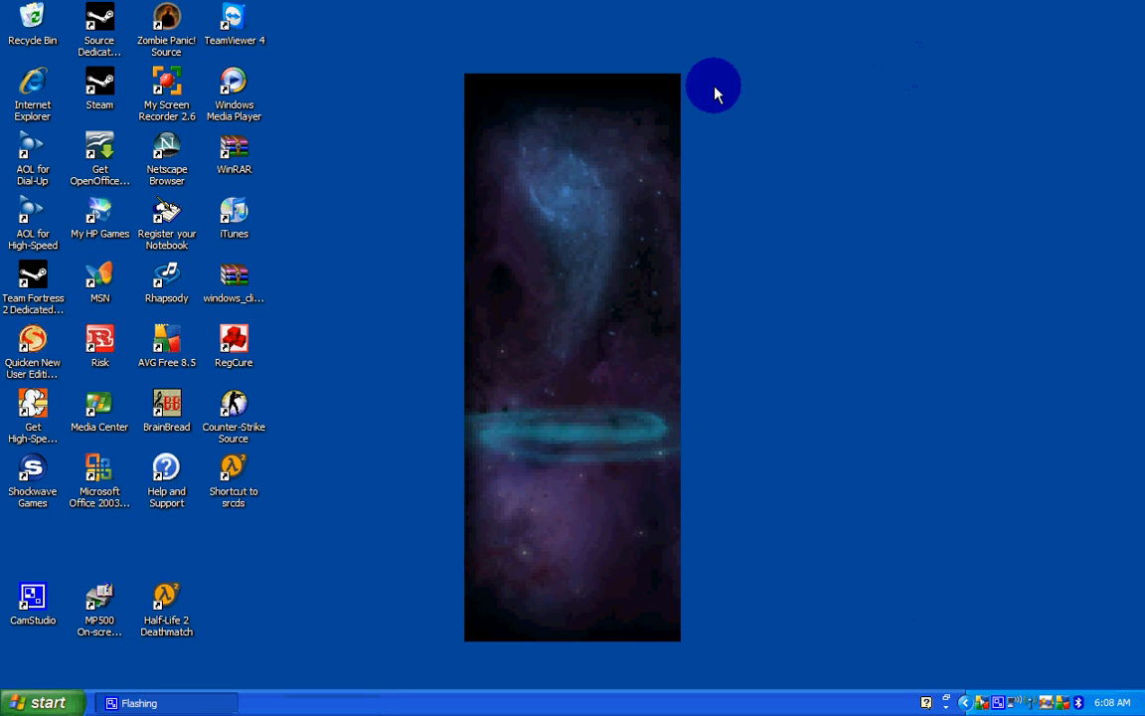
left_click(233, 468)
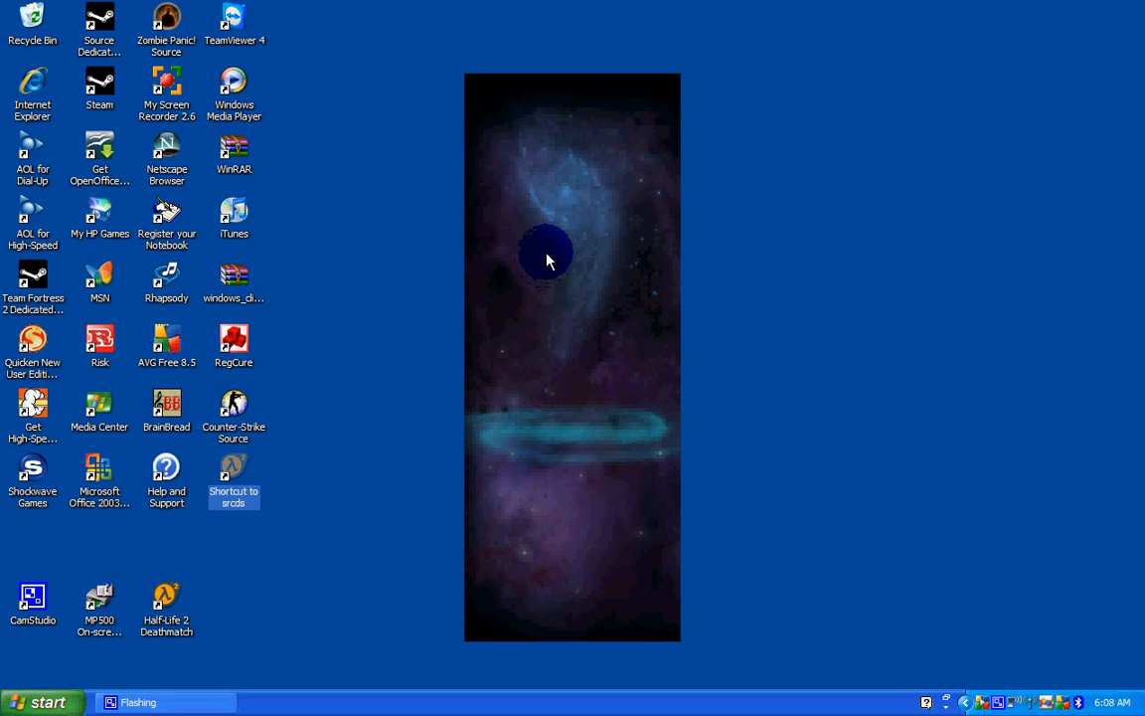
double_click(234, 472)
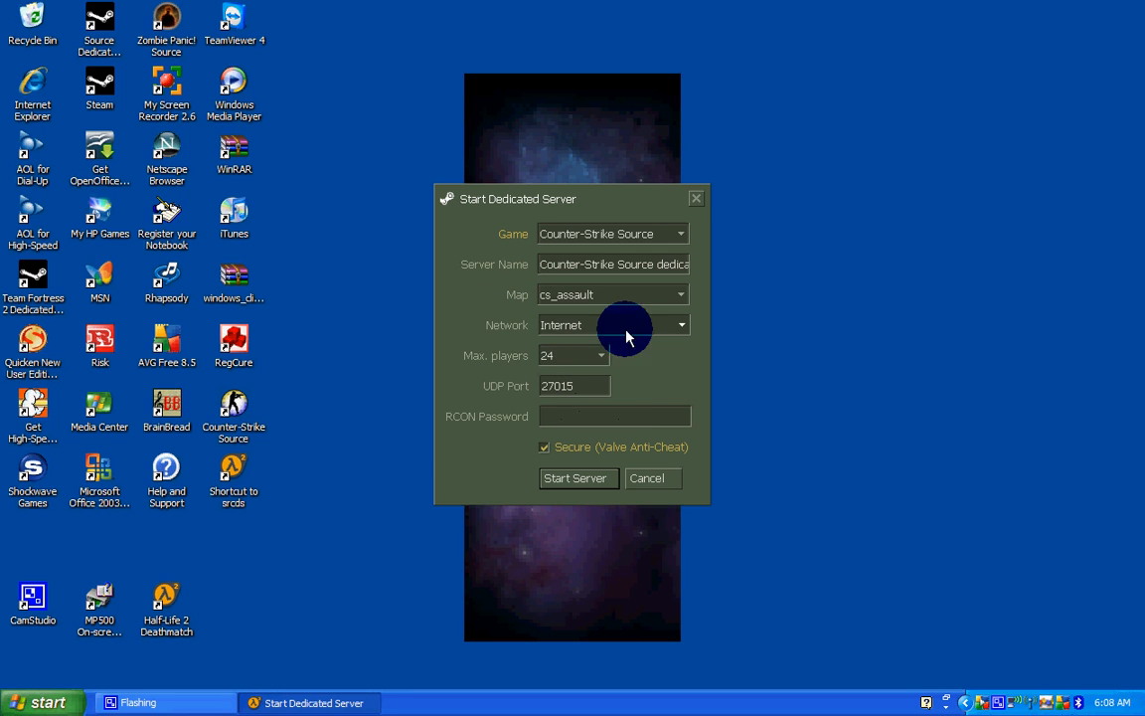
mouse_move(592, 418)
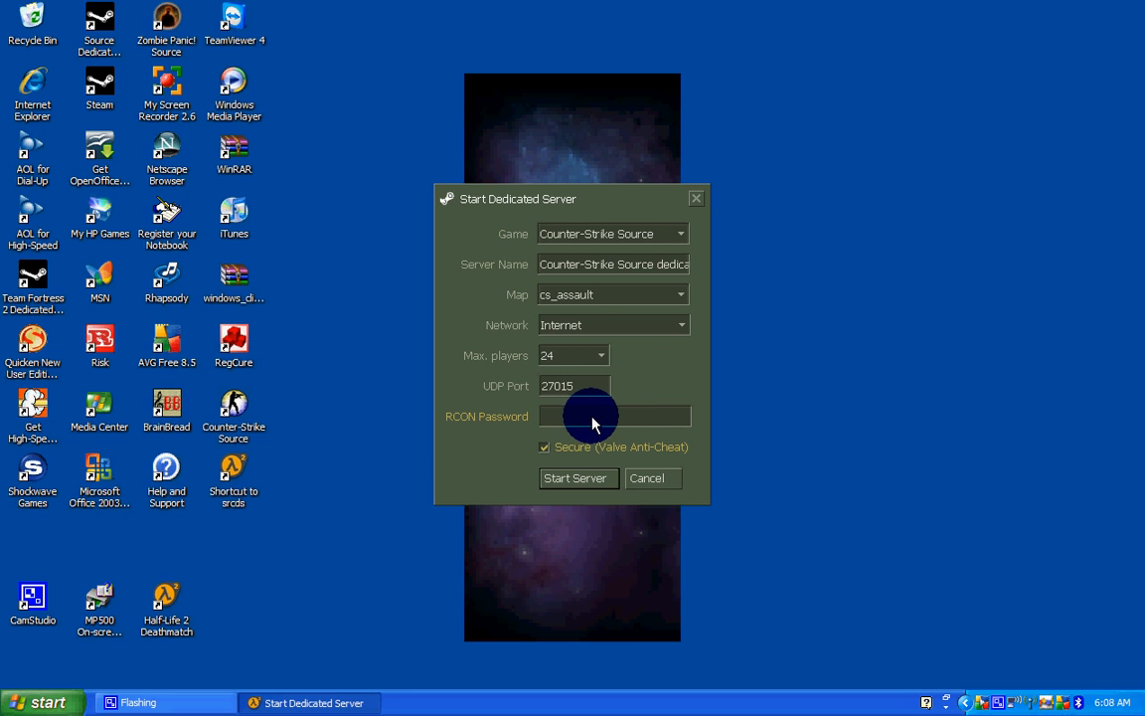
type("123")
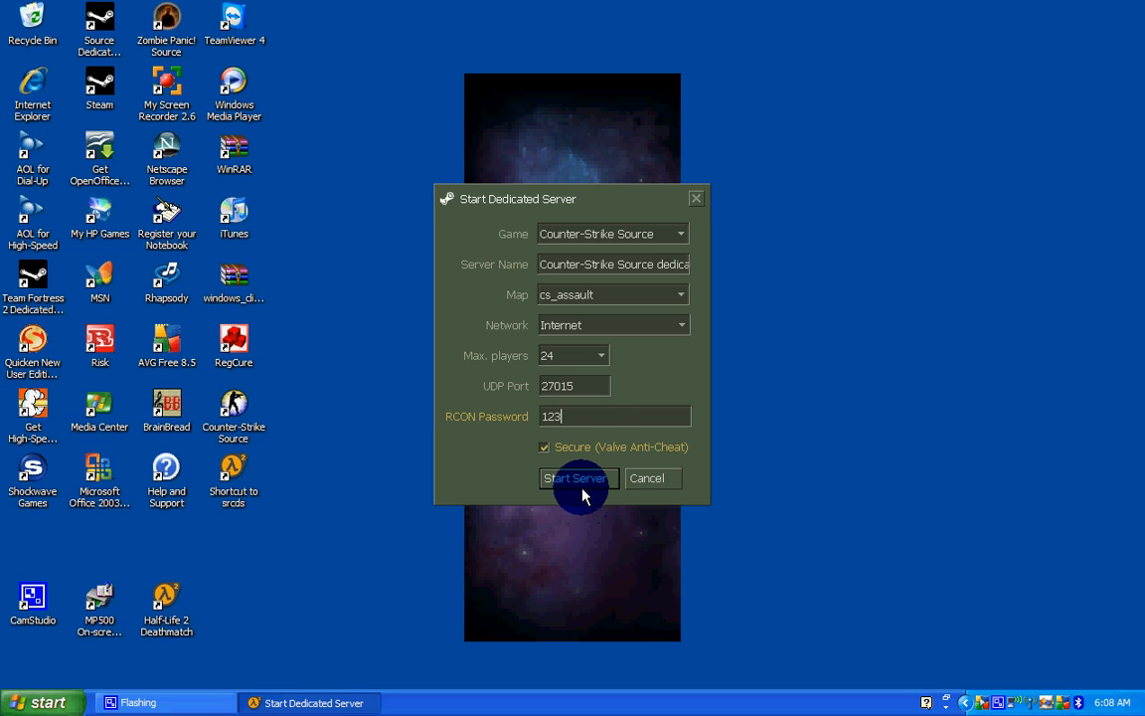
left_click(579, 478)
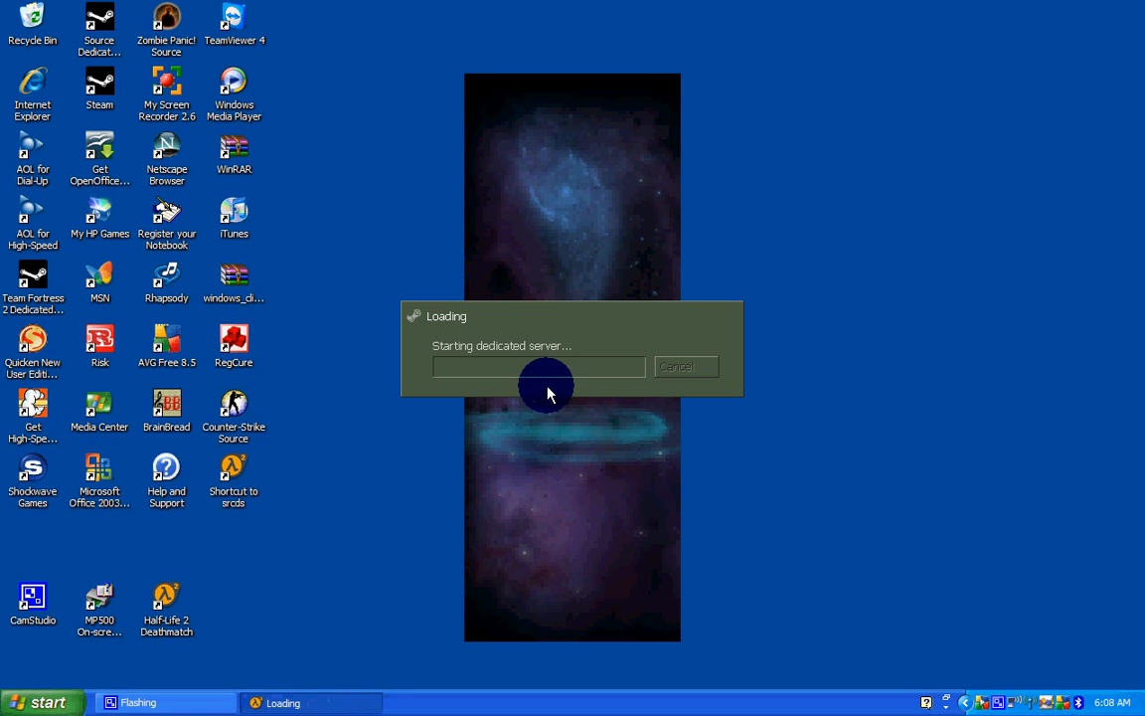
mouse_move(522, 234)
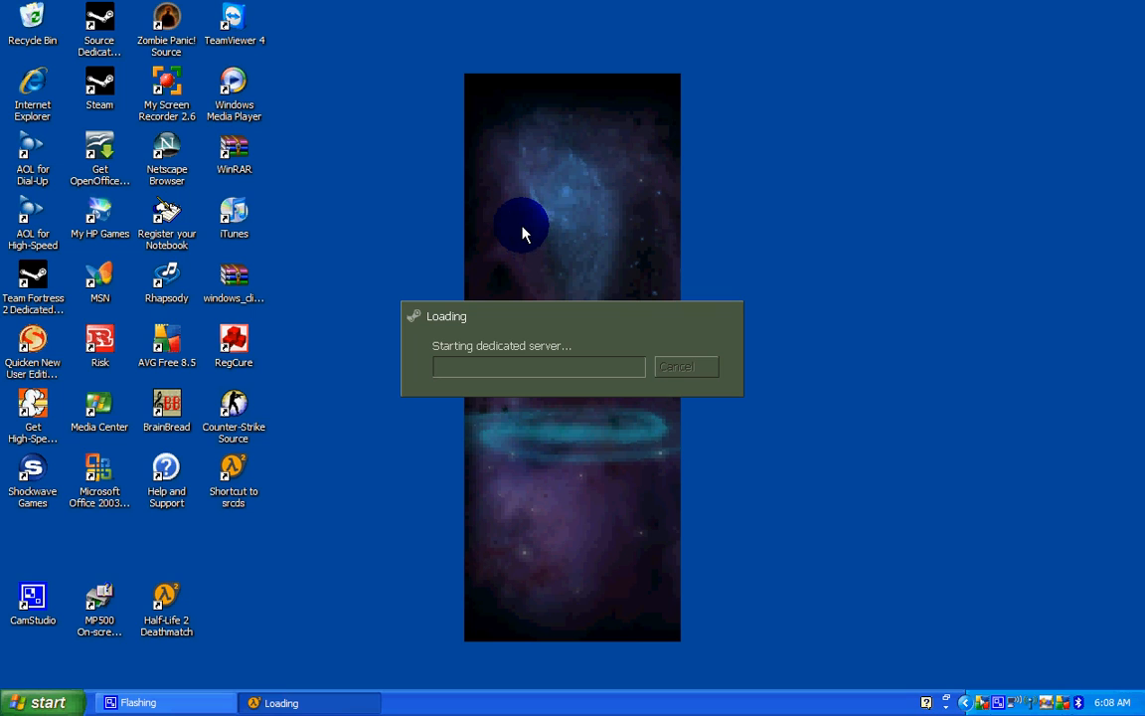
mouse_move(492, 242)
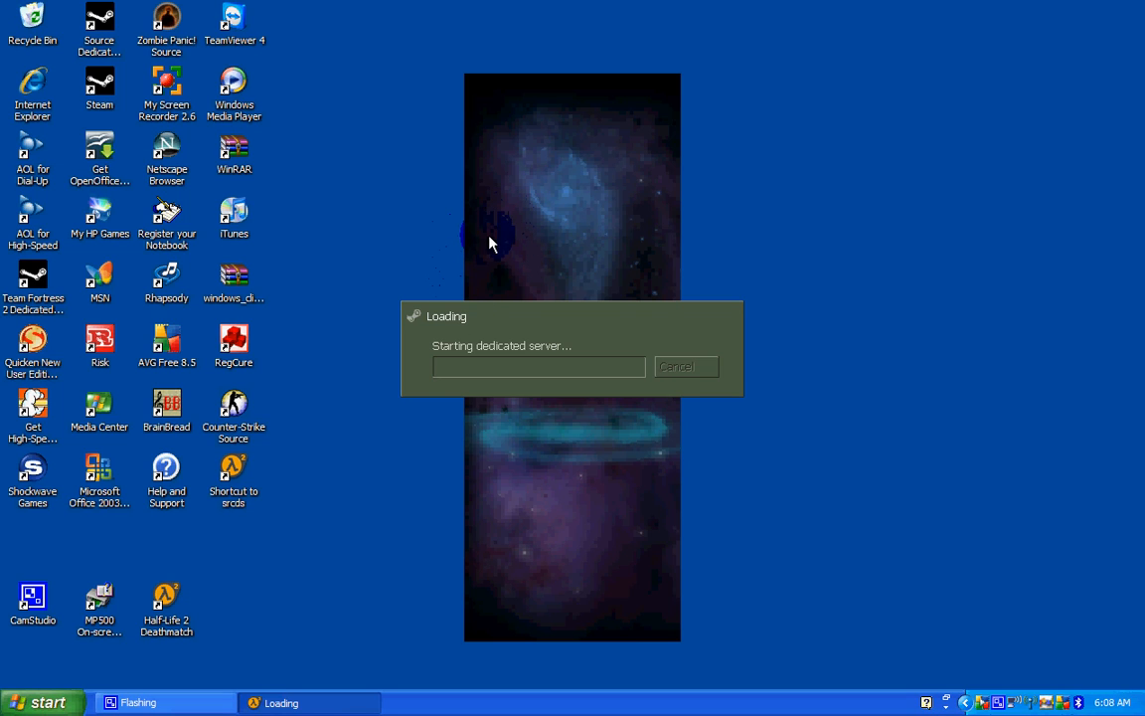
mouse_move(469, 236)
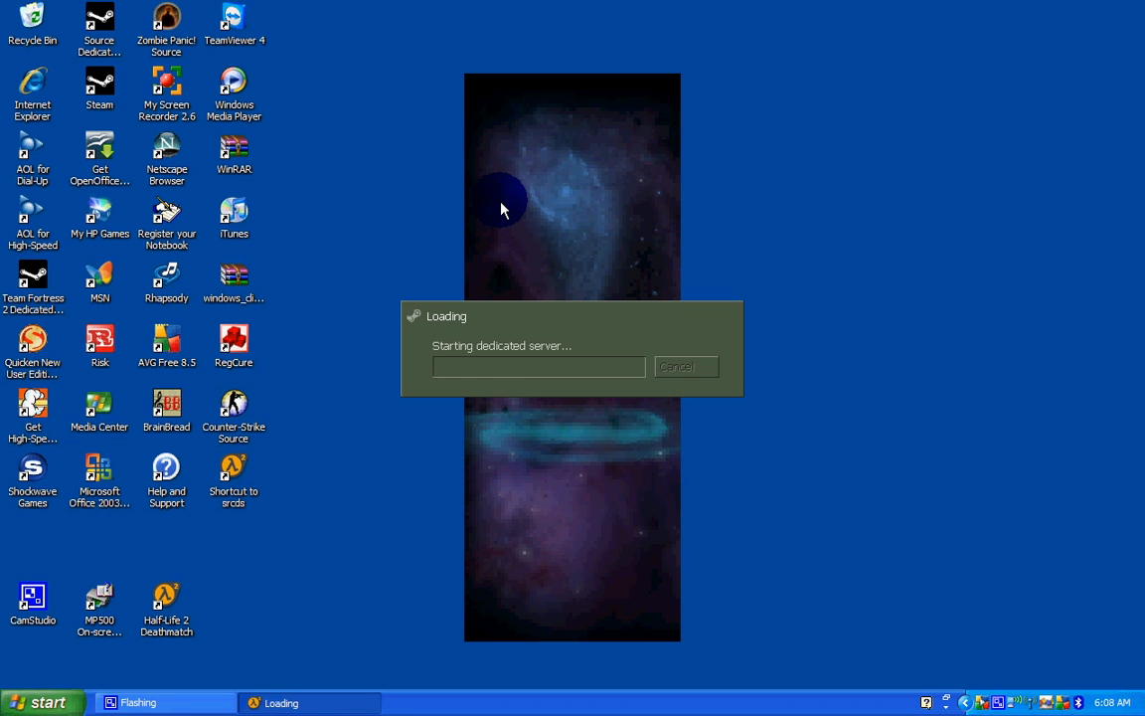
mouse_move(599, 167)
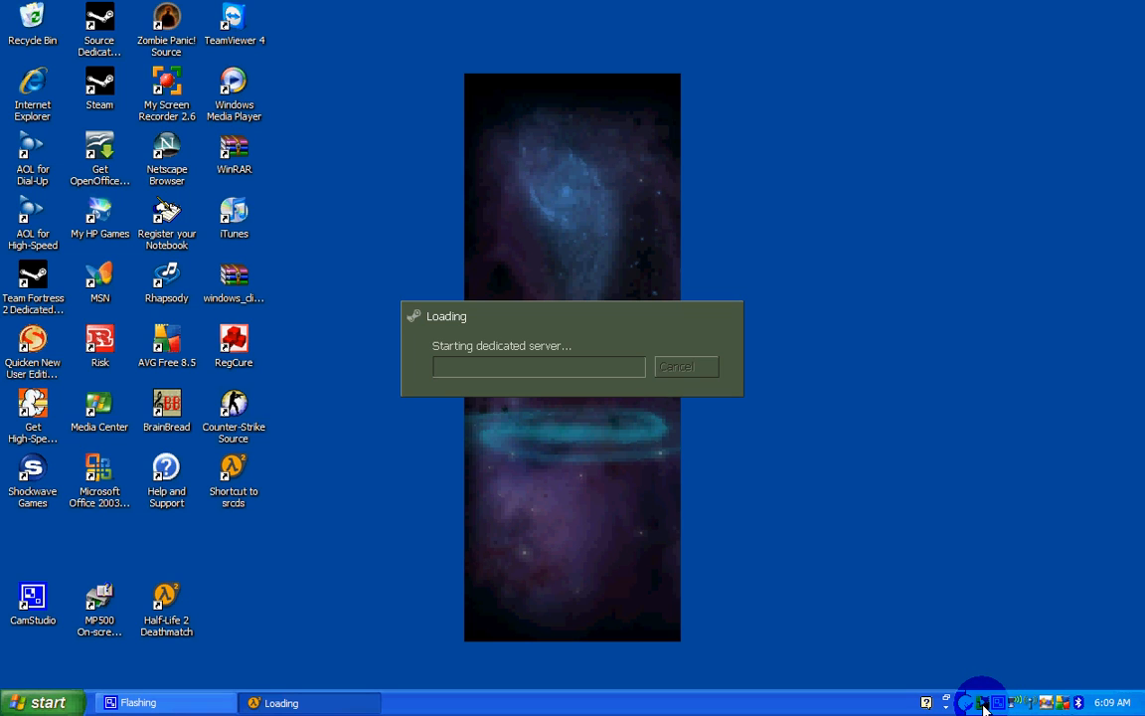
mouse_move(984, 704)
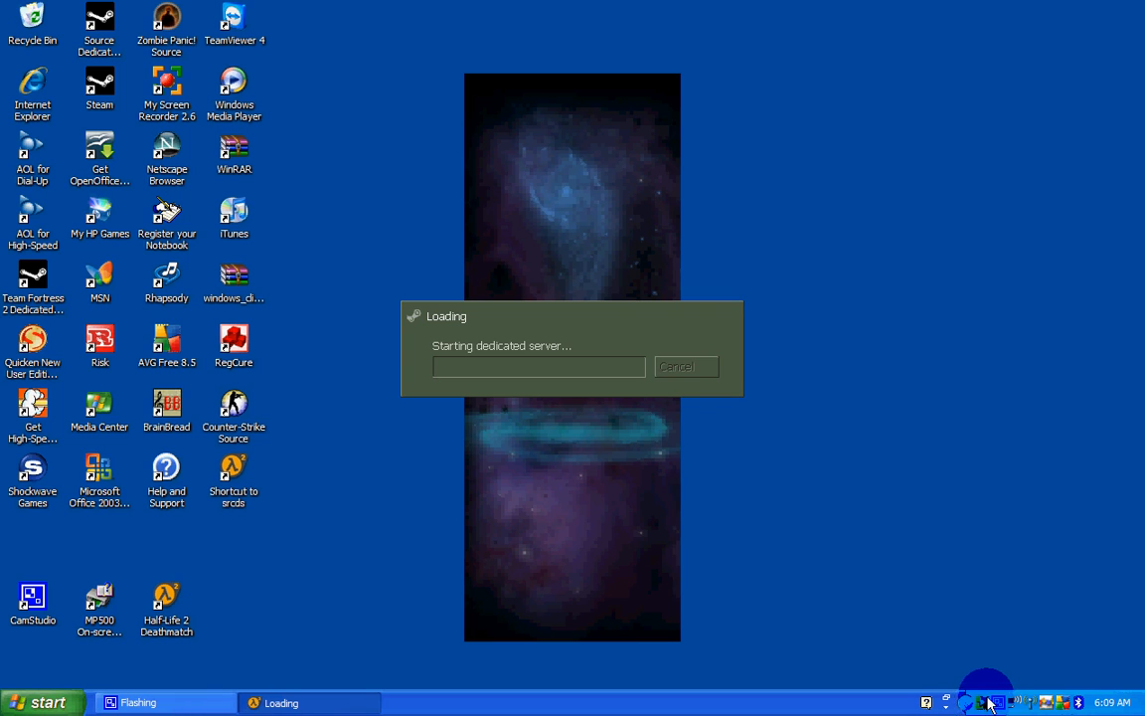
left_click(233, 472)
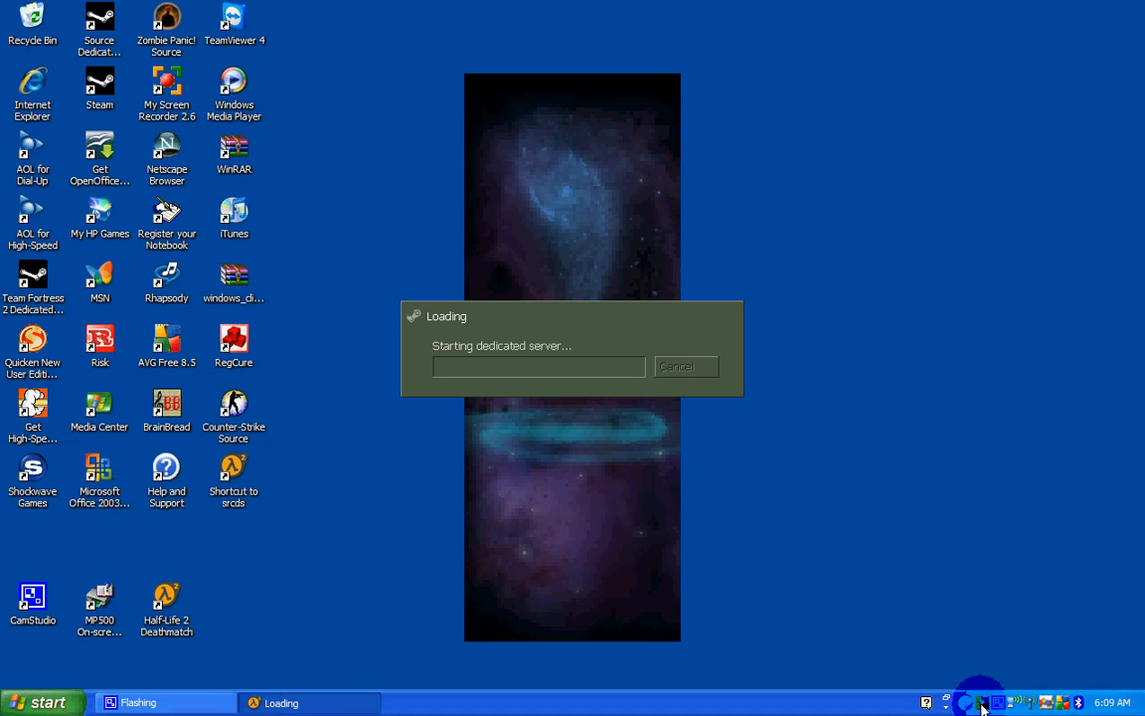
mouse_move(812, 492)
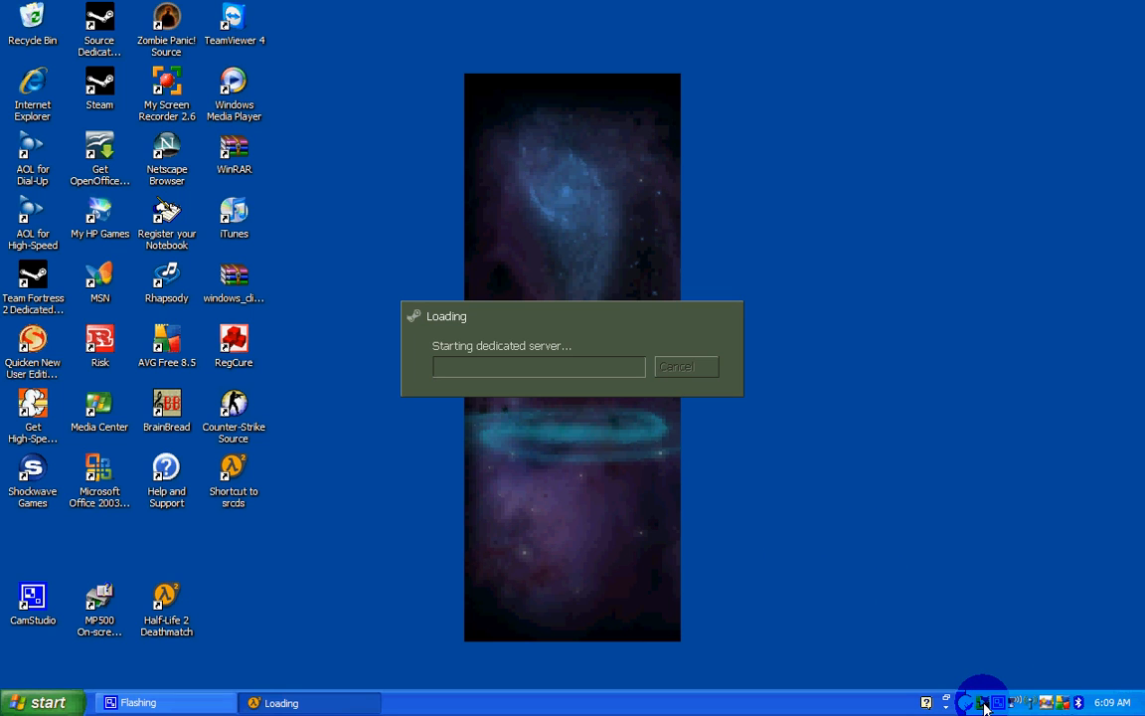
mouse_move(818, 495)
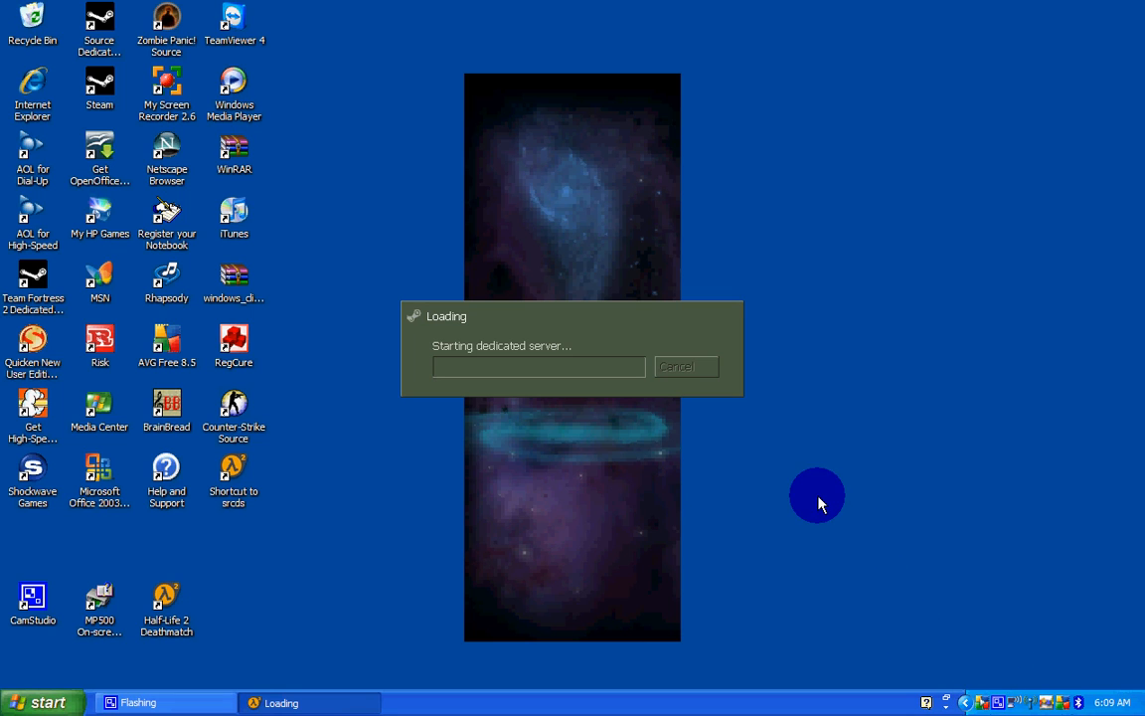
mouse_move(418, 406)
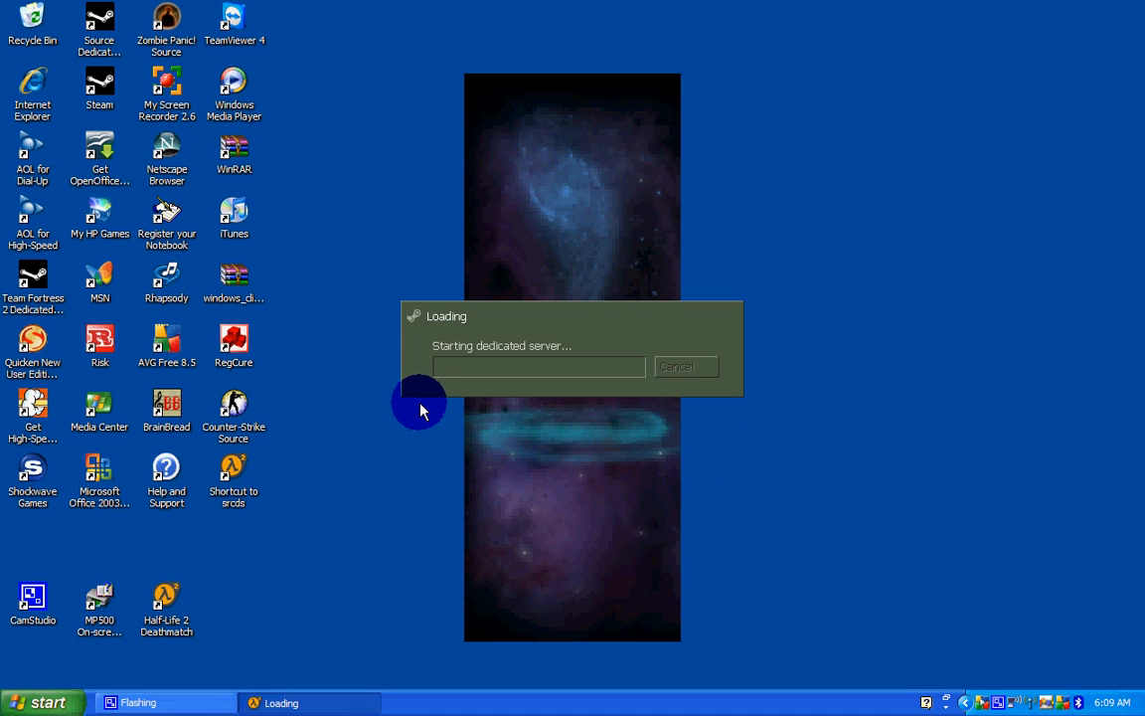
mouse_move(616, 305)
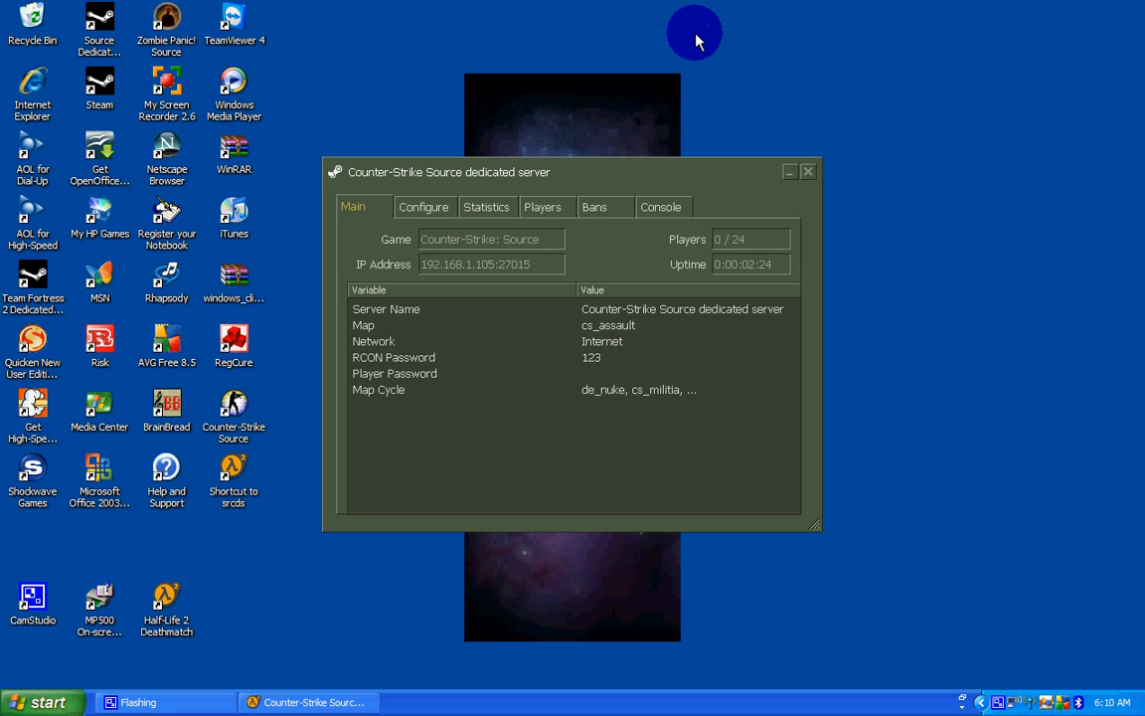
mouse_move(540, 475)
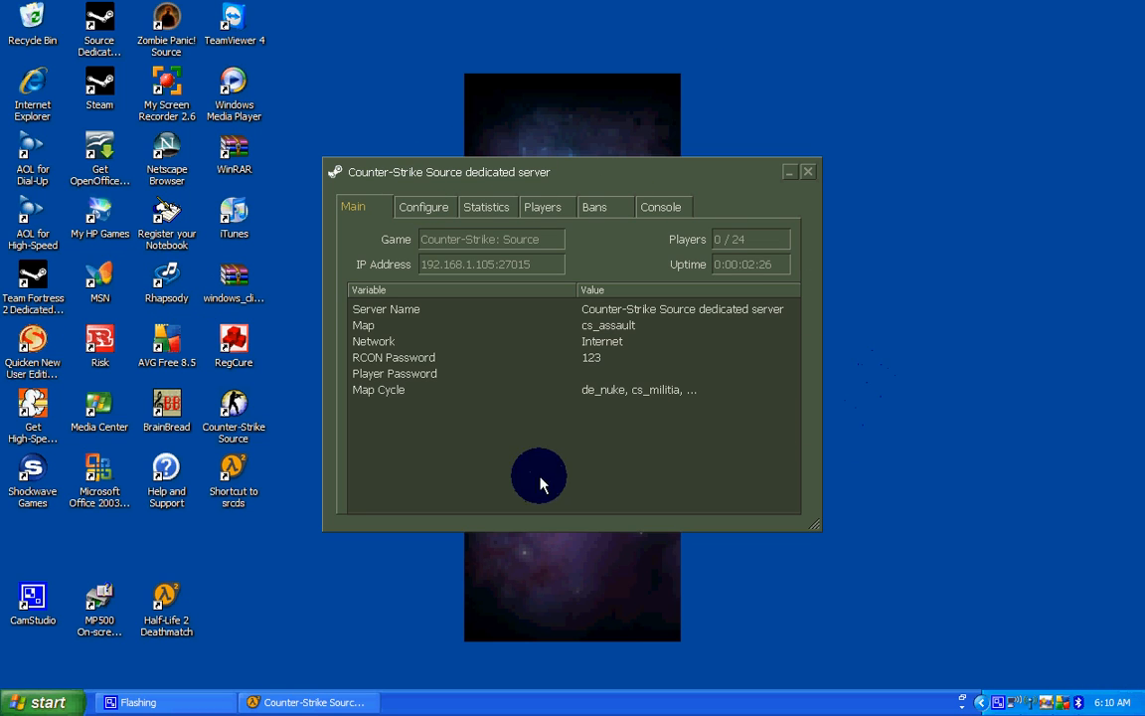
mouse_move(710, 348)
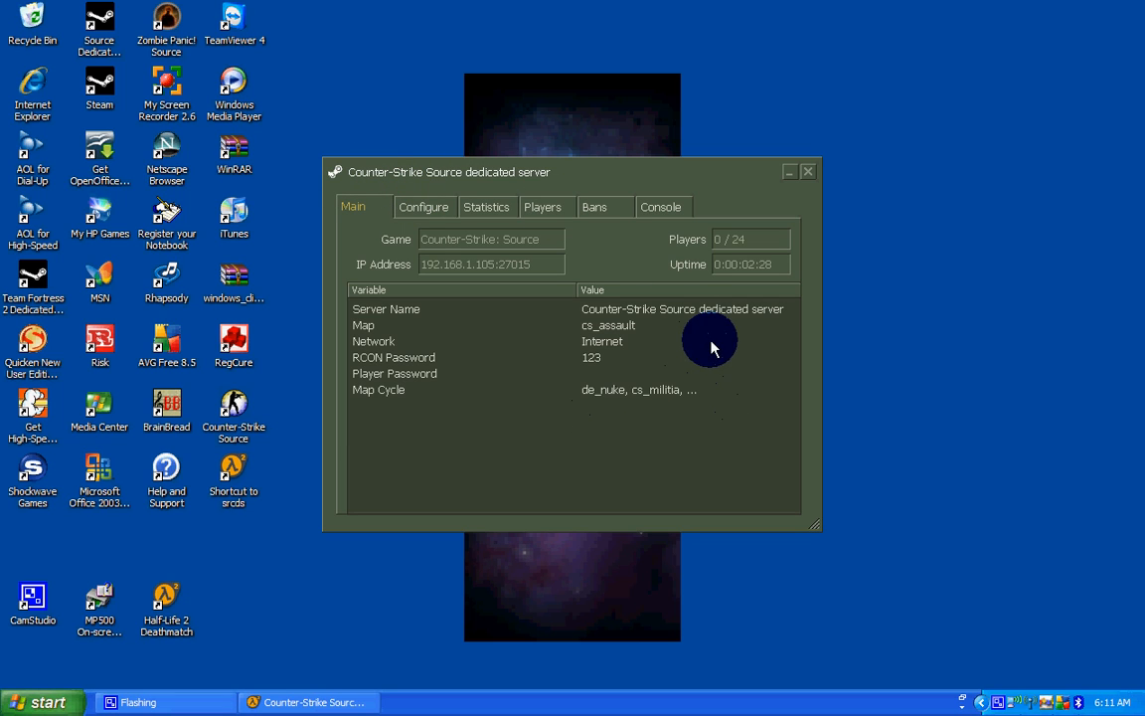
mouse_move(687, 212)
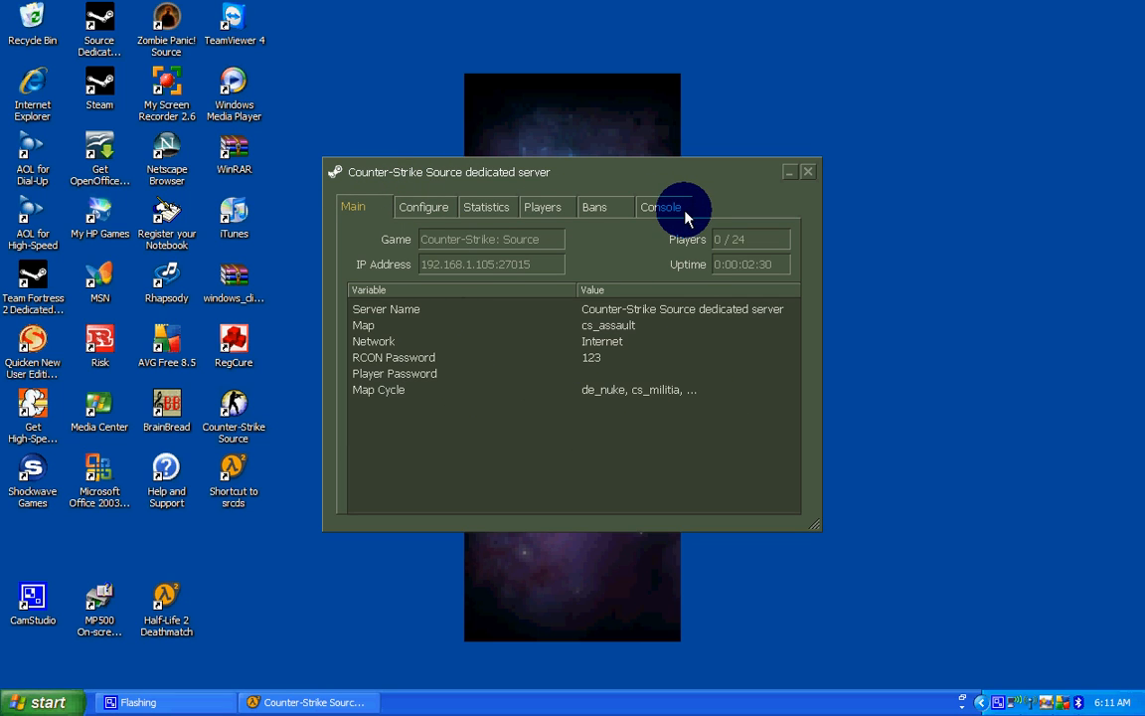
View the server console output showing the ZombieMod plugin messages
left_click(661, 205)
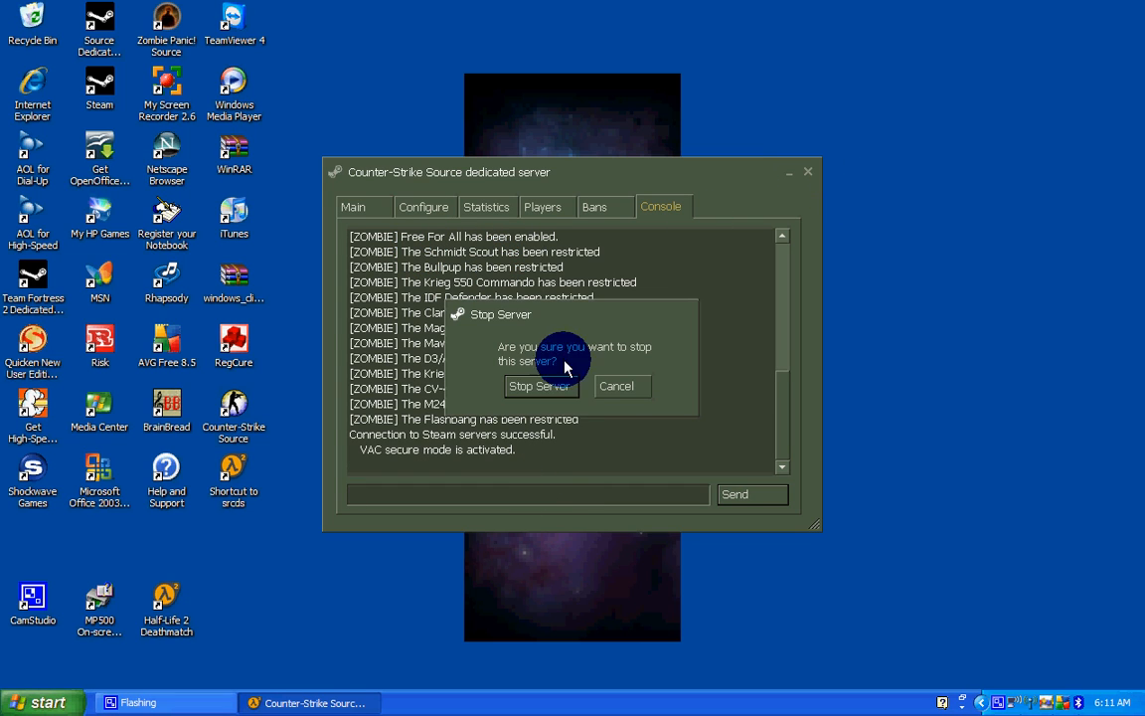
Stop the server, relaunch srcds, start it again and check the console for ZombieMod messages
left_click(540, 386)
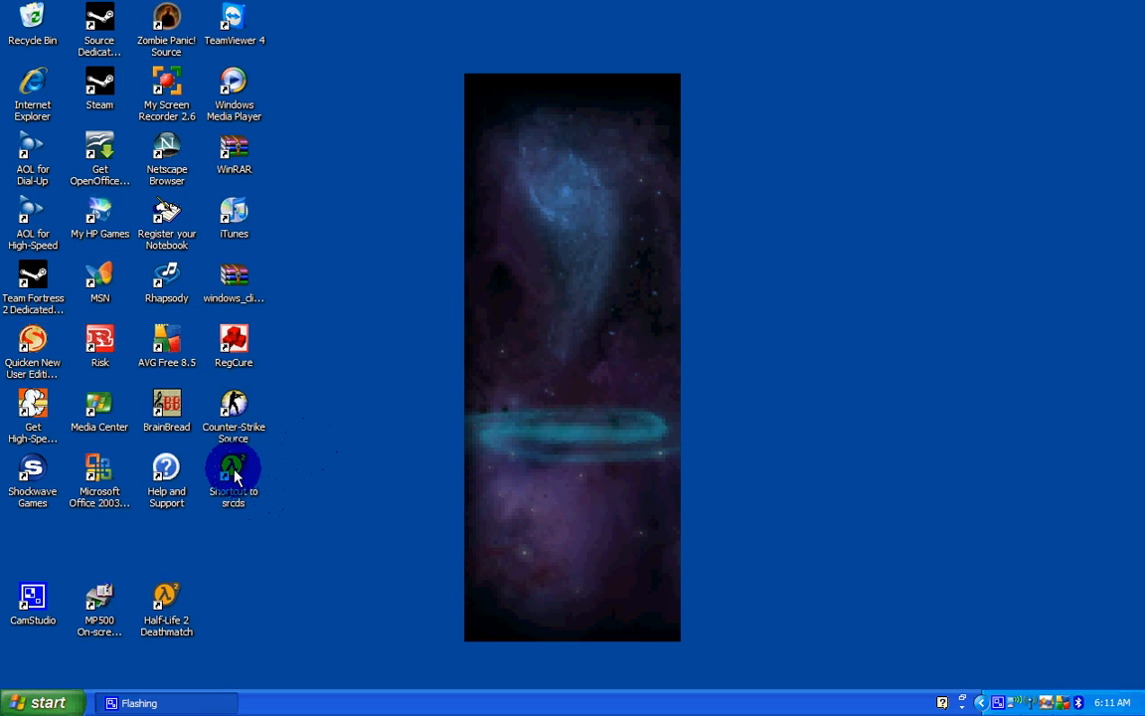
double_click(232, 467)
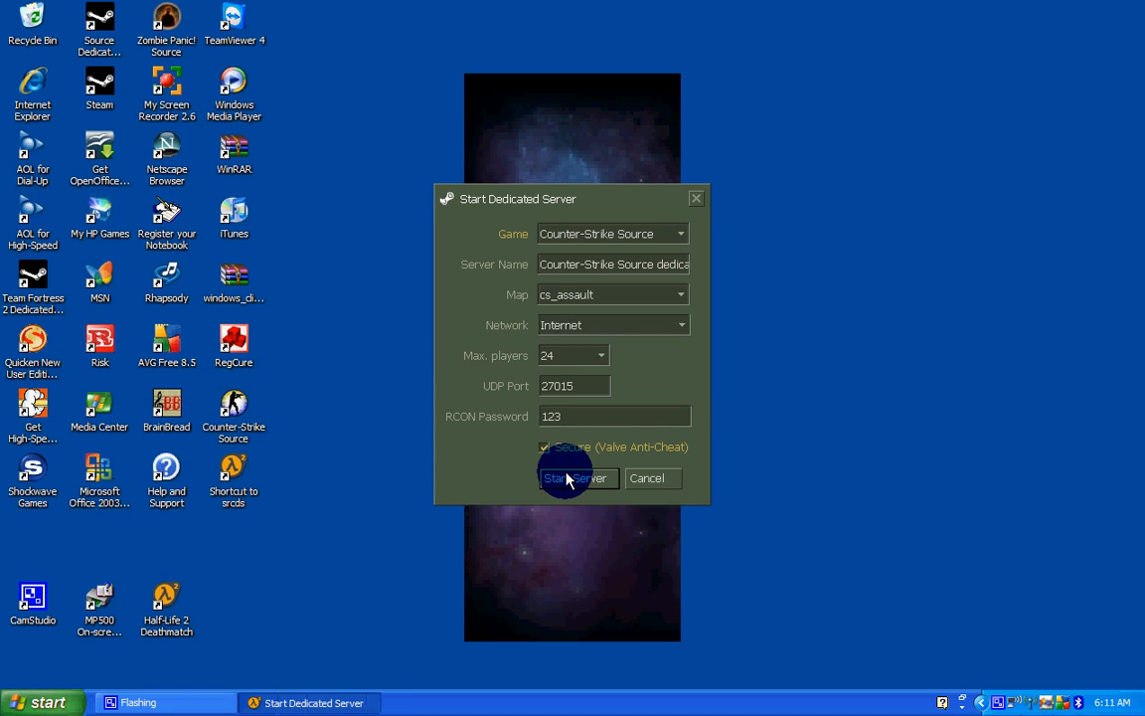
left_click(578, 478)
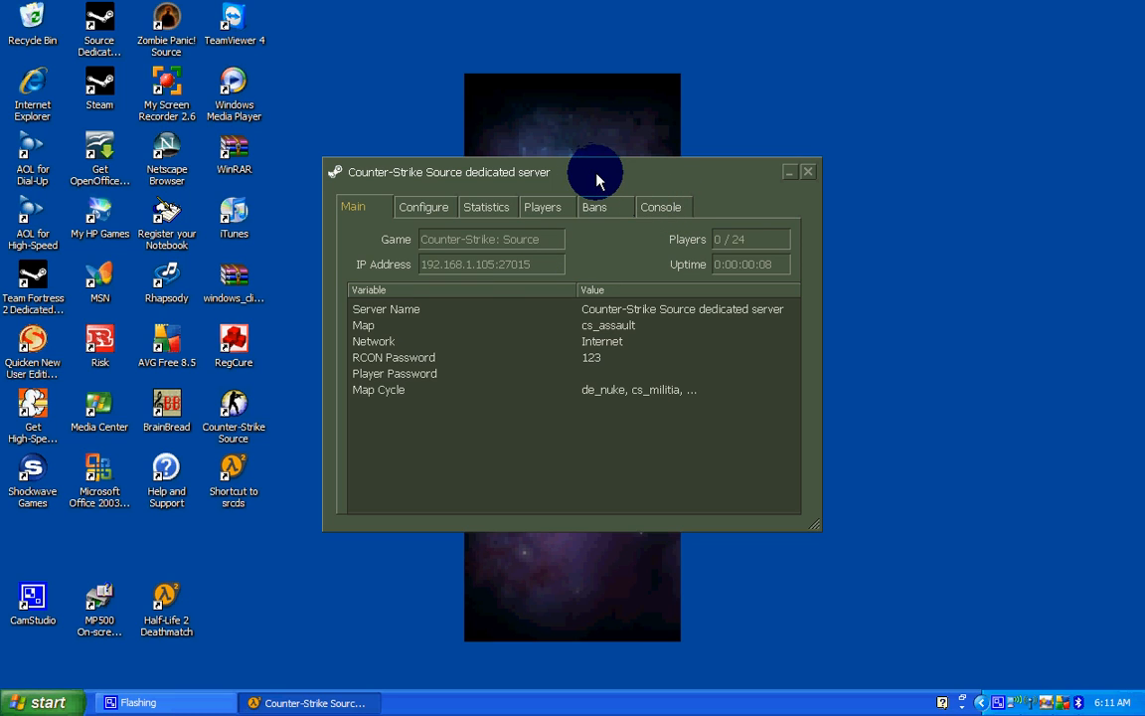
left_click(662, 206)
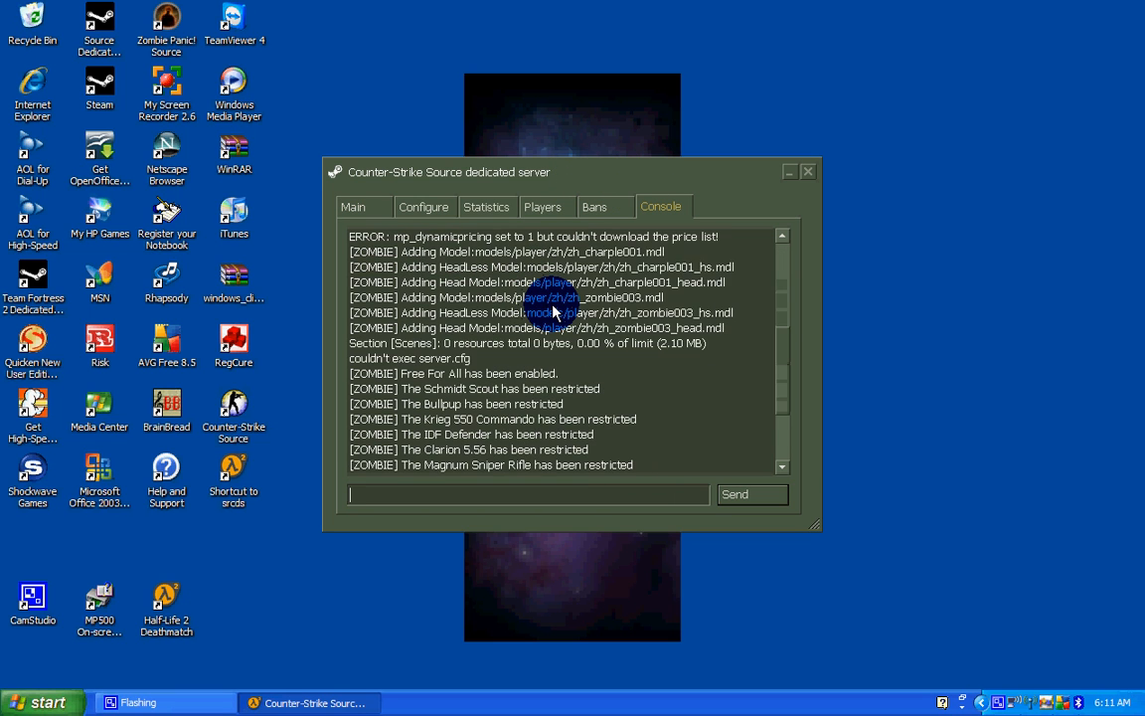
scroll("down", 3)
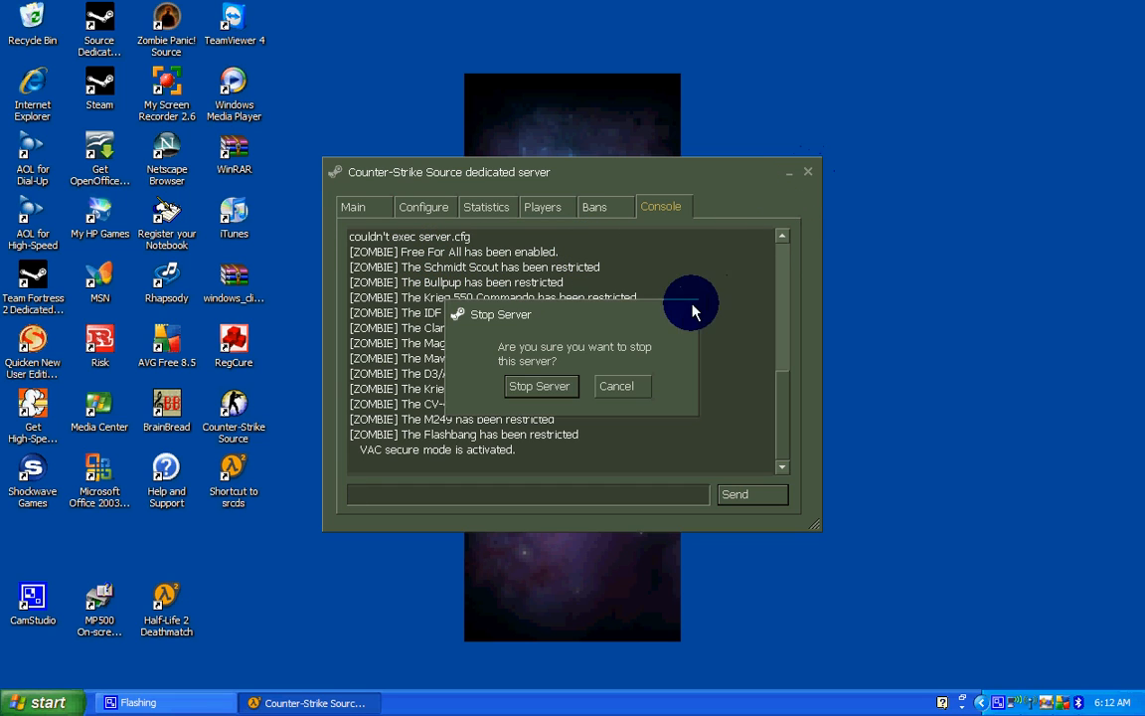
Stop the server and browse from My Computer into C:\srcds\cstrike\cfg\zombiemod
left_click(539, 386)
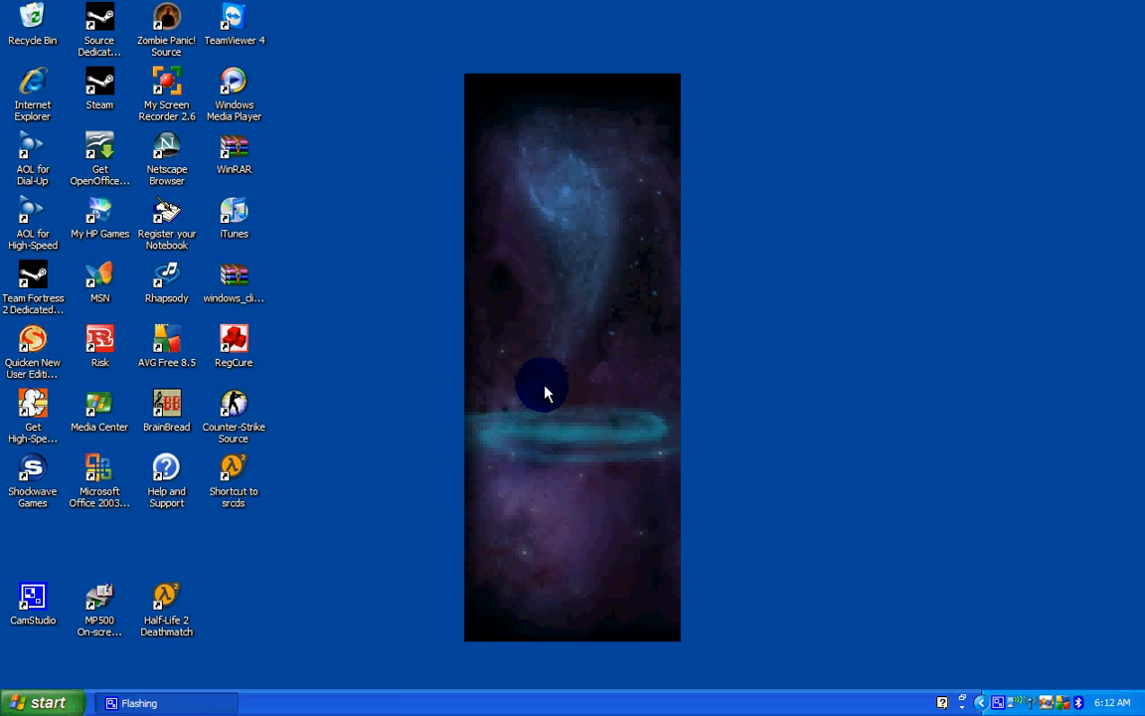
left_click(43, 703)
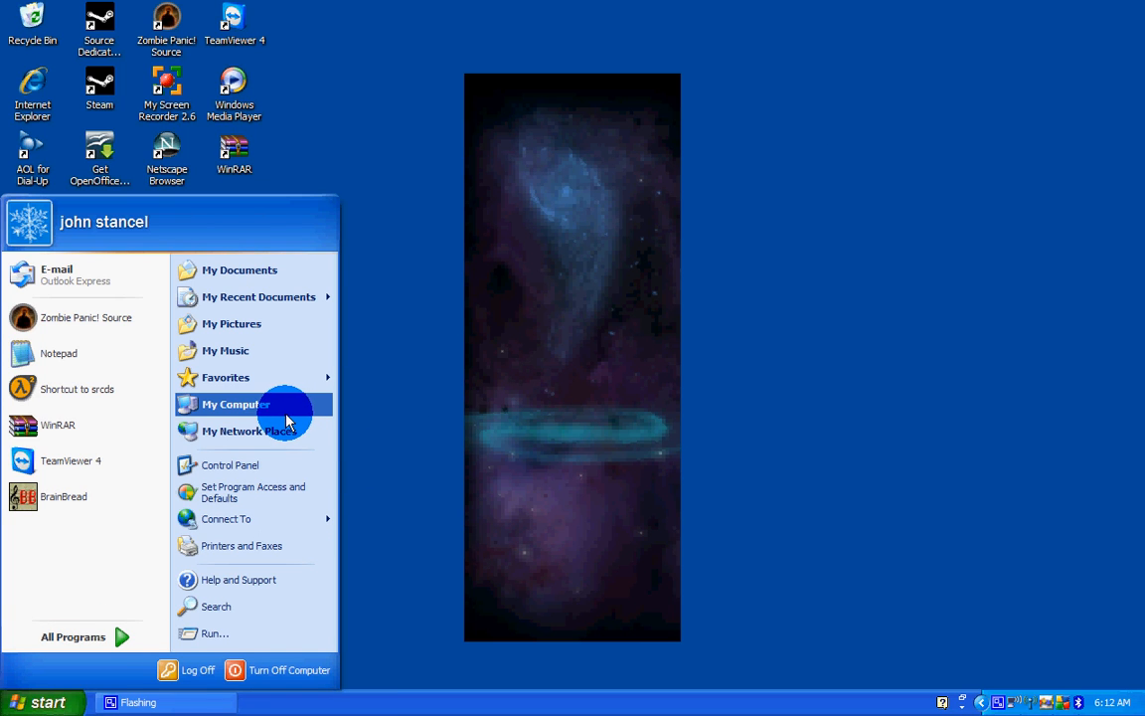
left_click(235, 404)
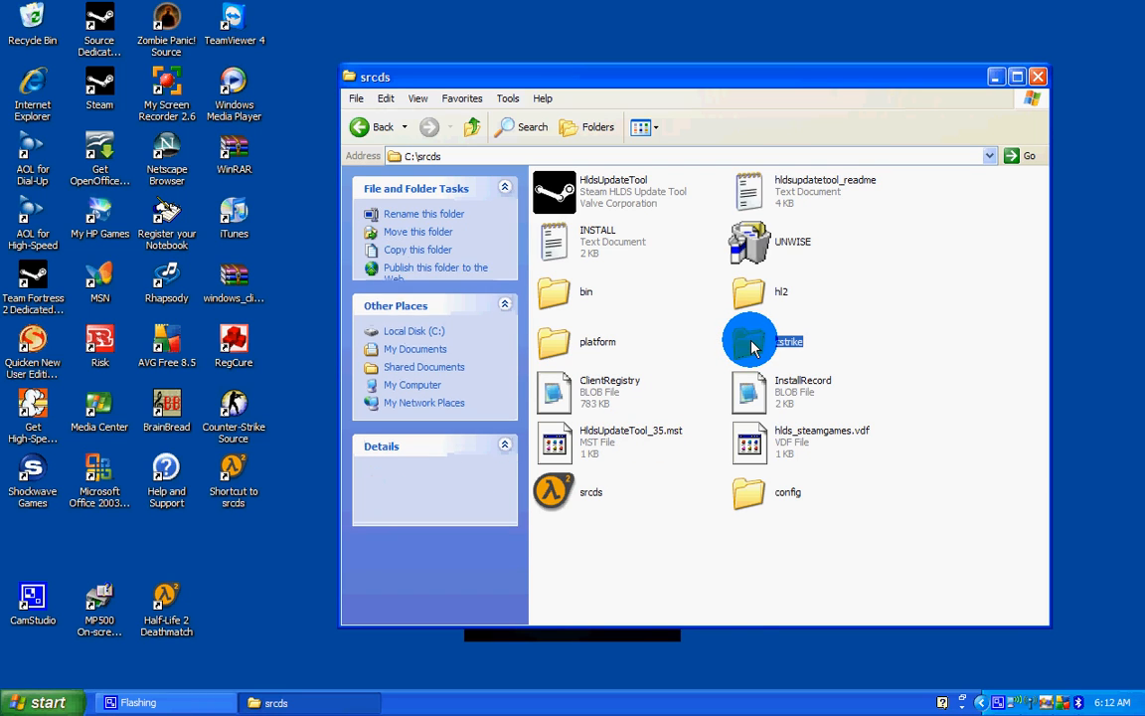
double_click(750, 342)
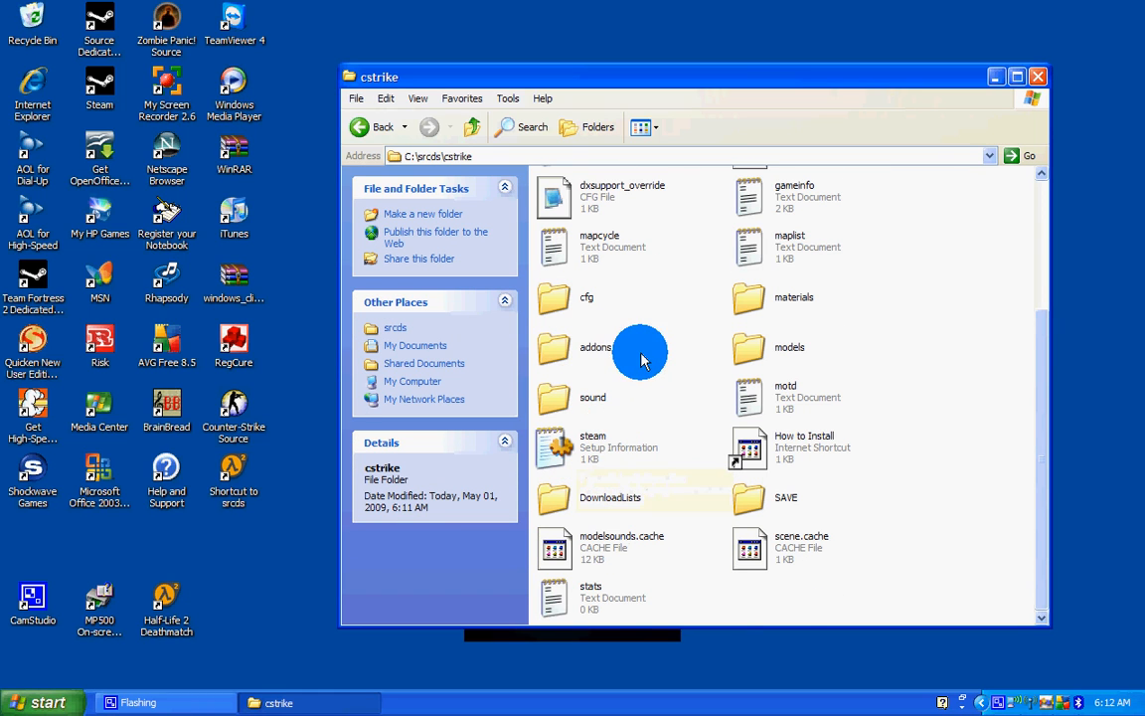
mouse_move(611, 333)
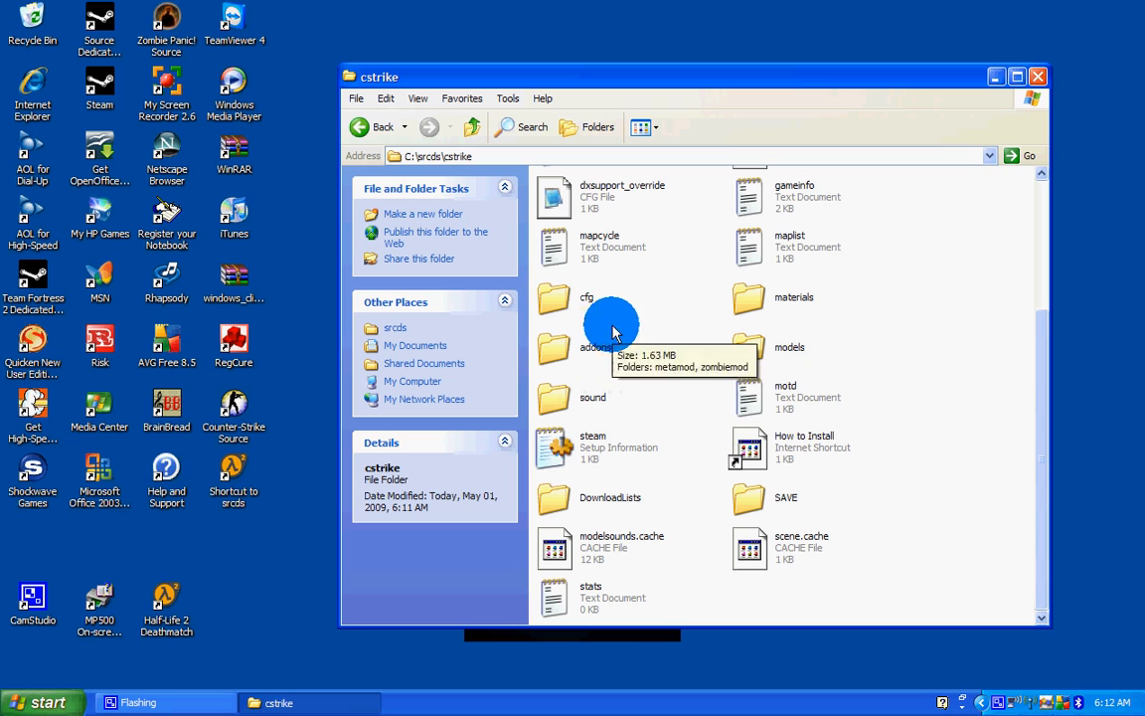
double_click(586, 303)
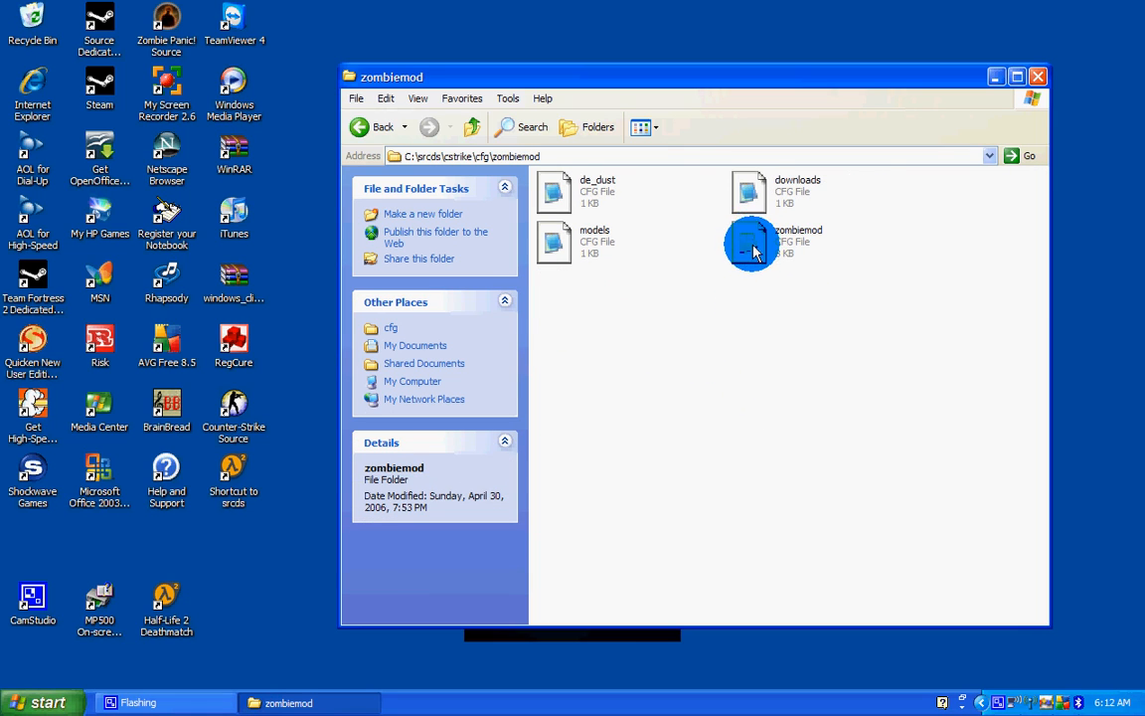
Read through zombiemod.cfg in Notepad (zombie health, speed, fog settings), then save and close it
double_click(752, 242)
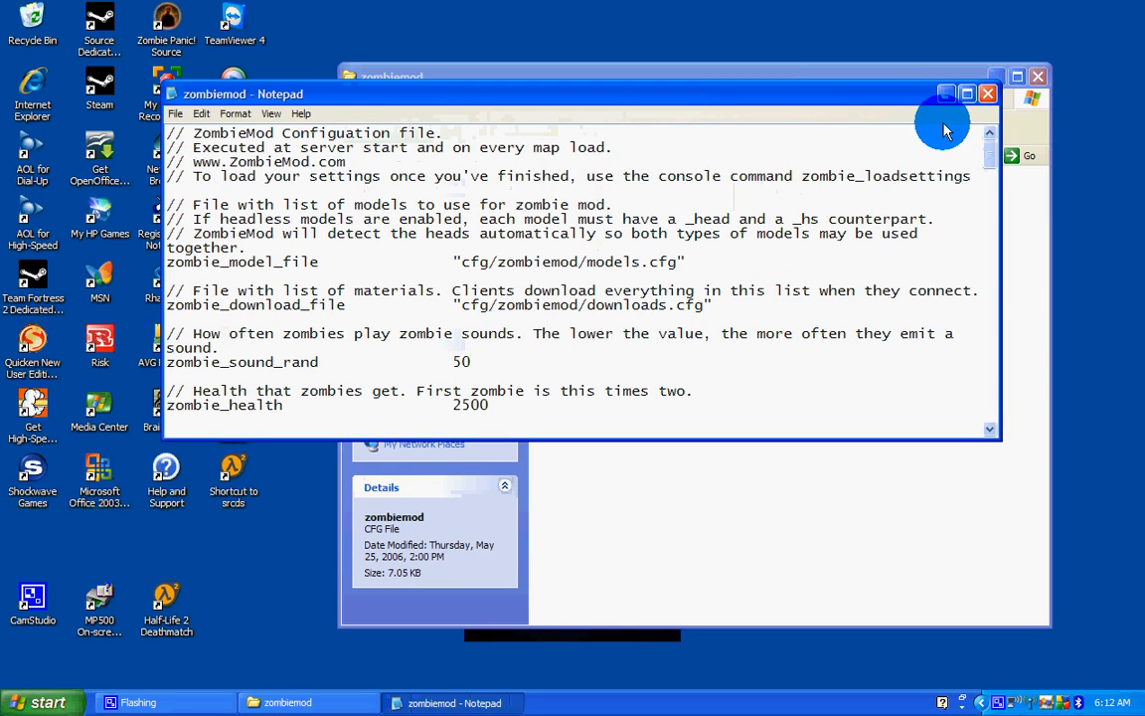
left_click(965, 93)
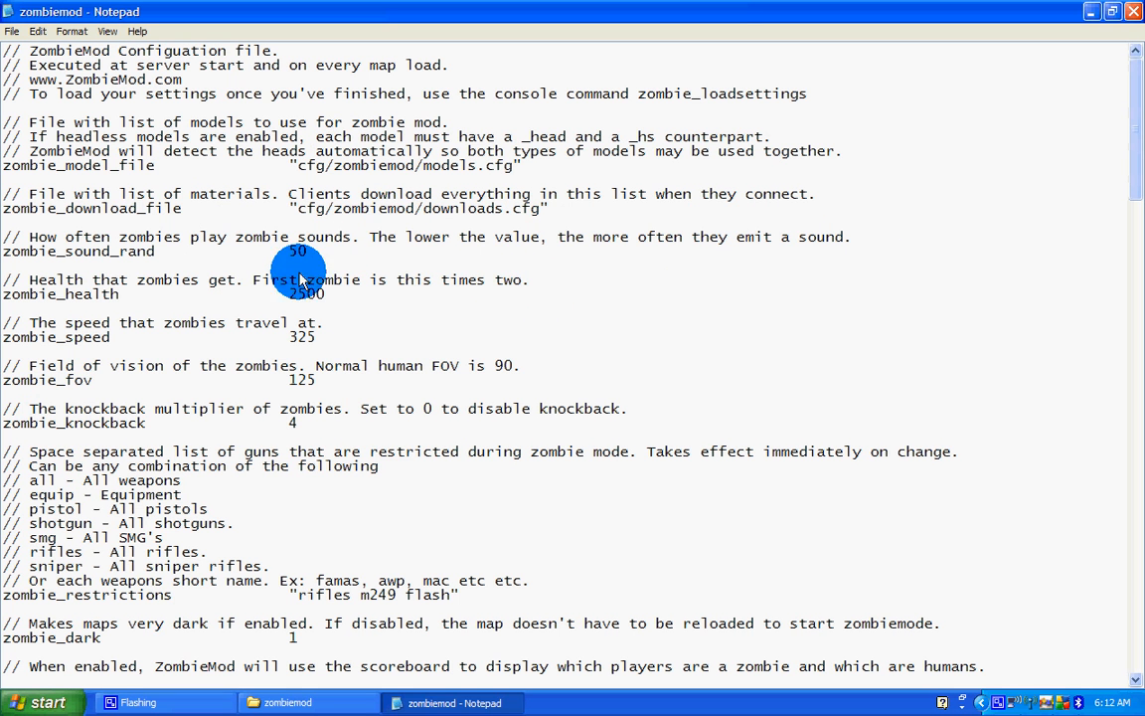
scroll("down", 3)
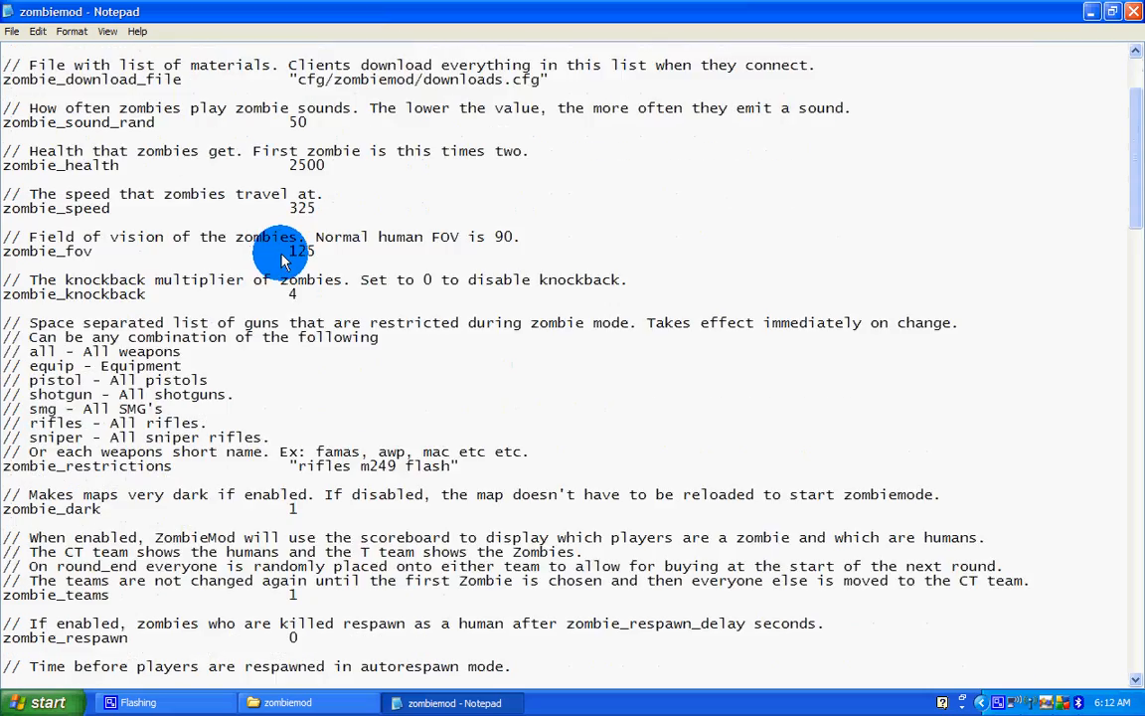
scroll("down", 3)
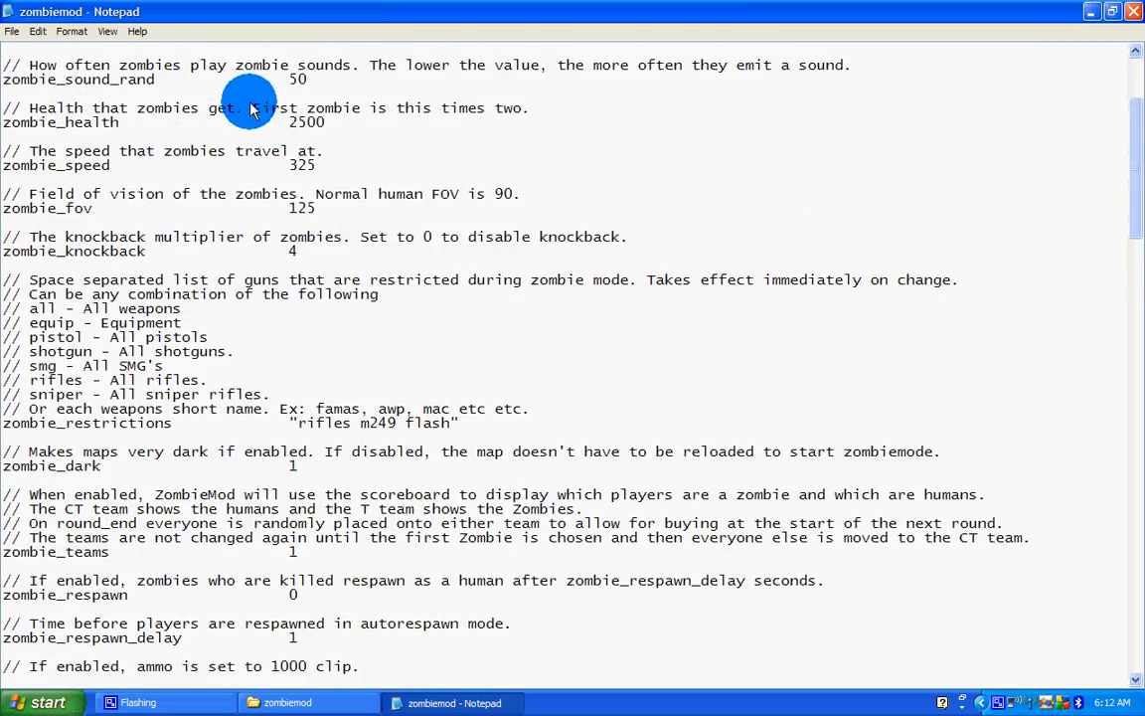
scroll("down", 3)
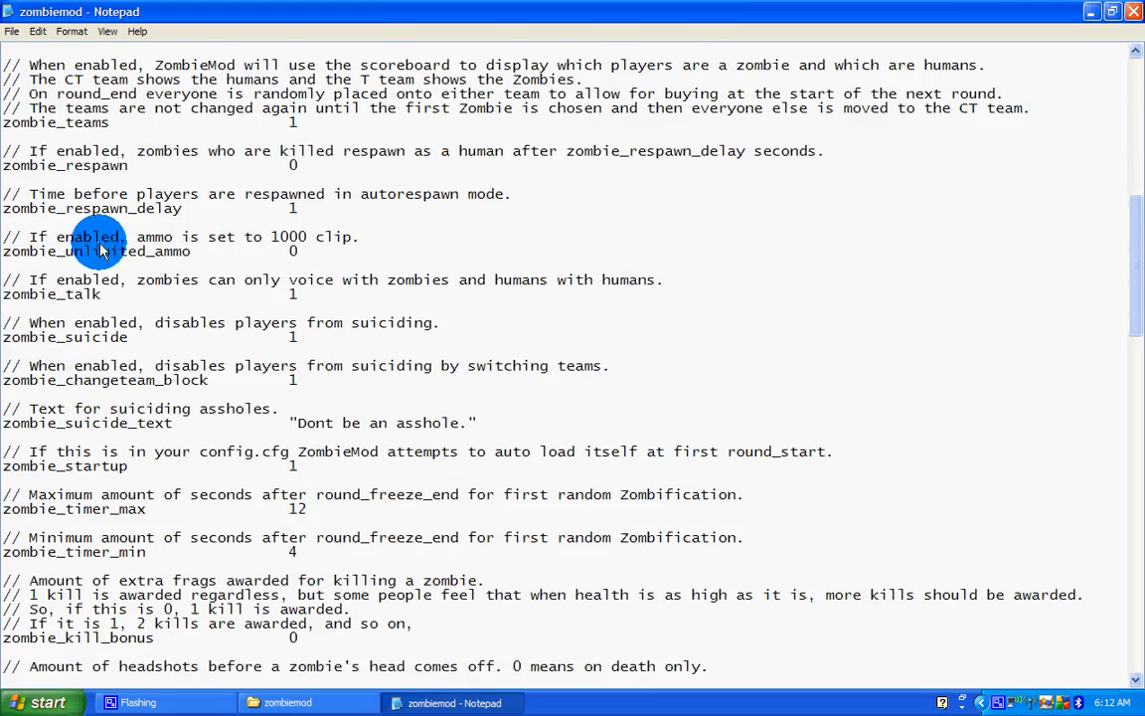
scroll("down", 3)
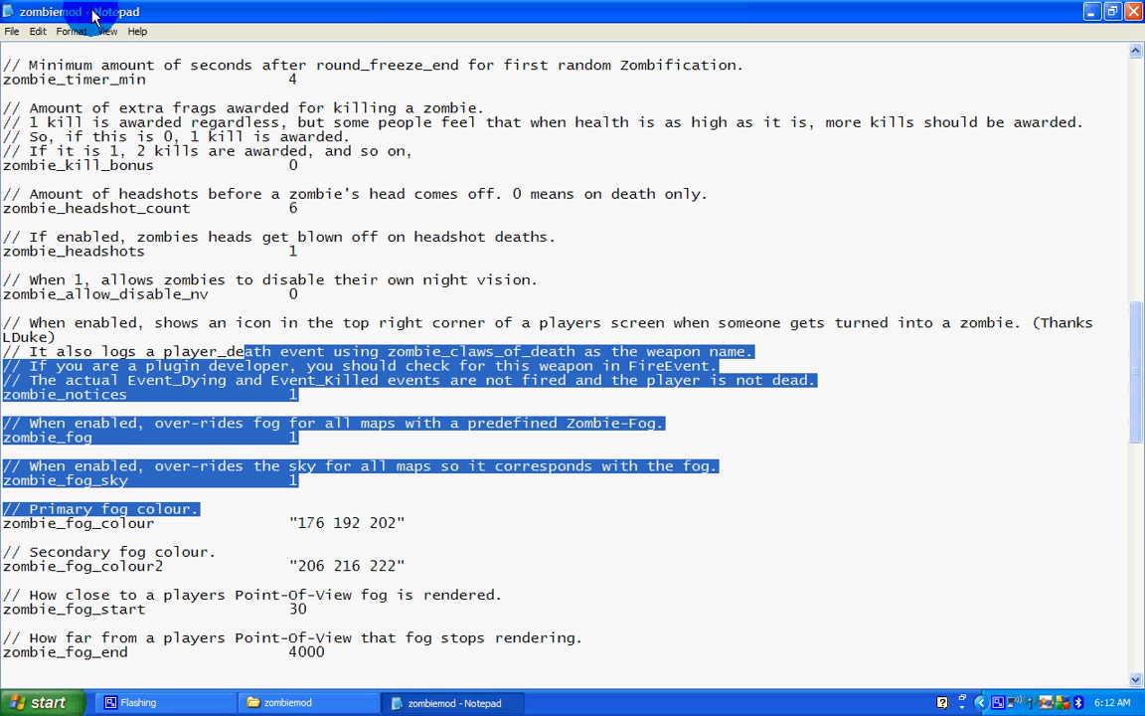
left_click(11, 30)
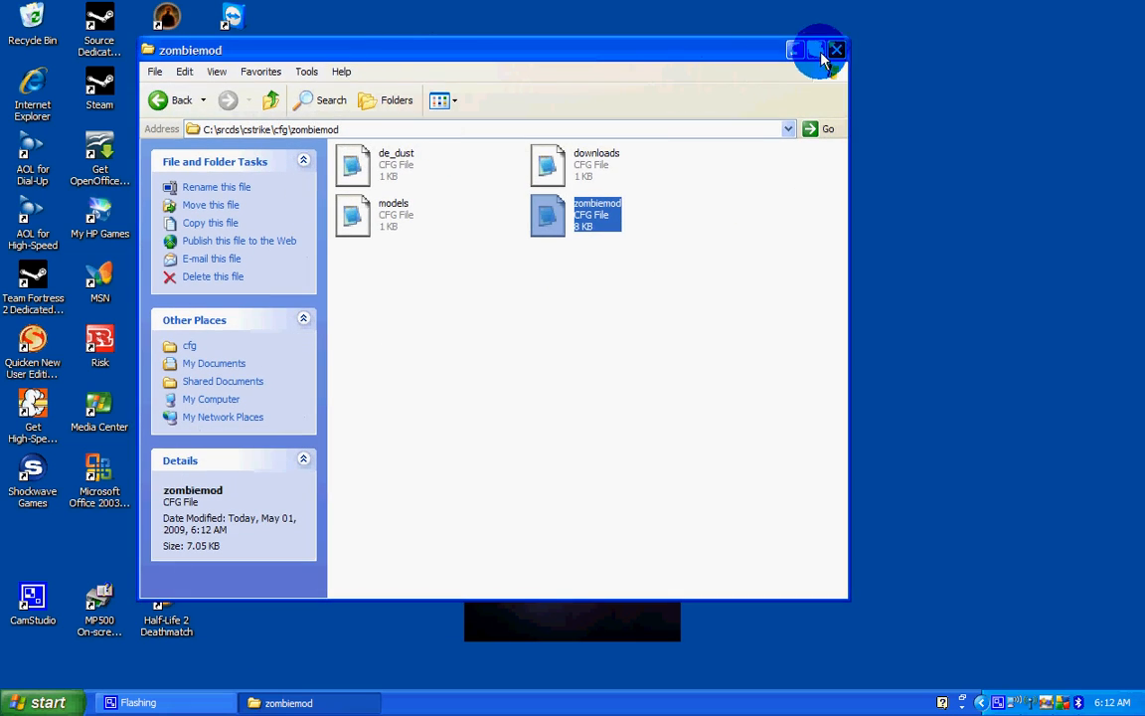
Close the zombiemod folder window, leaving the desktop with its shortcuts
left_click(837, 50)
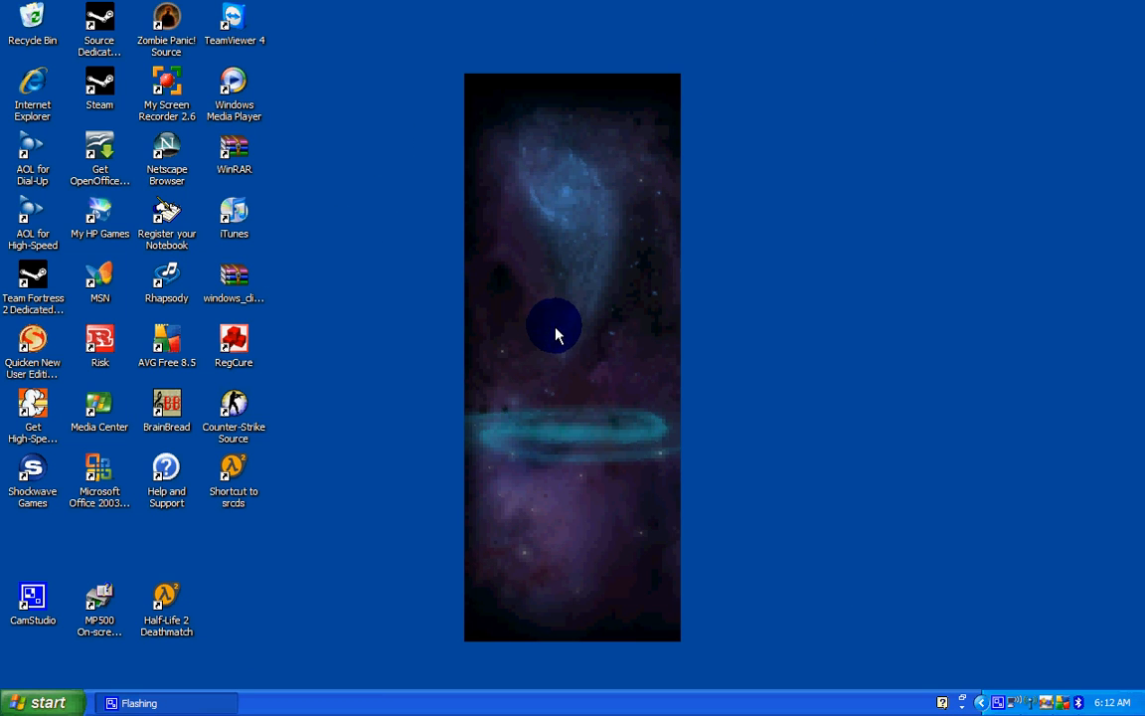
mouse_move(494, 289)
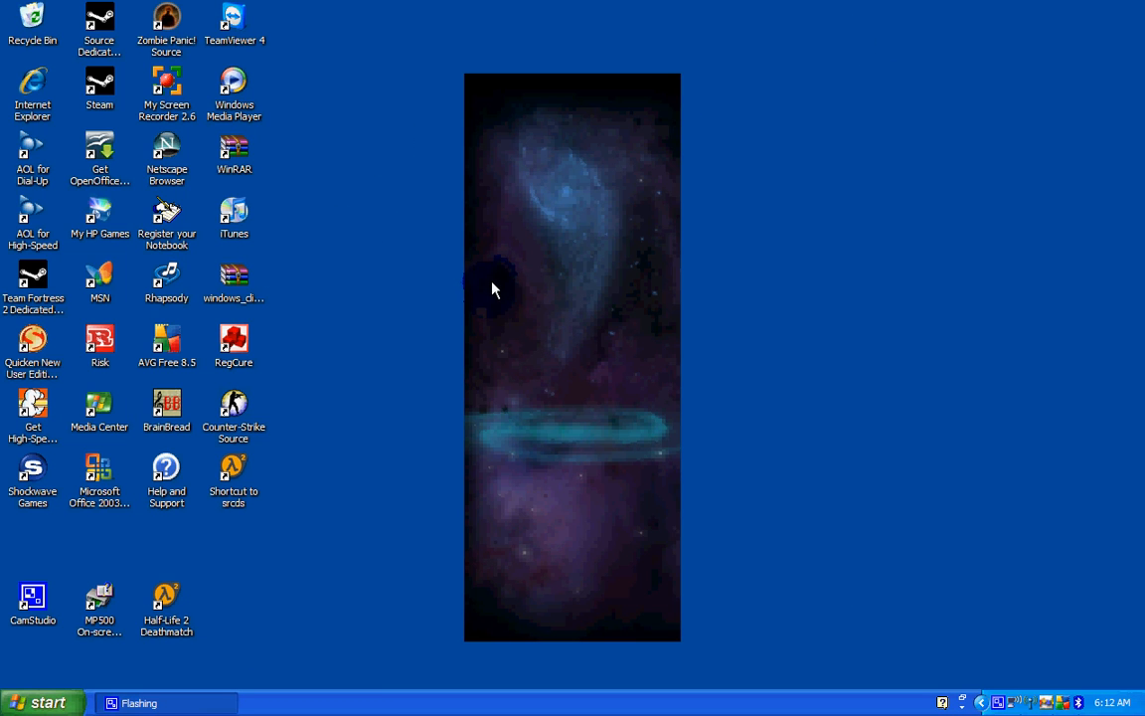
mouse_move(527, 277)
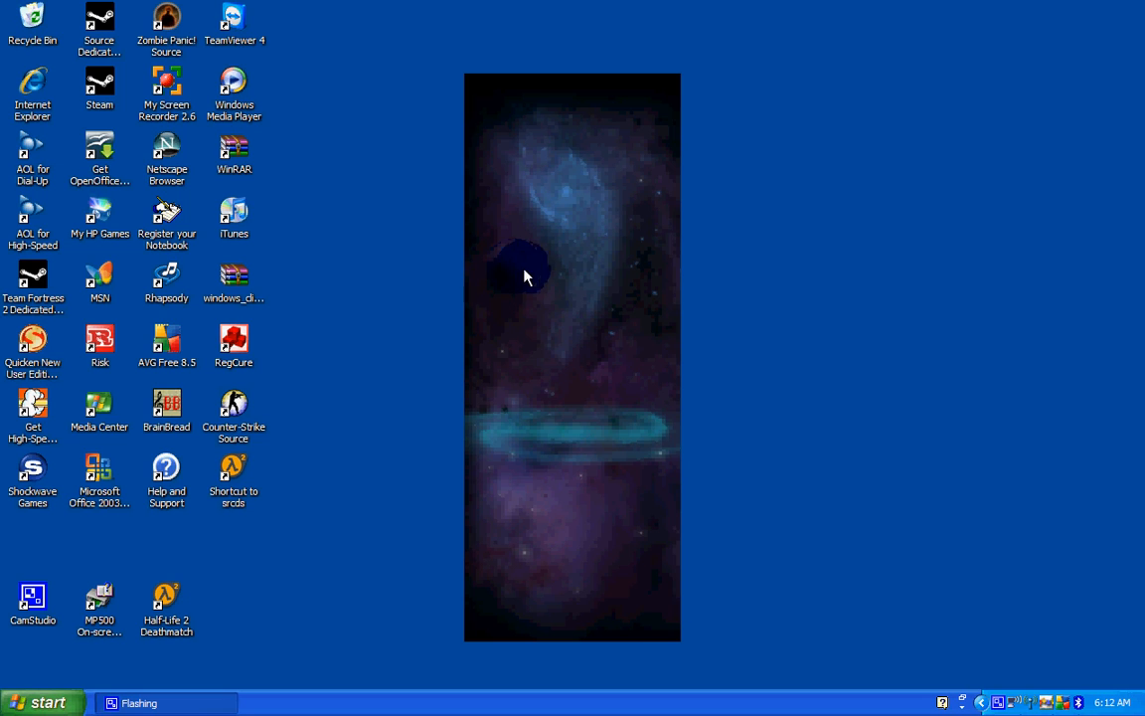
mouse_move(682, 159)
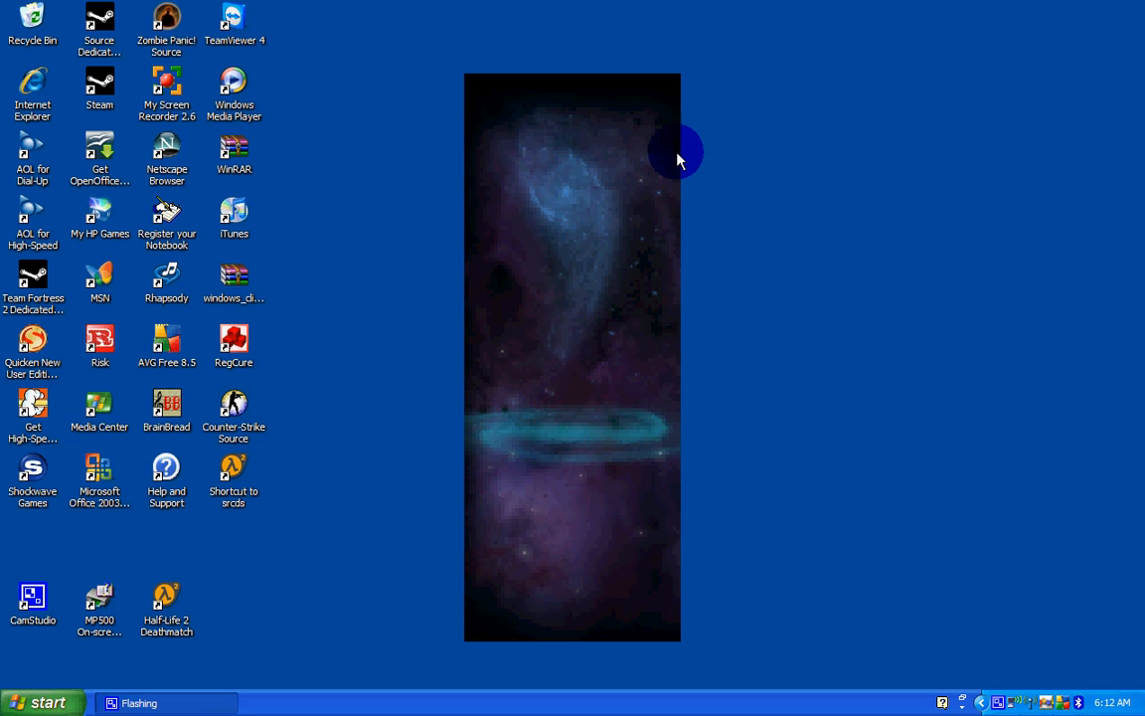
mouse_move(478, 164)
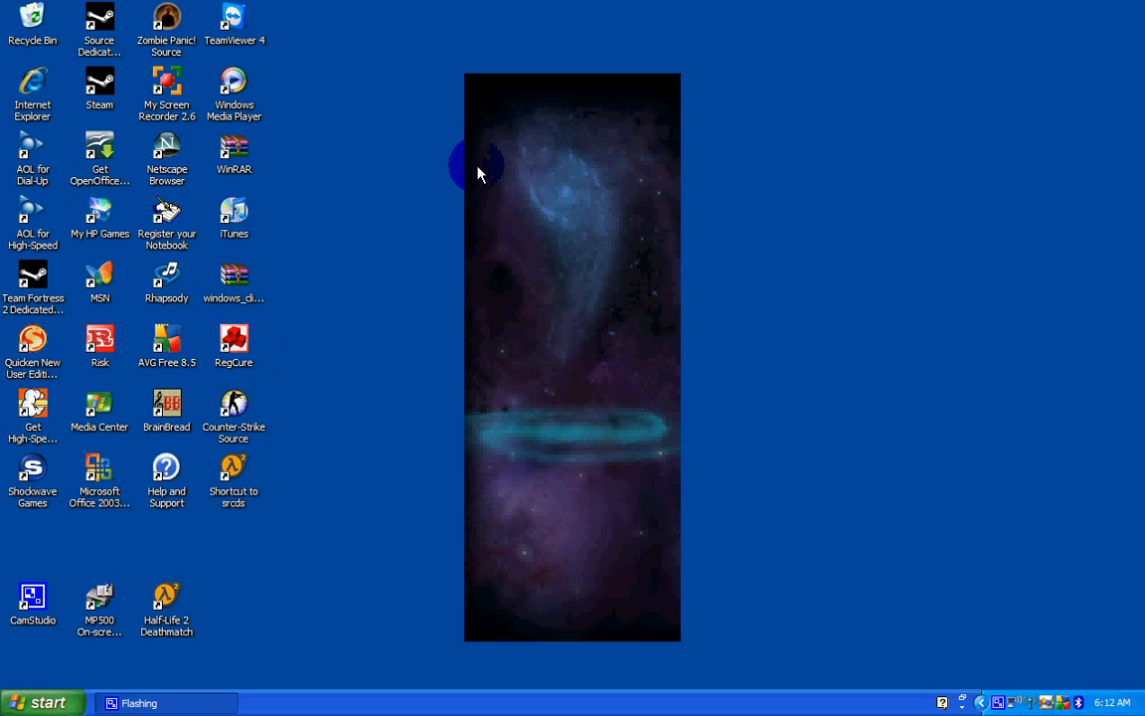